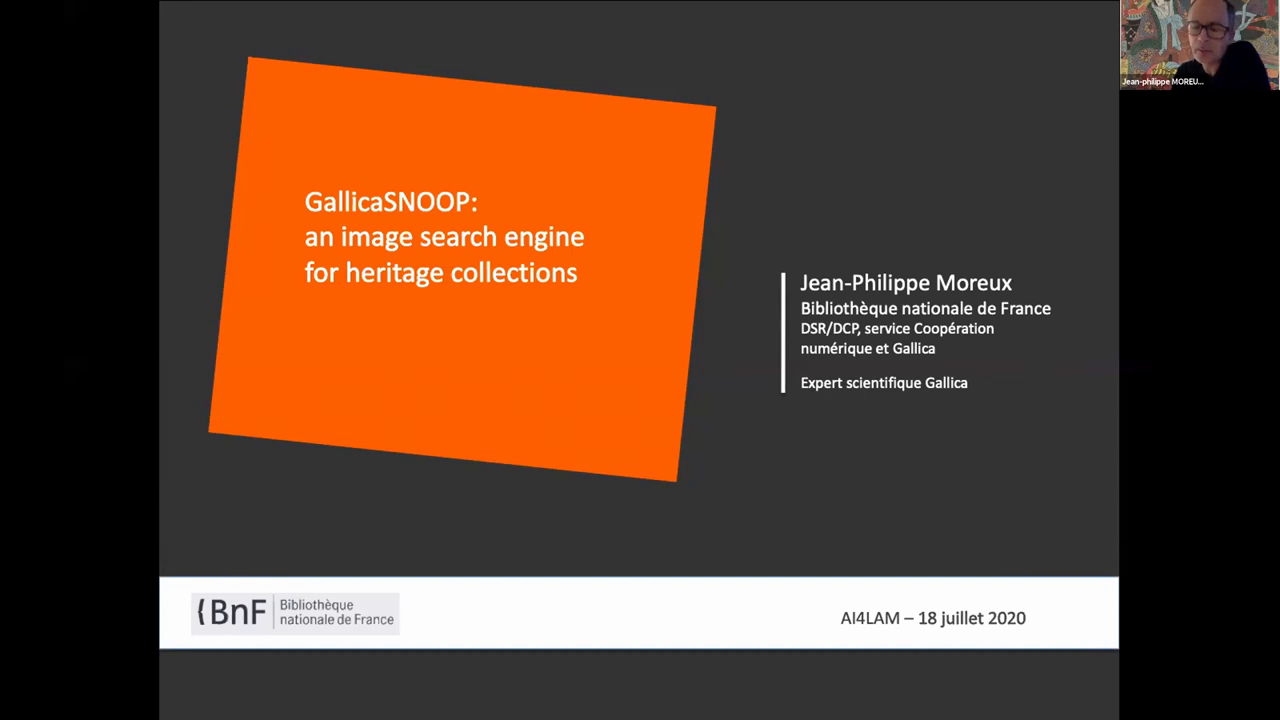
Step: Advance past the GallicaSNOOP title and SNOOP engine slides to the Pl@ntNet slide
key("Right")
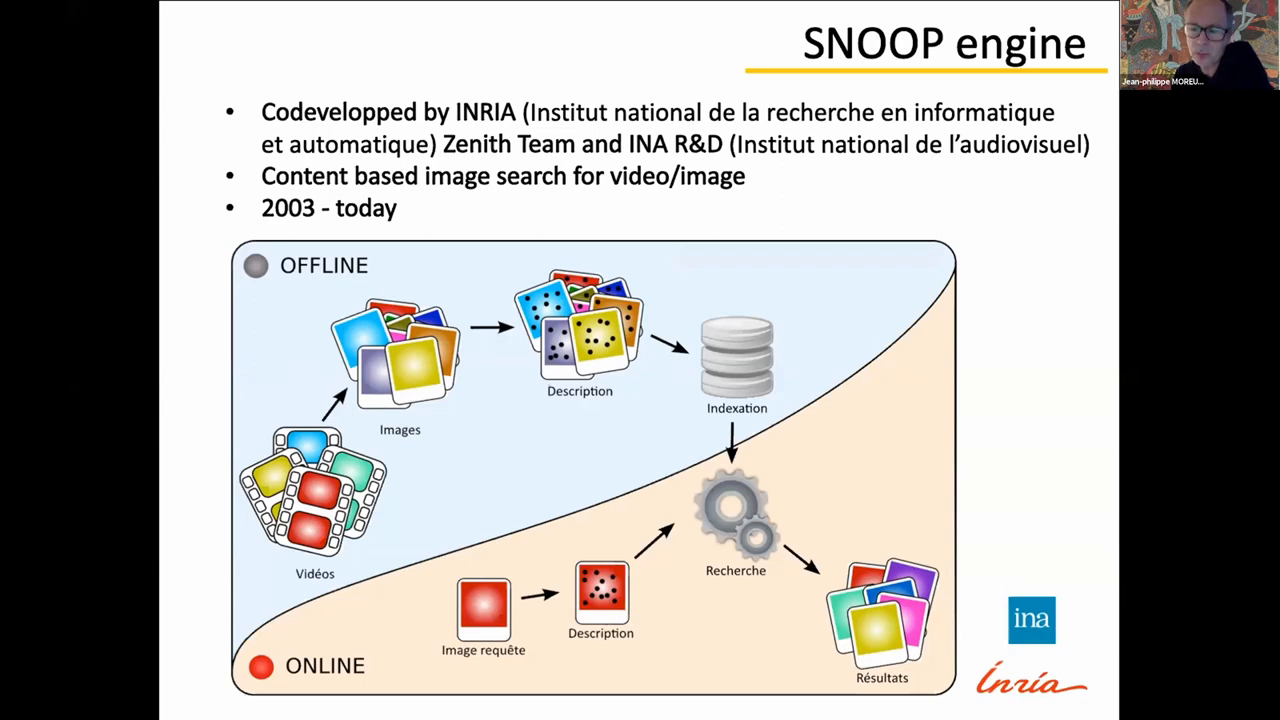
key("Right")
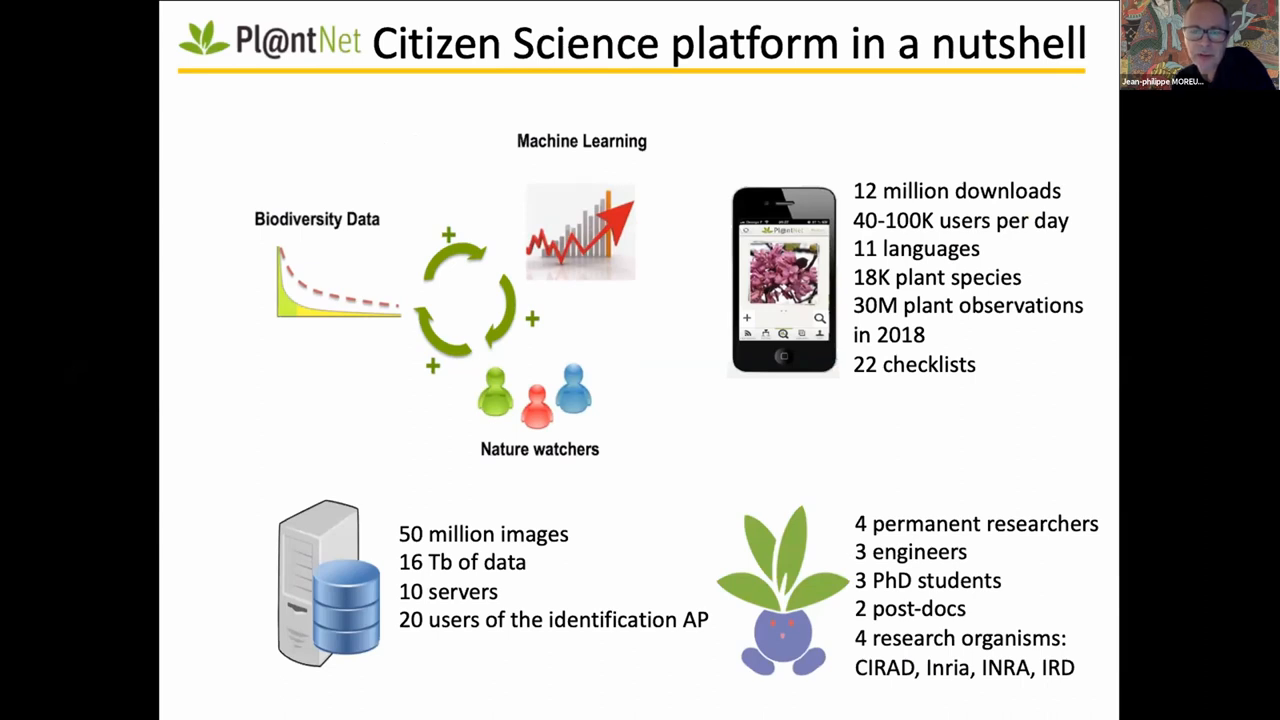
Step: Advance through the GallicaSNOOP instance search slide to the Notre-Dame similarity search slide
key("Right")
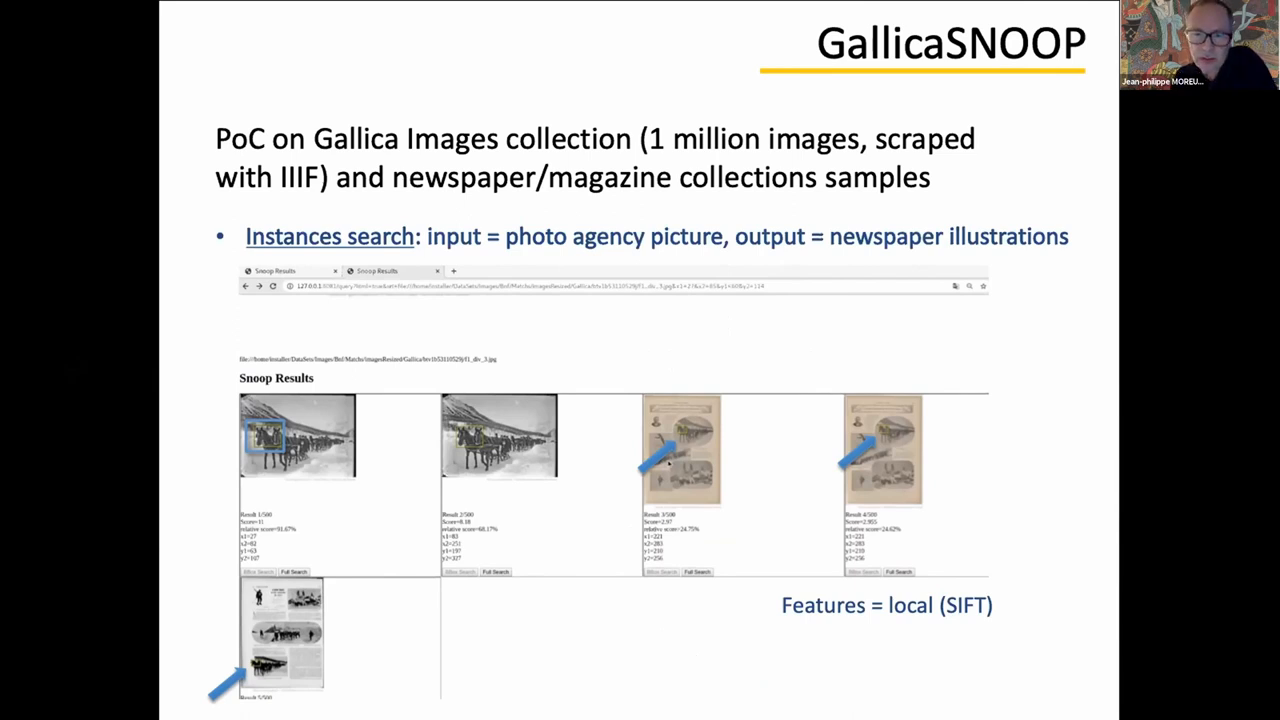
key("Right")
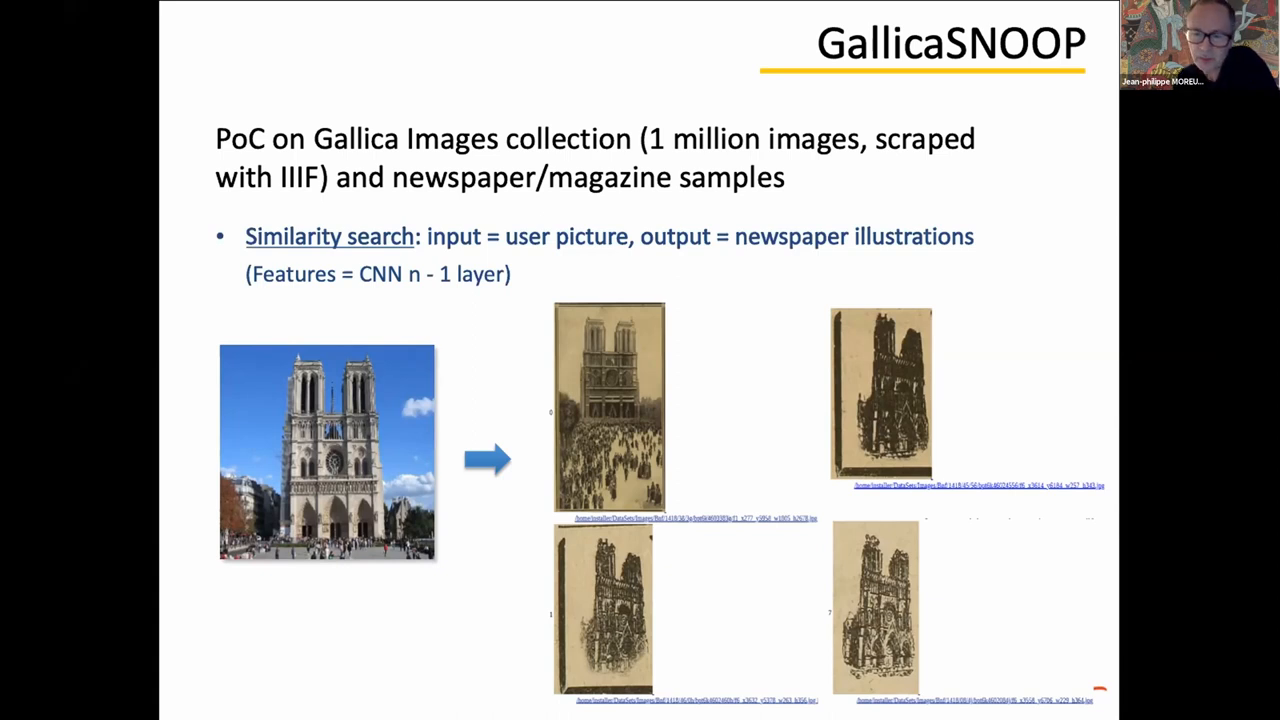
key("Right")
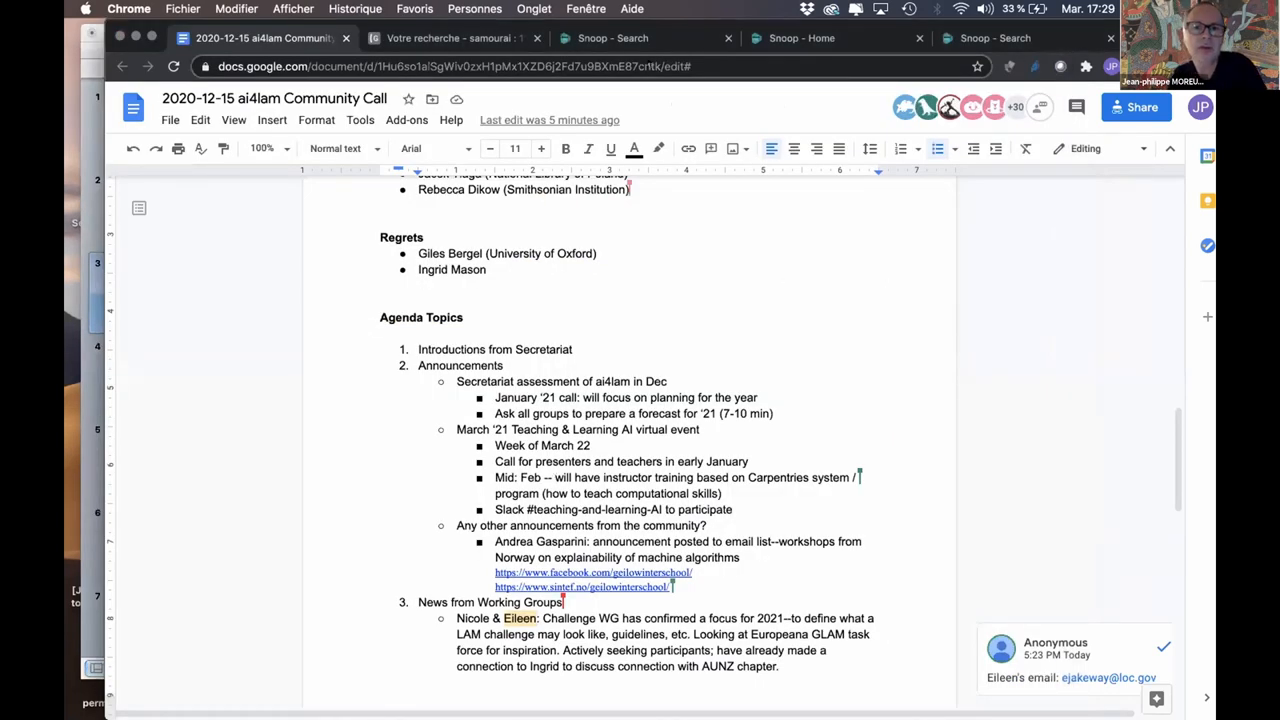
Step: Return to Gallica's 'samourai' image search and browse its 12 results
left_click(612, 38)
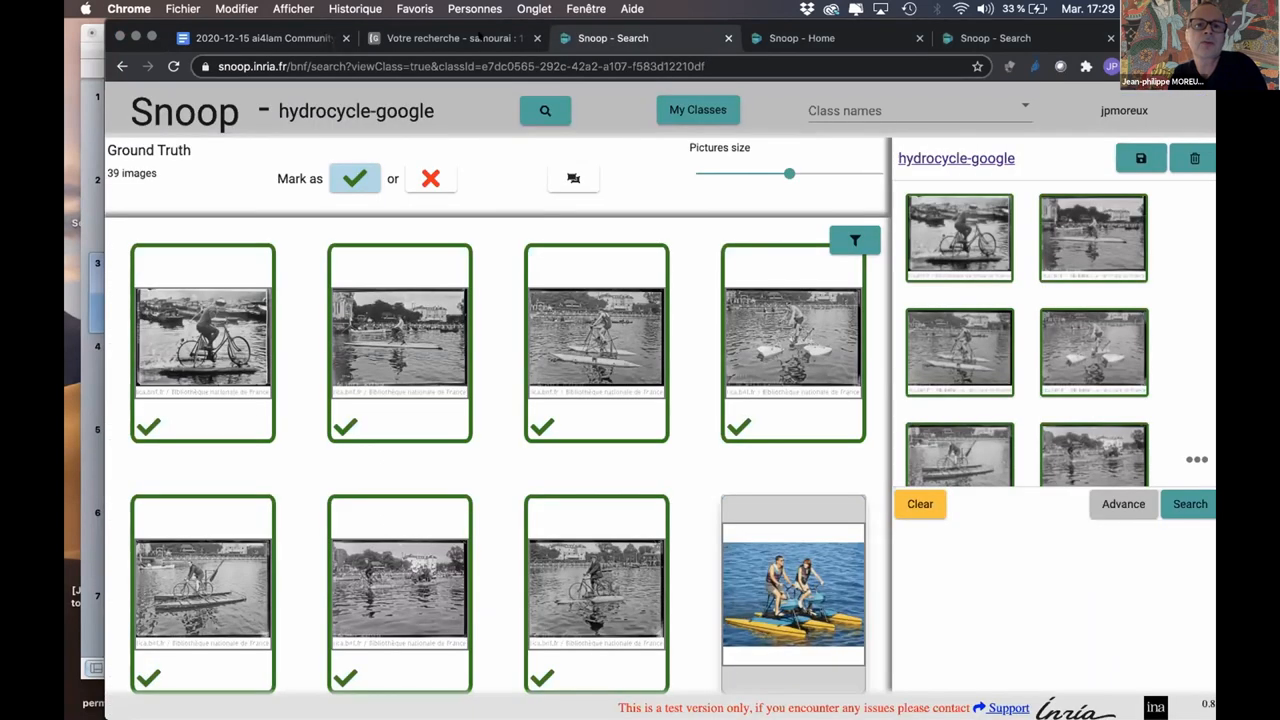
left_click(445, 38)
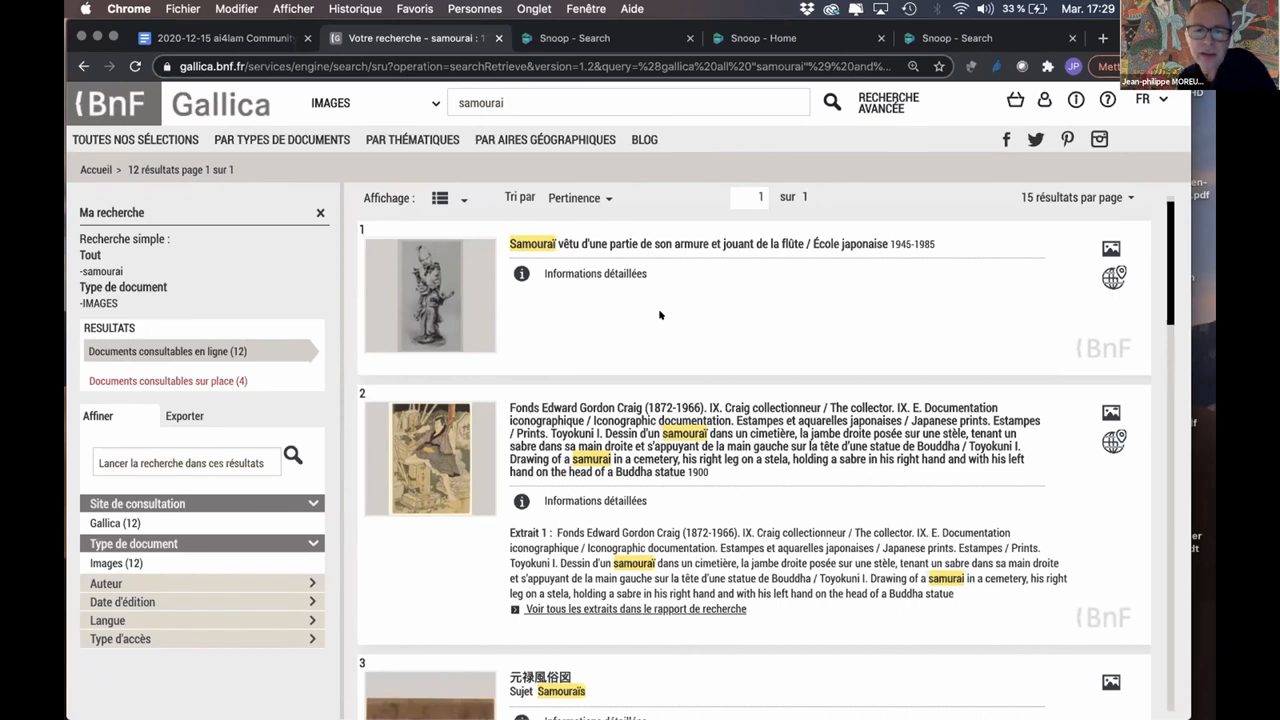
scroll("down", 3)
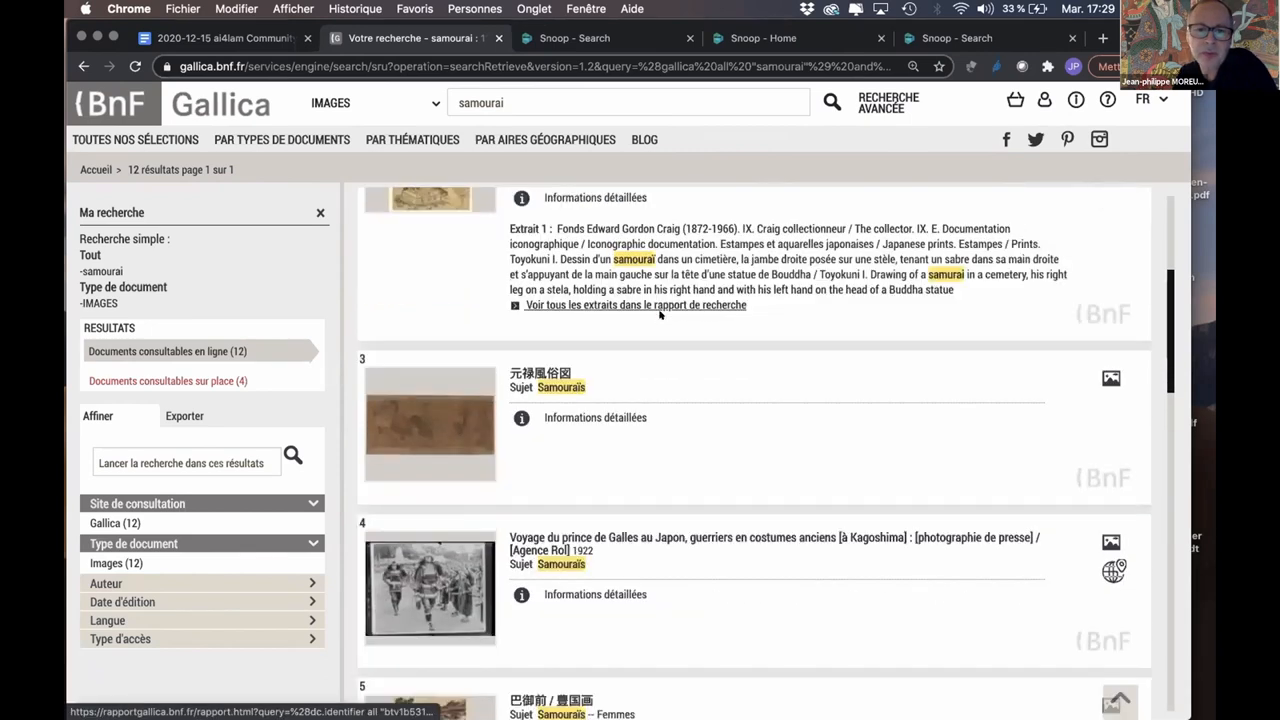
scroll("down", 3)
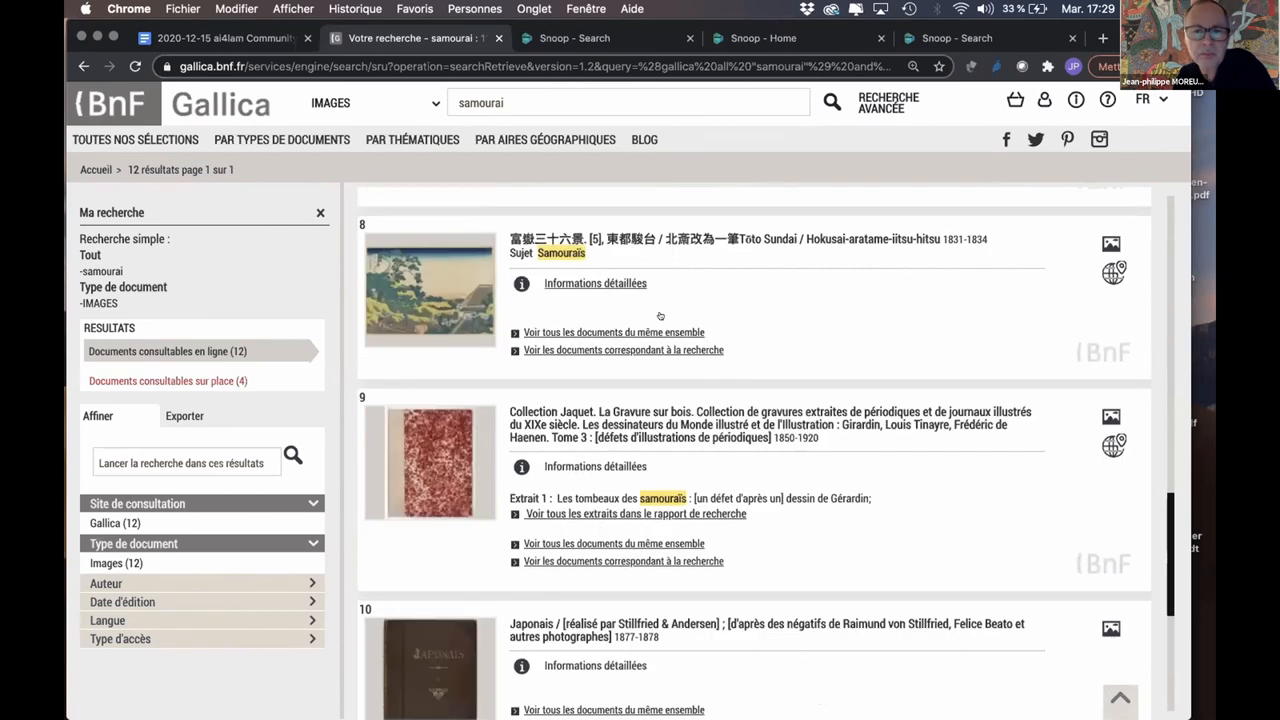
scroll("down", 3)
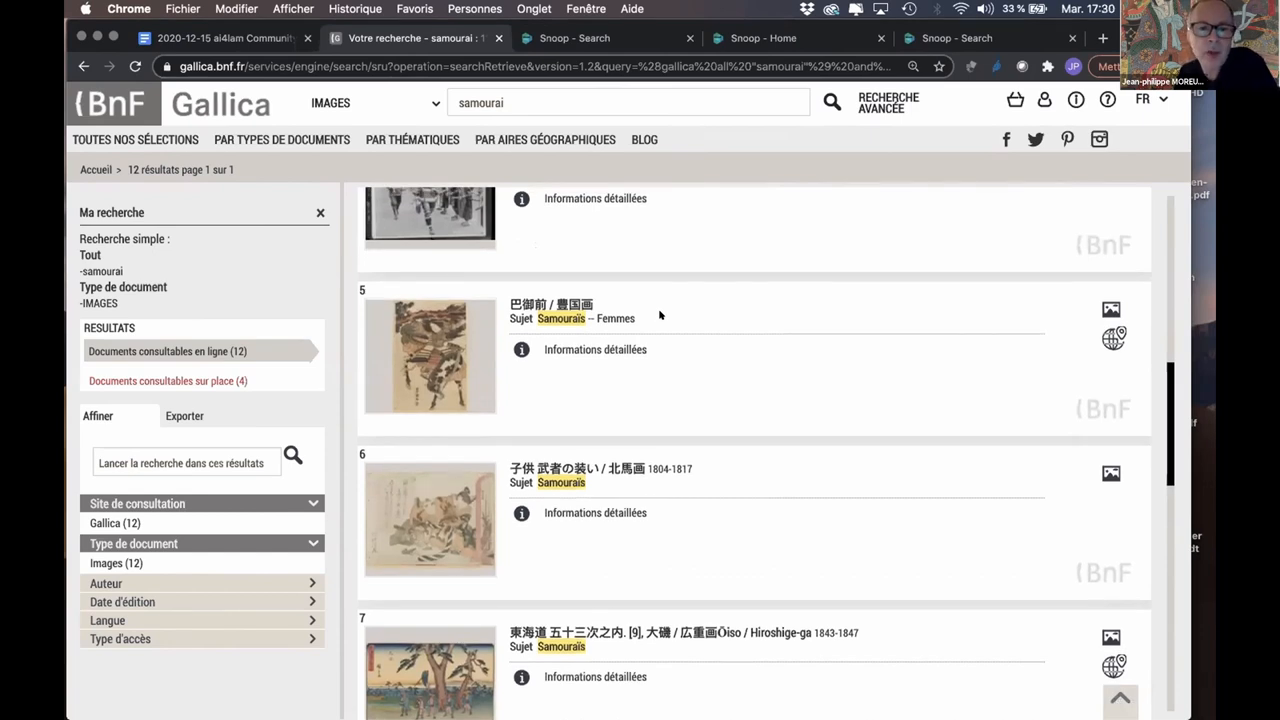
scroll("up", 3)
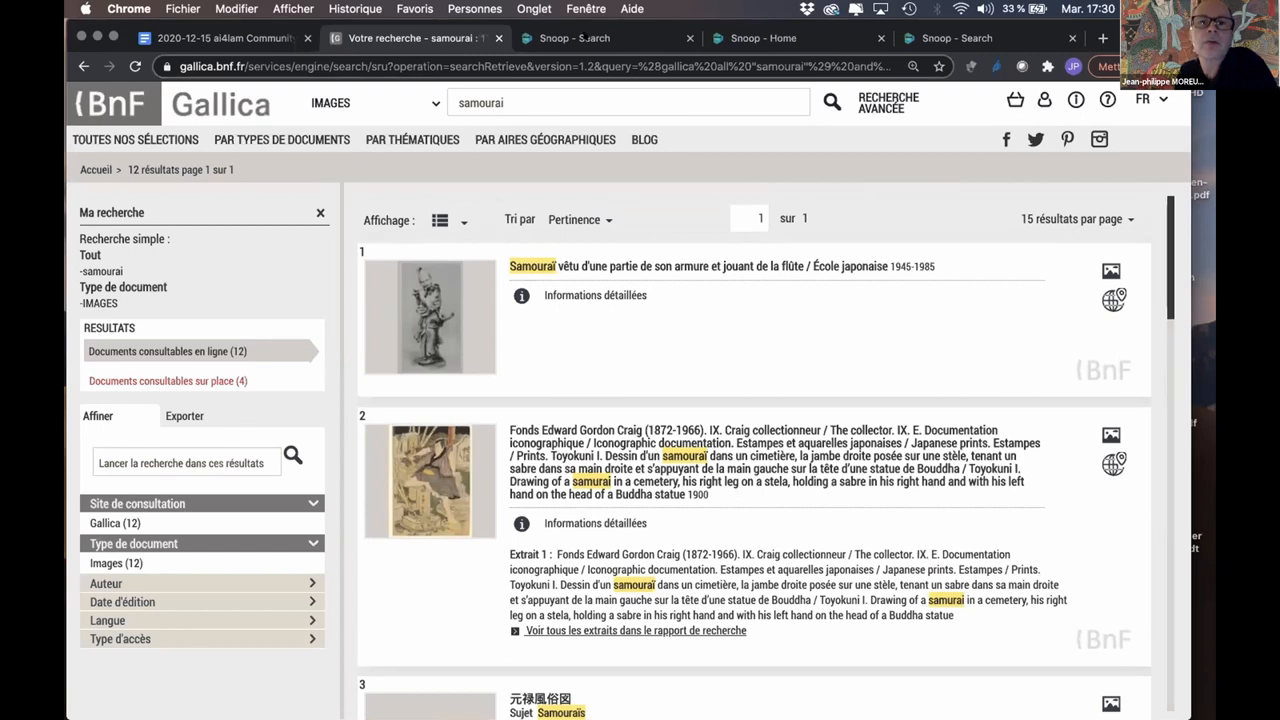
Step: Show the hydrocycle-google class and browse its 39 positive and negative ground-truth images
left_click(575, 38)
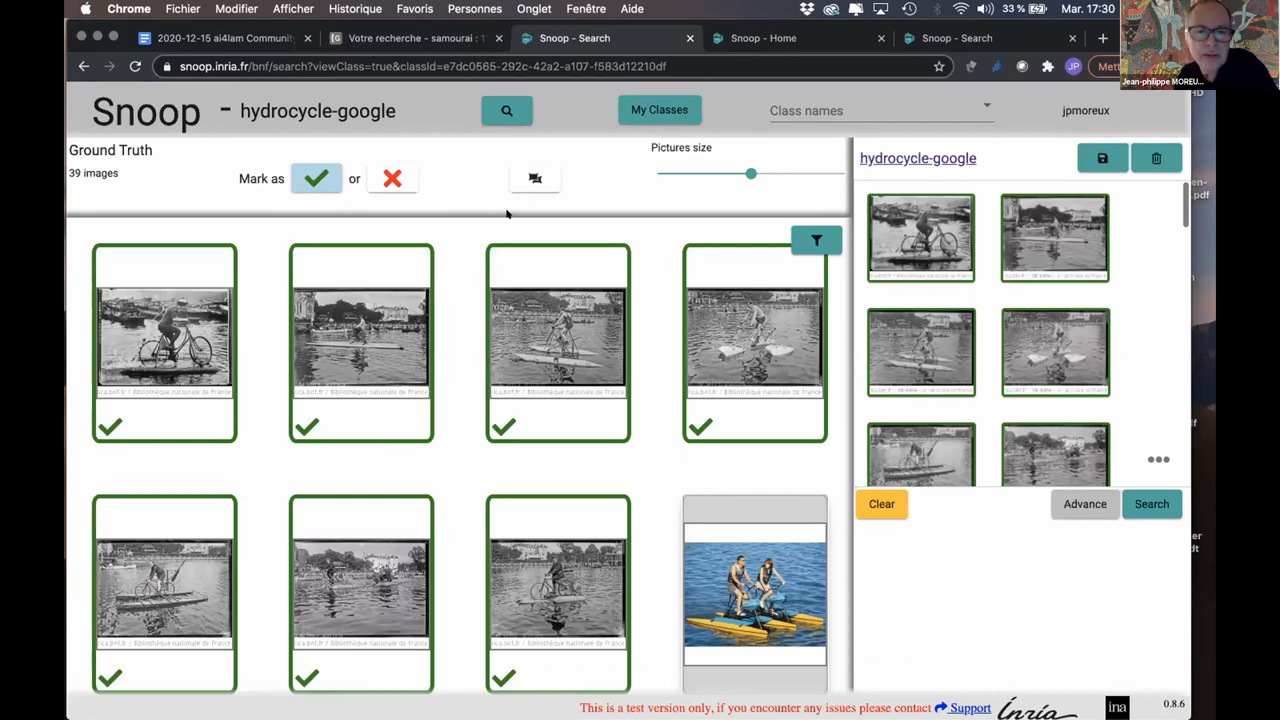
mouse_move(453, 342)
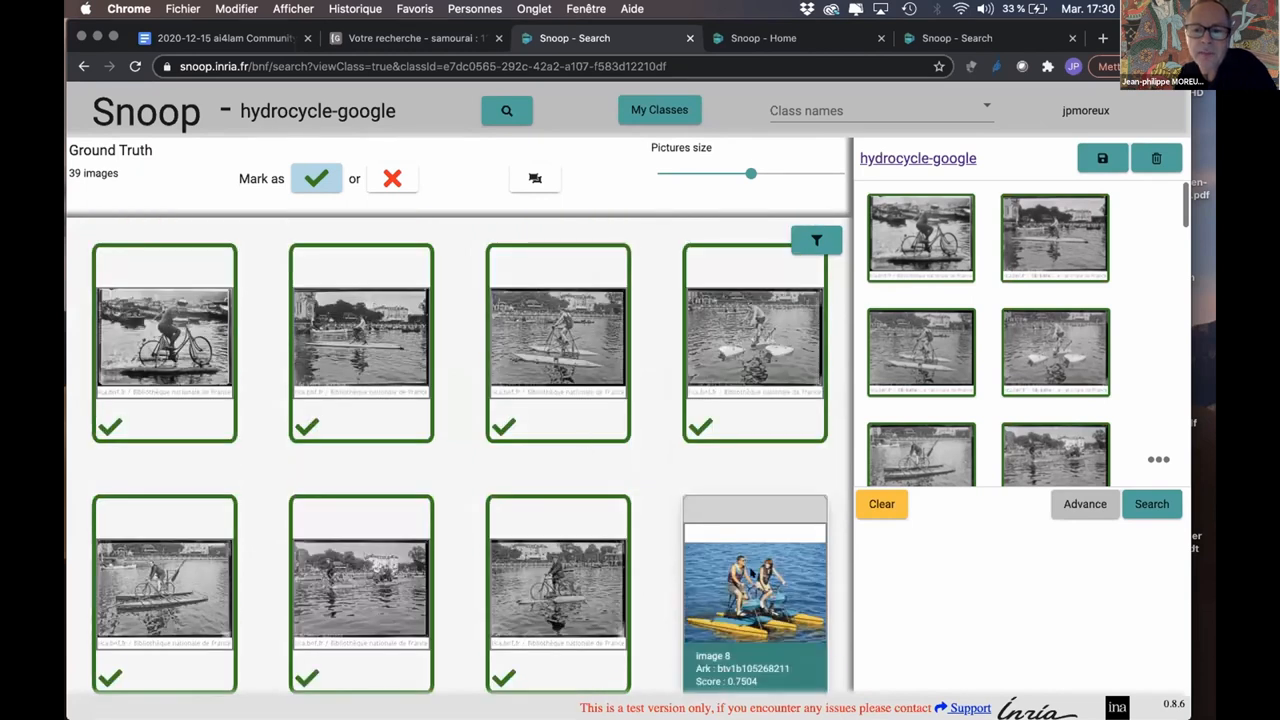
scroll("down", 3)
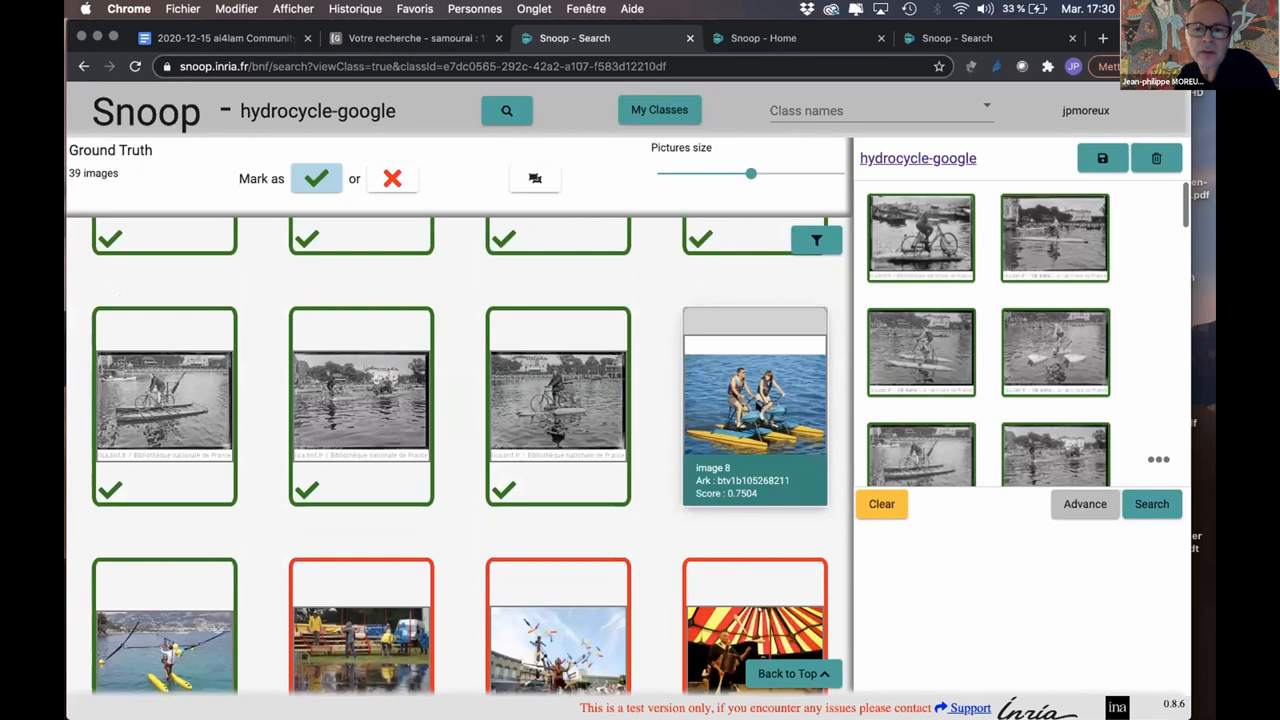
scroll("down", 3)
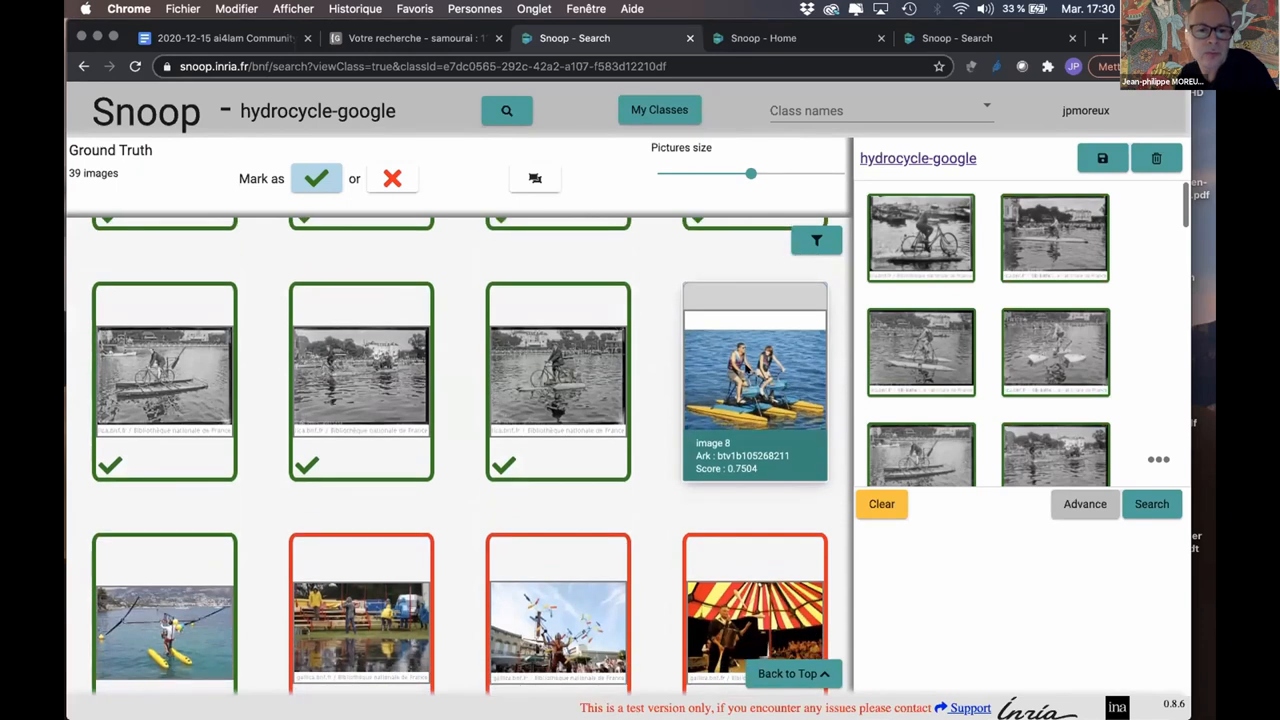
scroll("down", 3)
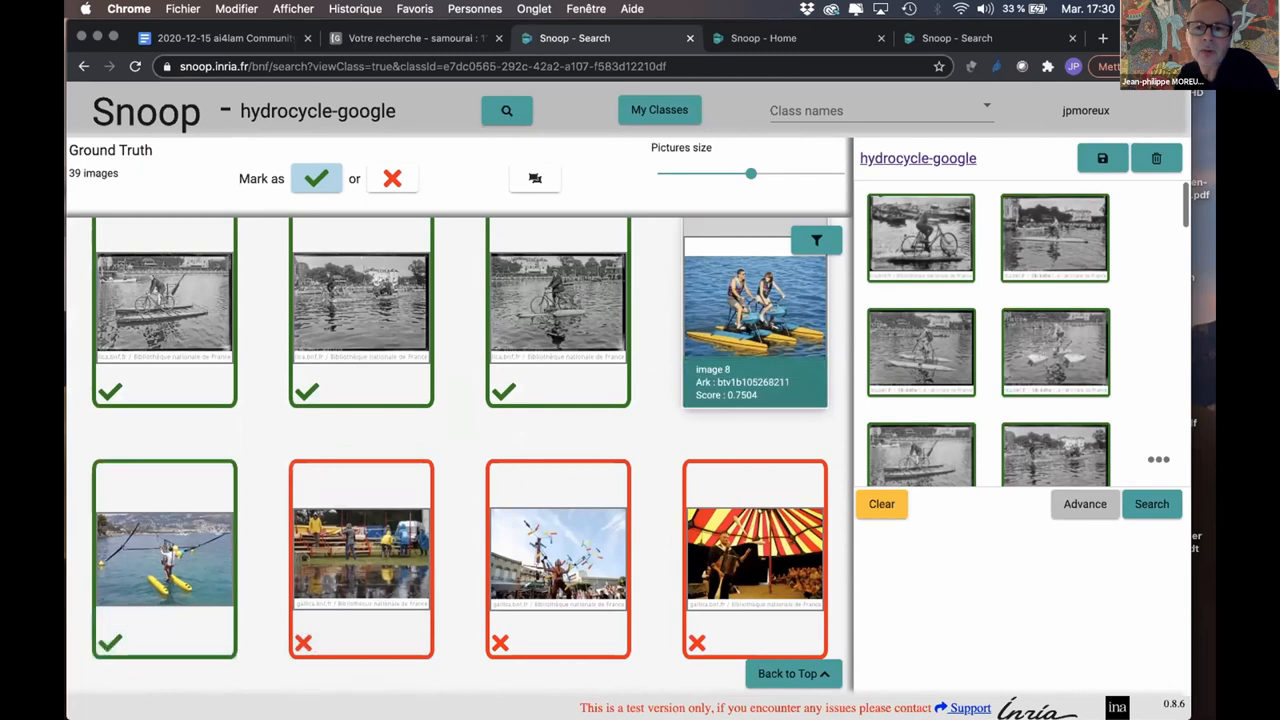
mouse_move(660, 343)
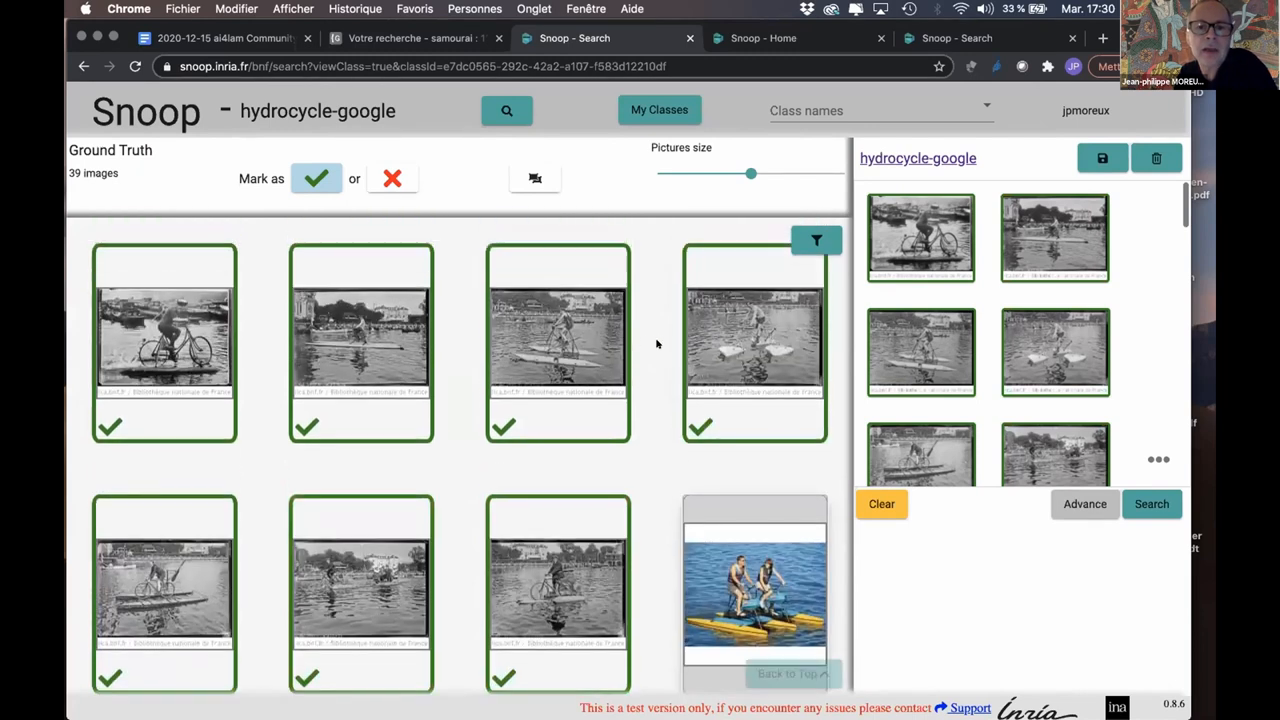
mouse_move(645, 266)
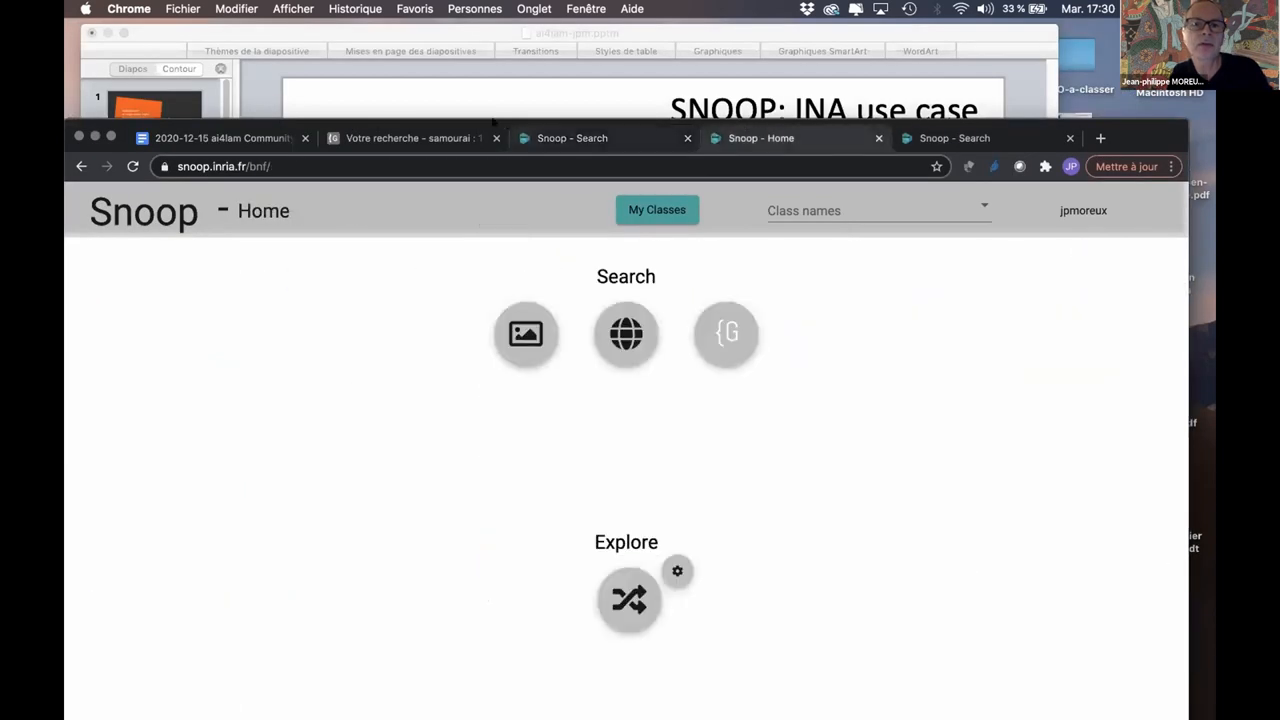
Step: Submit a Google image text query for 'samourai' from the Snoop home page
left_click(725, 334)
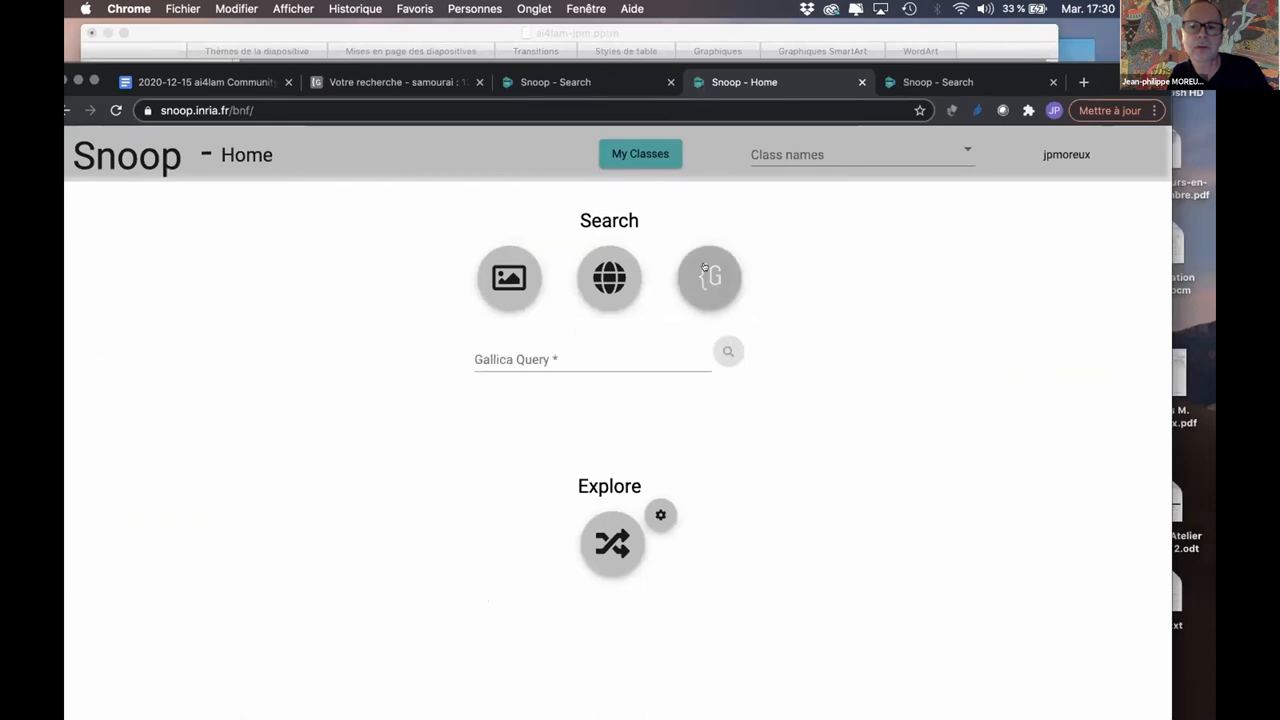
type("s")
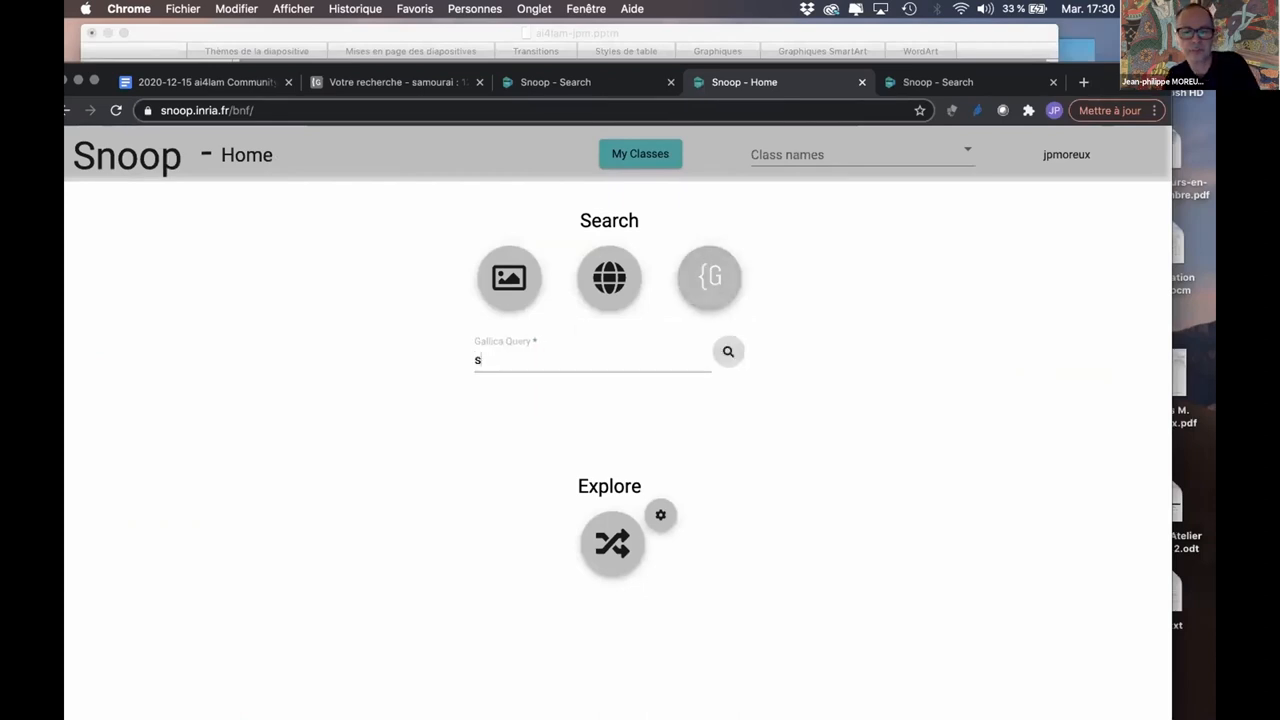
type("amourai")
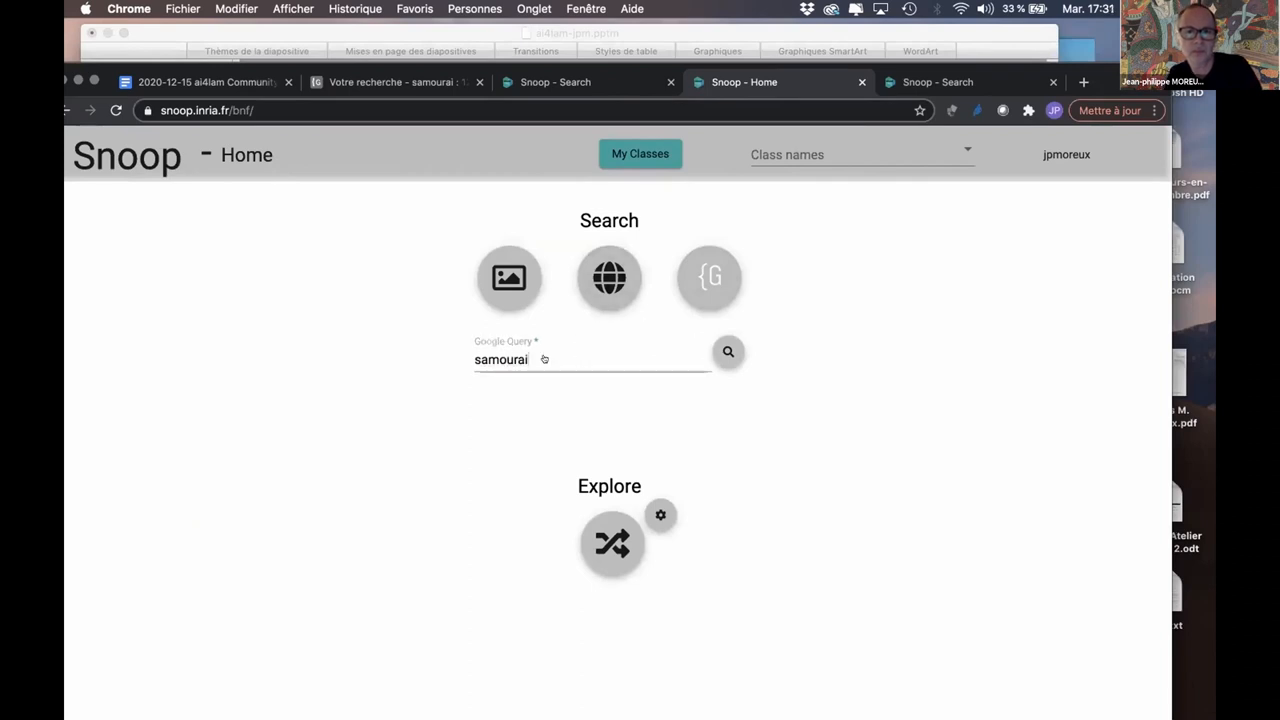
left_click(728, 352)
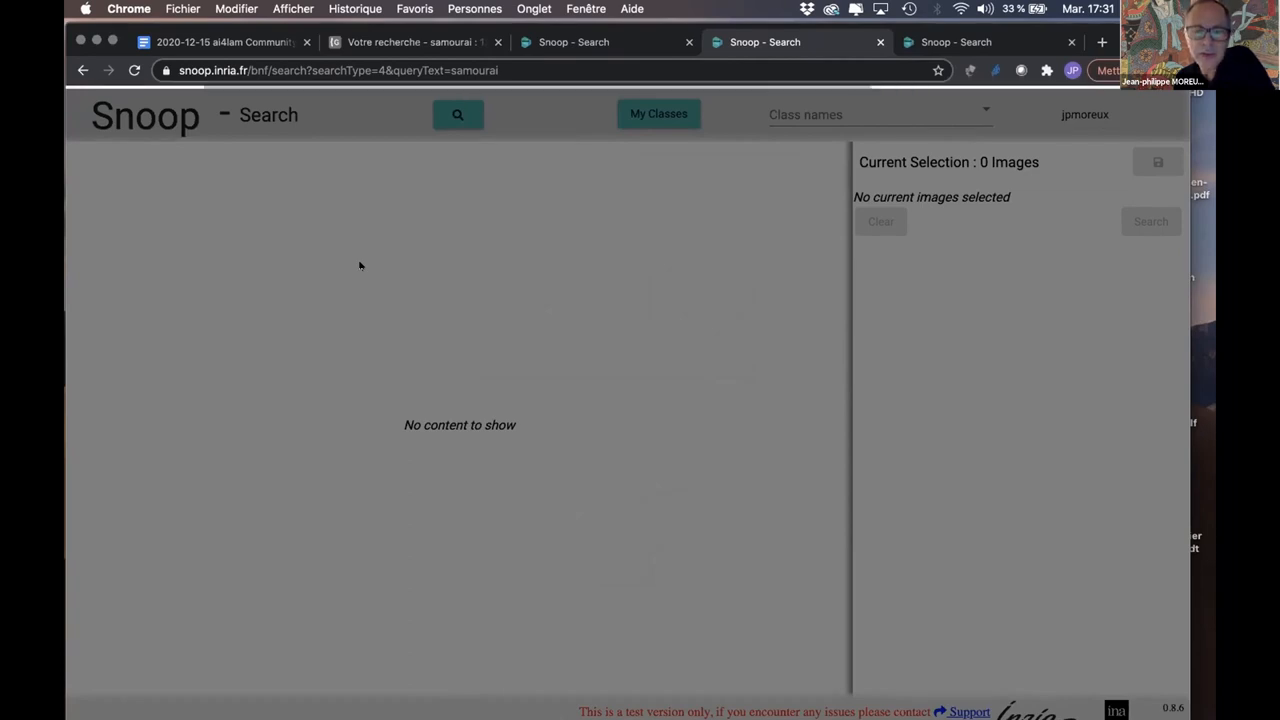
Step: Select samurai images as examples and scroll further through the samourai results
left_click(457, 114)
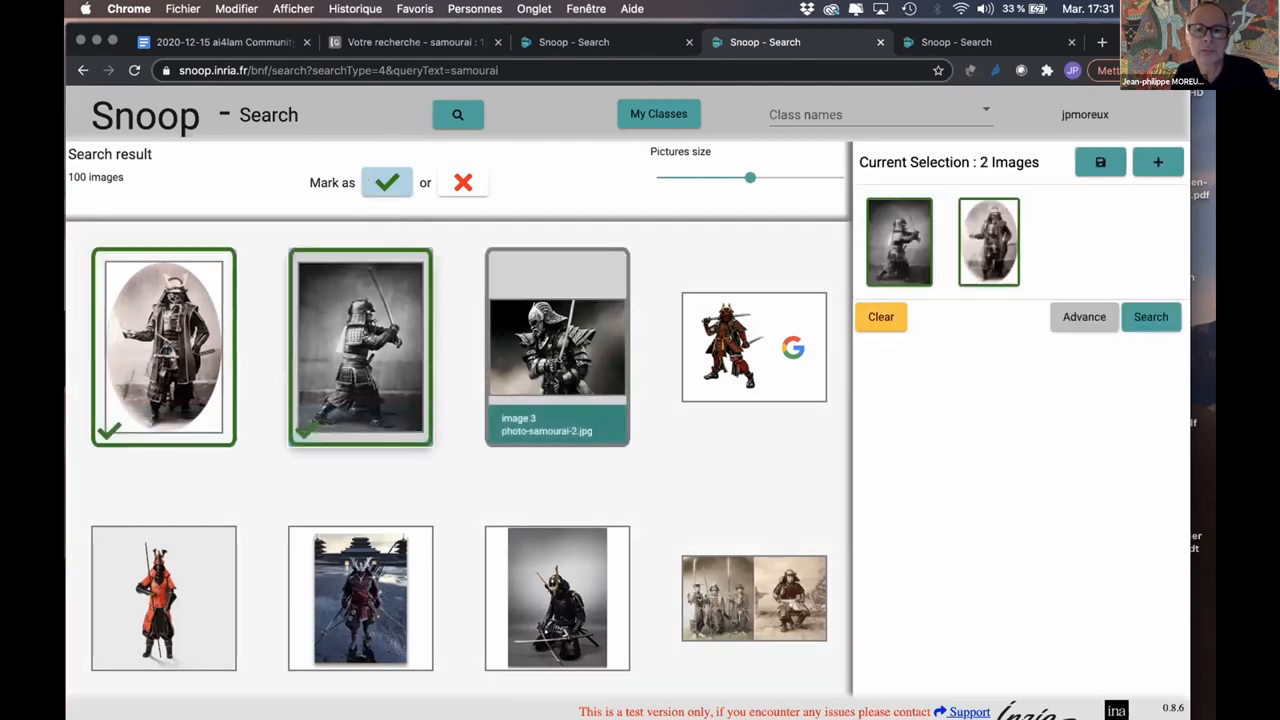
scroll("down", 3)
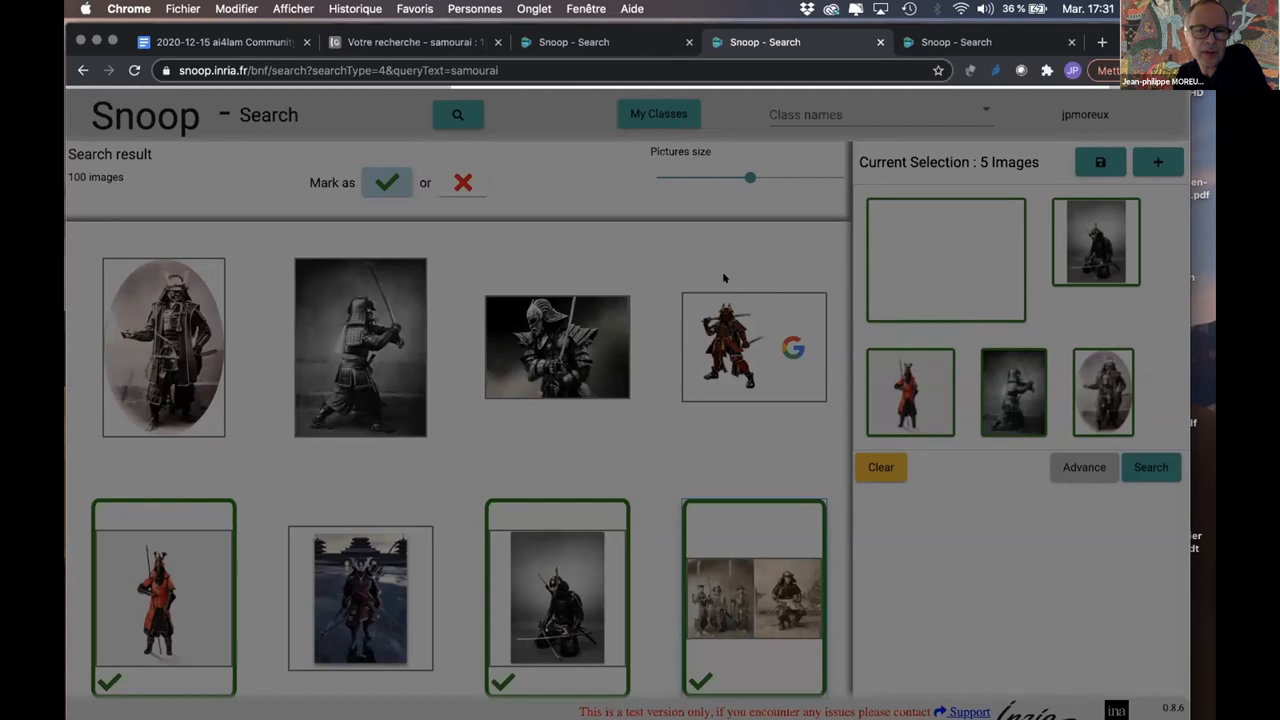
left_click(1150, 467)
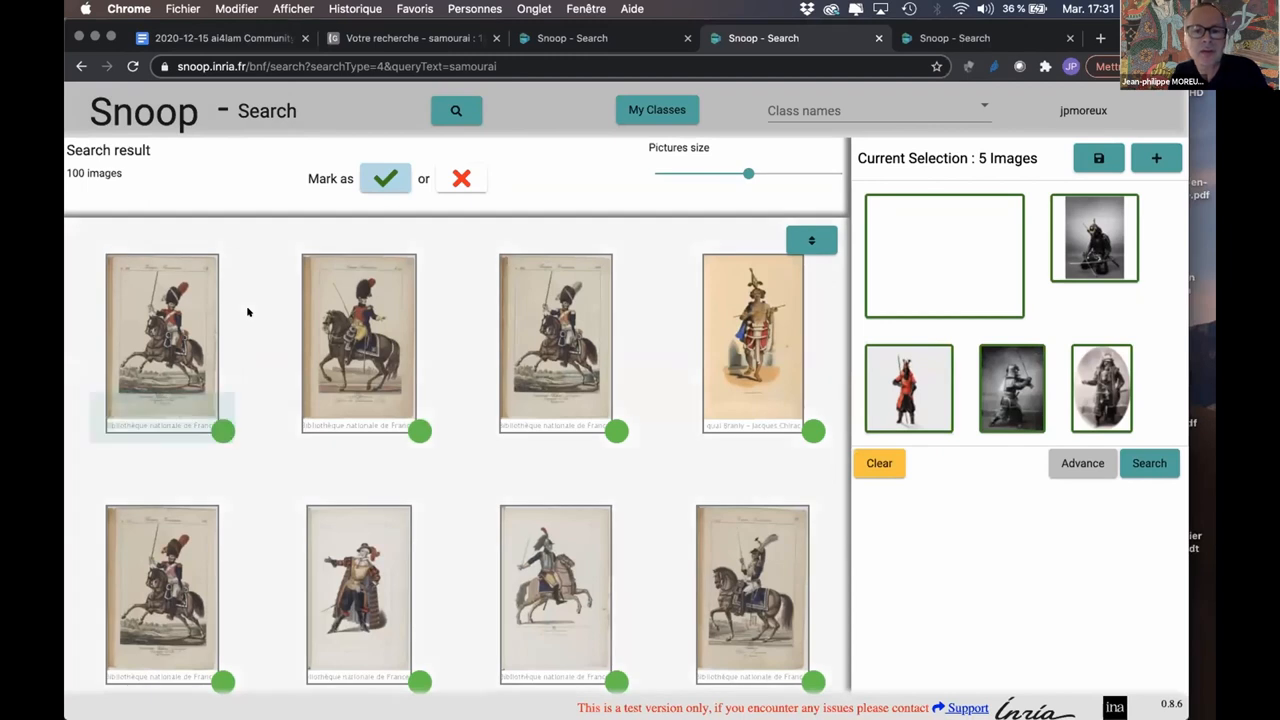
scroll("down", 3)
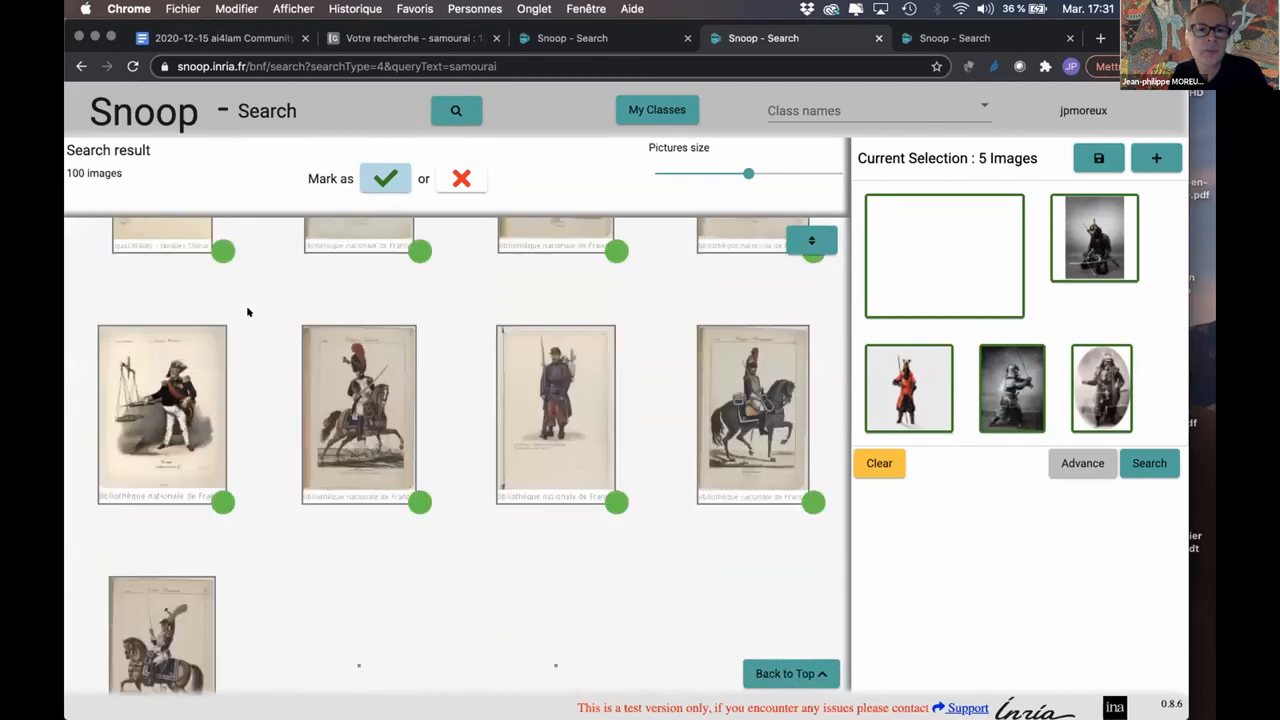
scroll("down", 3)
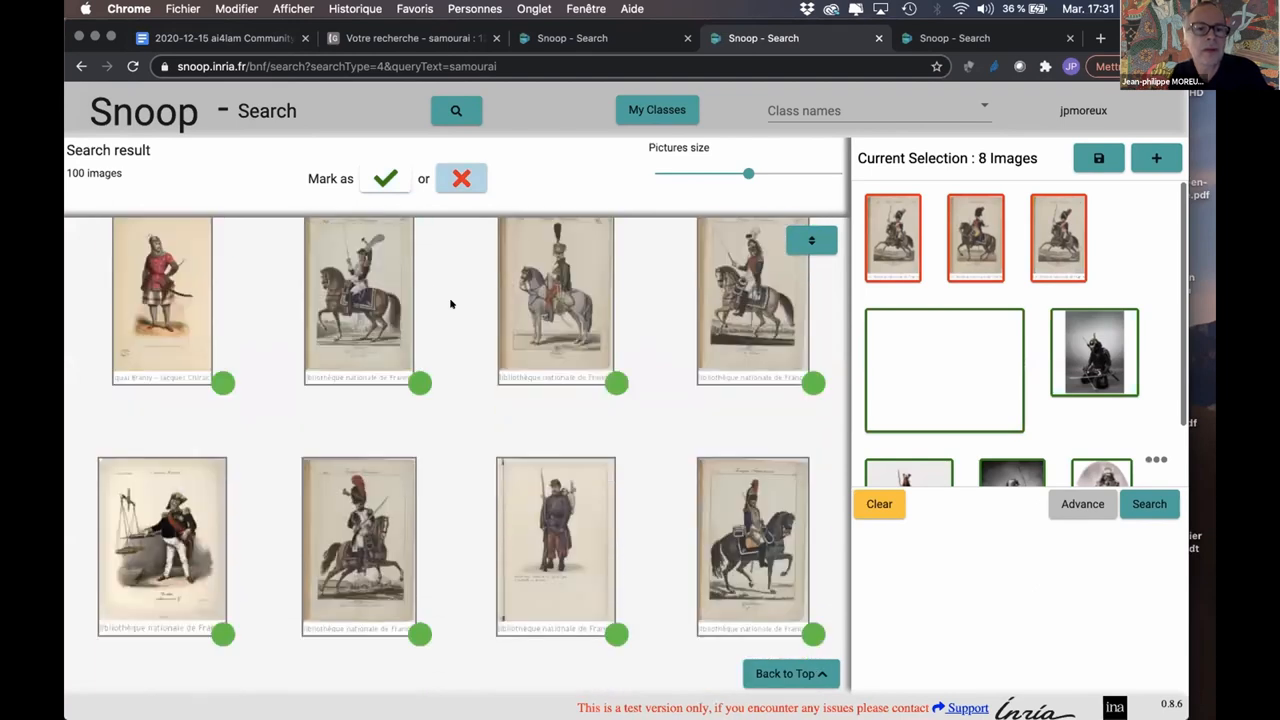
Step: Mark another cavalry print as a negative example and keep browsing
left_click(358, 300)
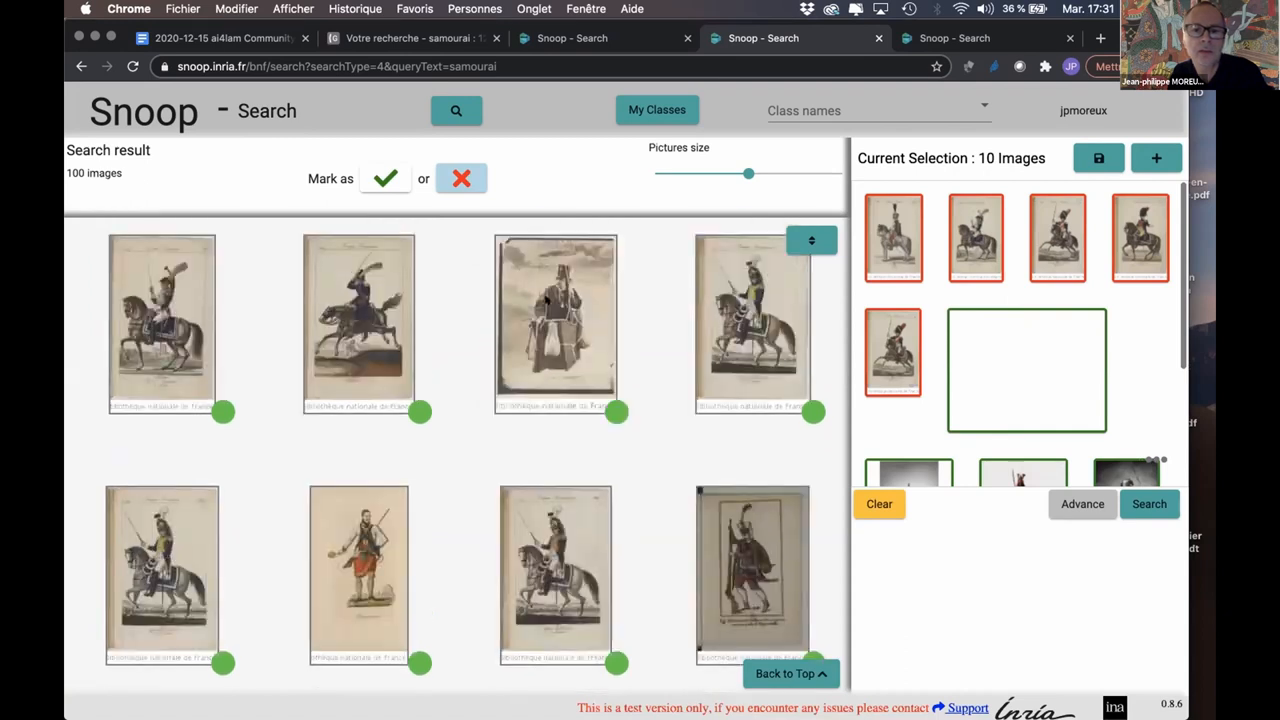
scroll("down", 3)
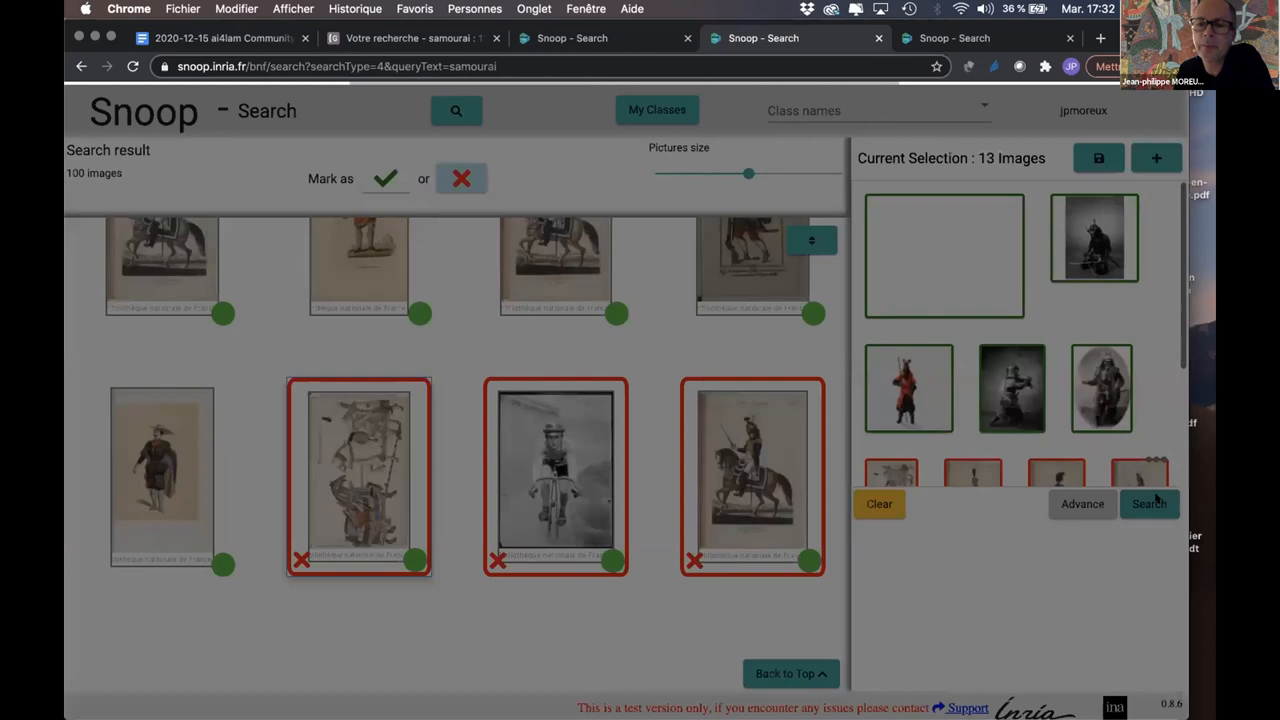
Step: Rerun the search with the marked examples and scroll through the refreshed results
left_click(1148, 504)
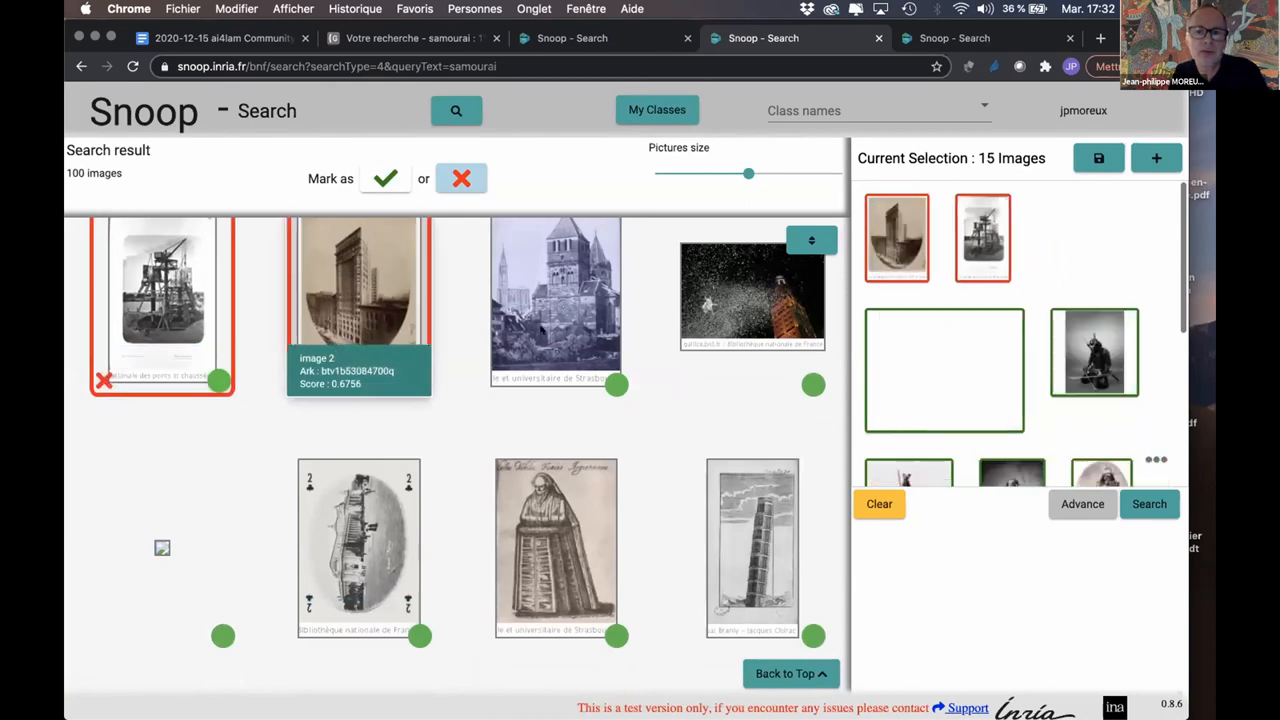
scroll("down", 3)
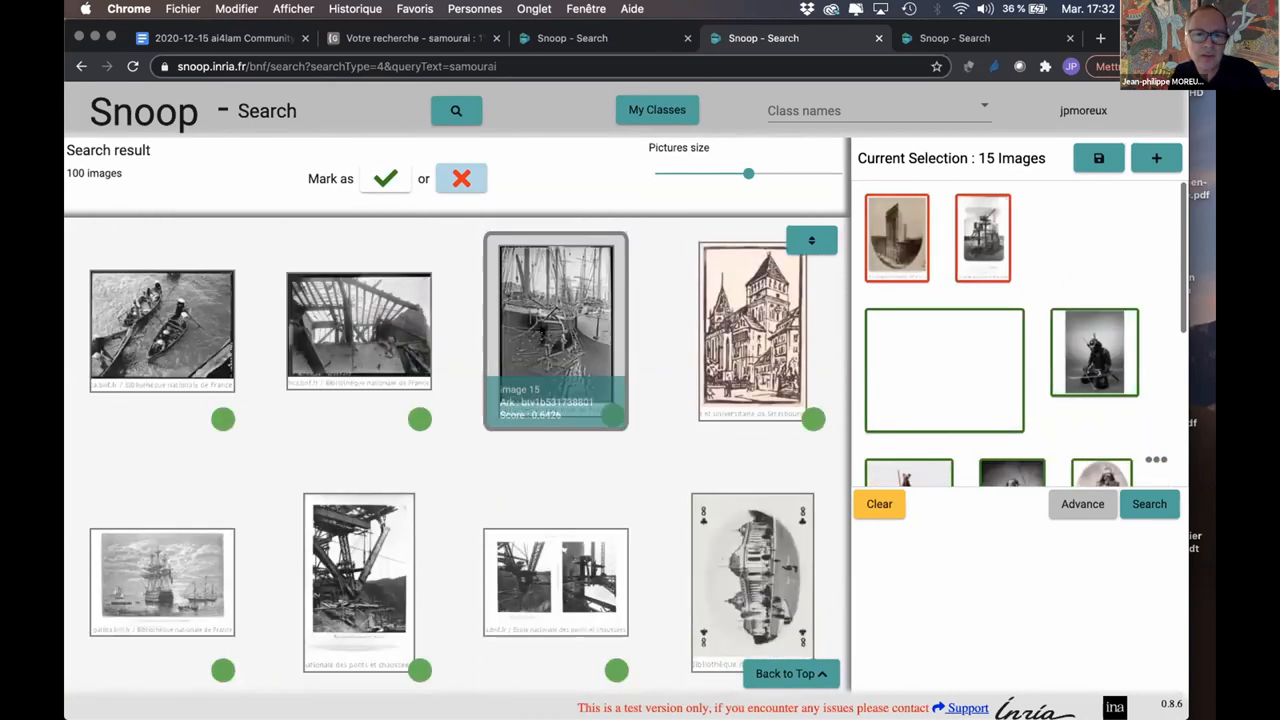
scroll("down", 3)
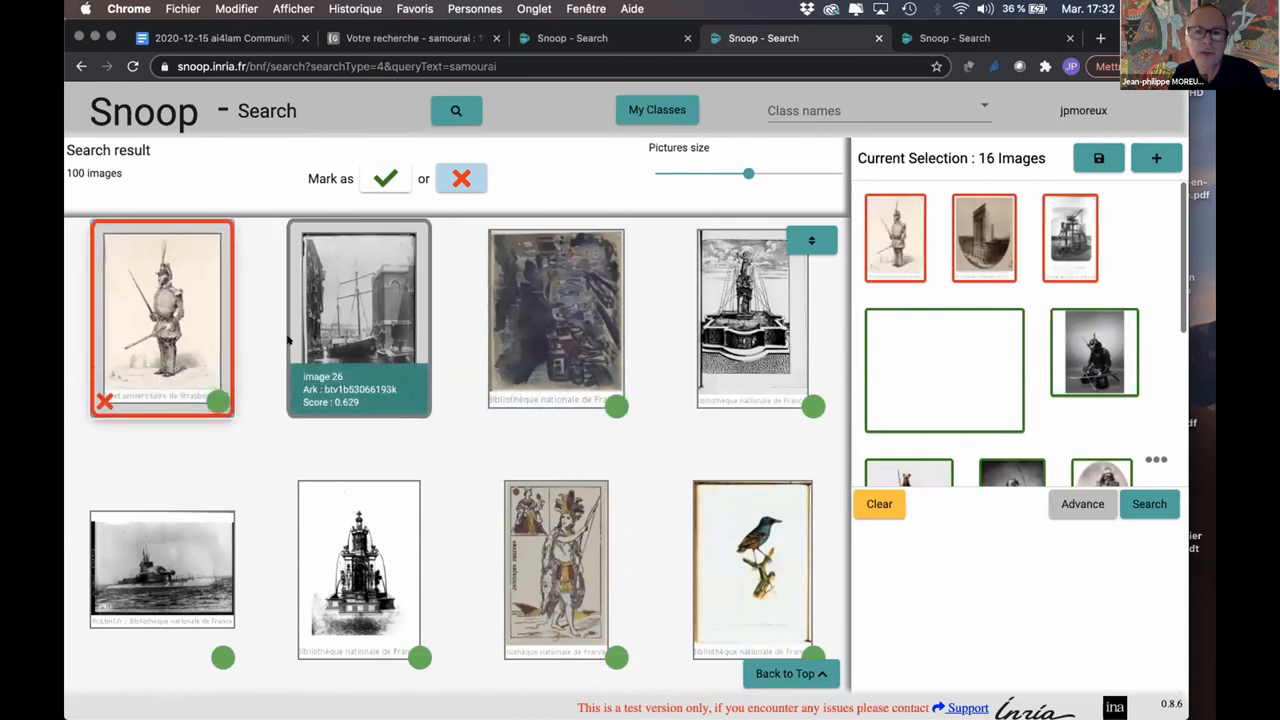
scroll("down", 3)
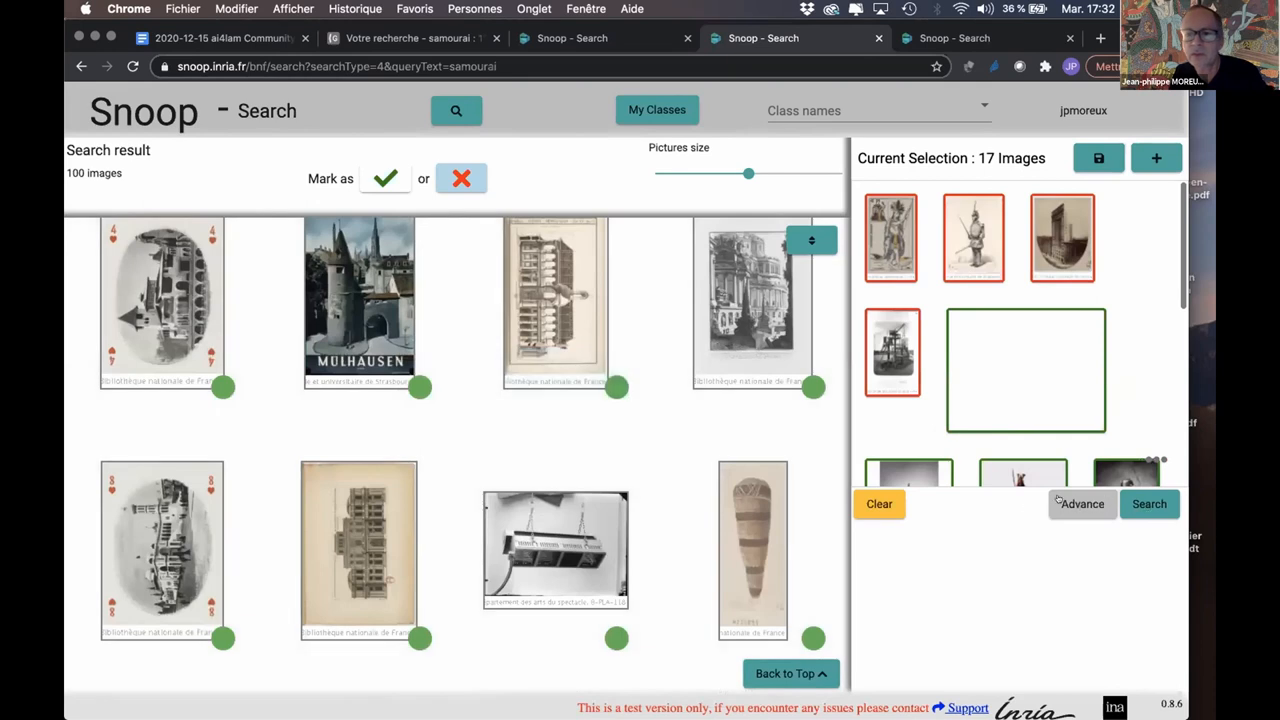
Step: Show the Most useful, Ambiguous and Classify Random Images options, then scroll the results
left_click(1080, 504)
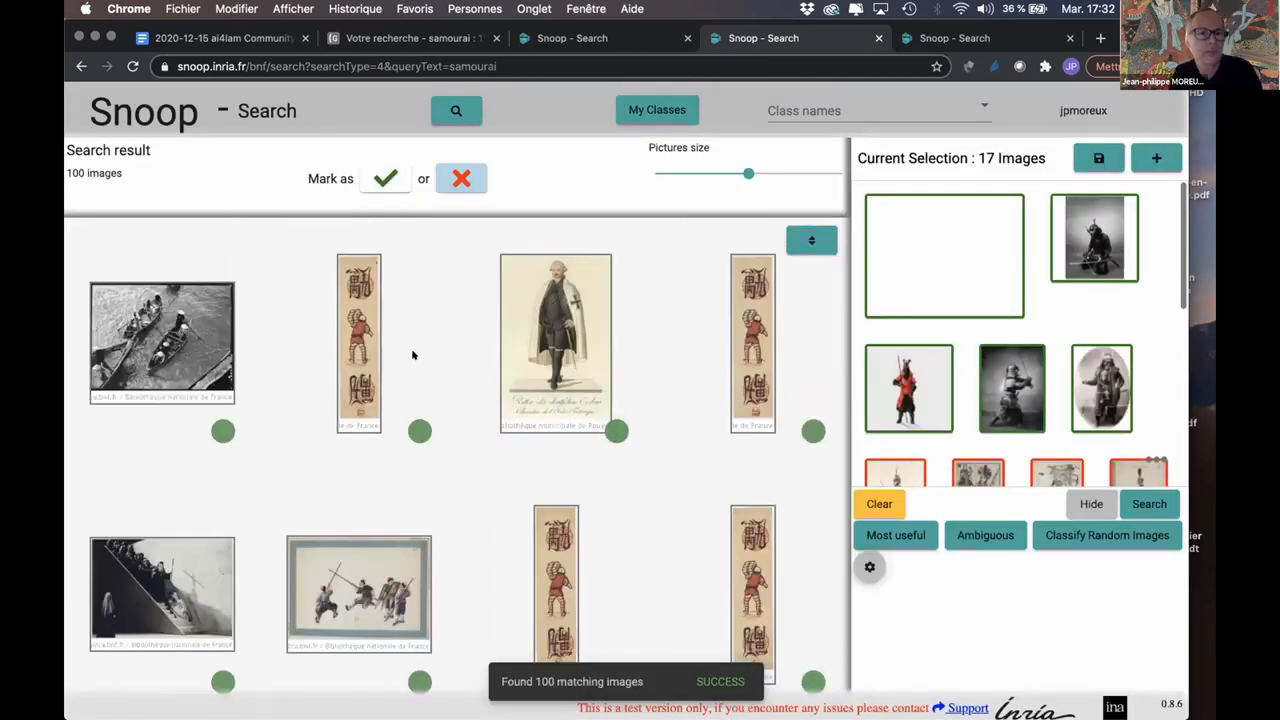
scroll("down", 3)
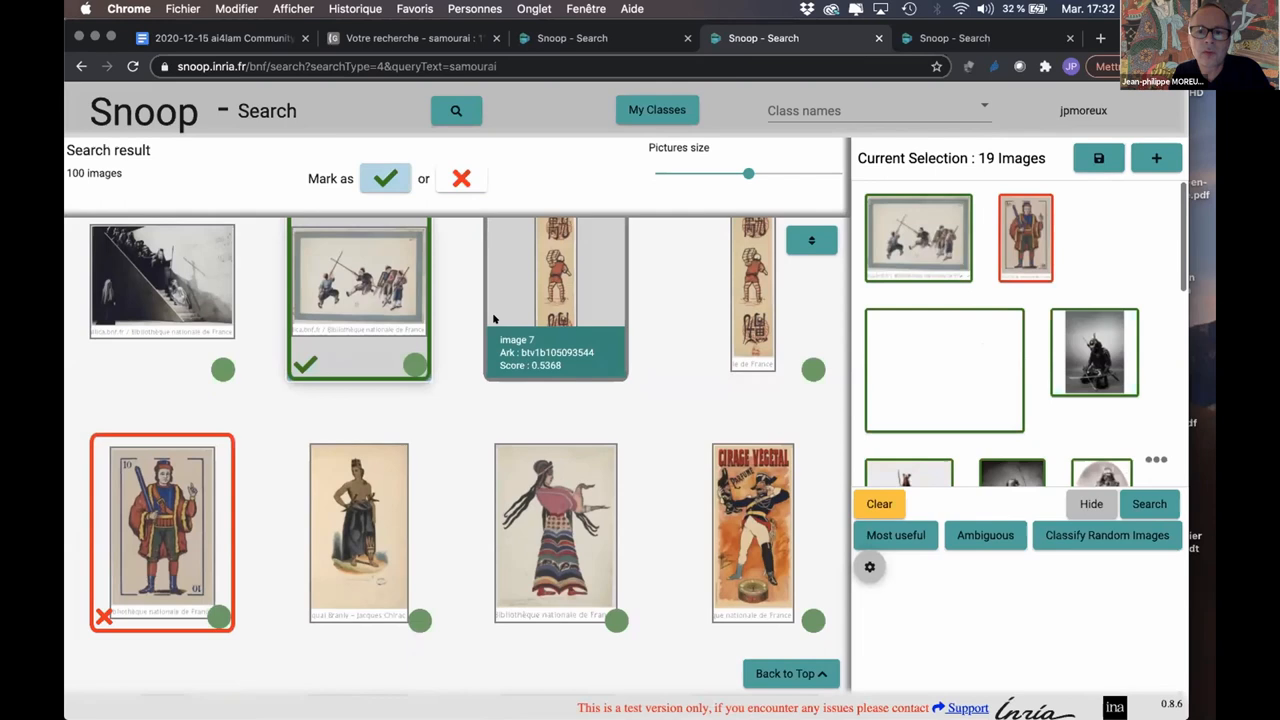
scroll("down", 3)
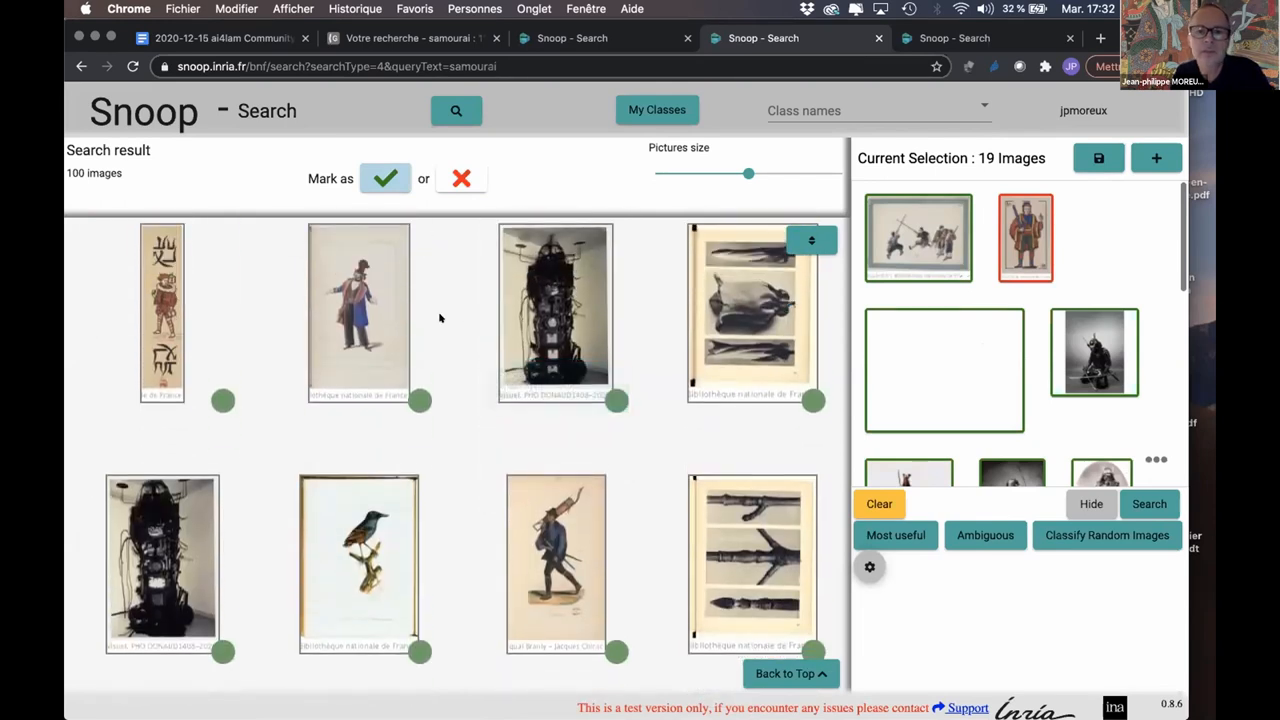
scroll("down", 3)
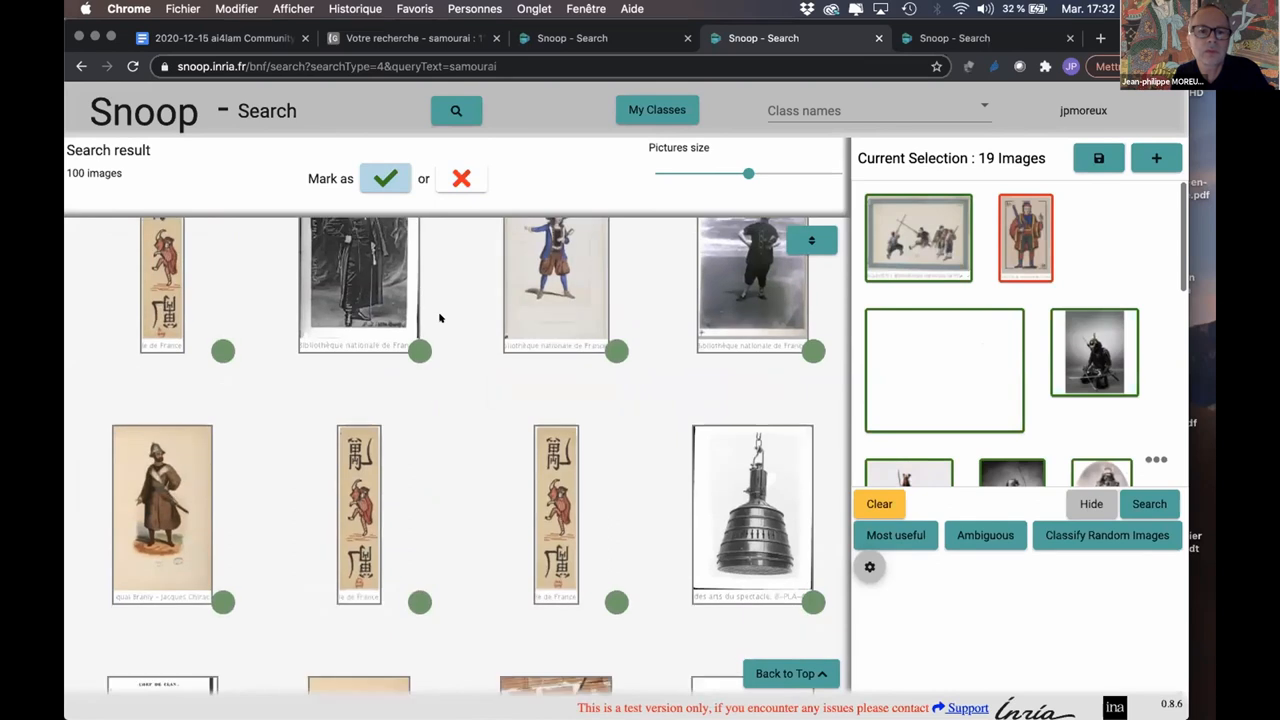
scroll("down", 3)
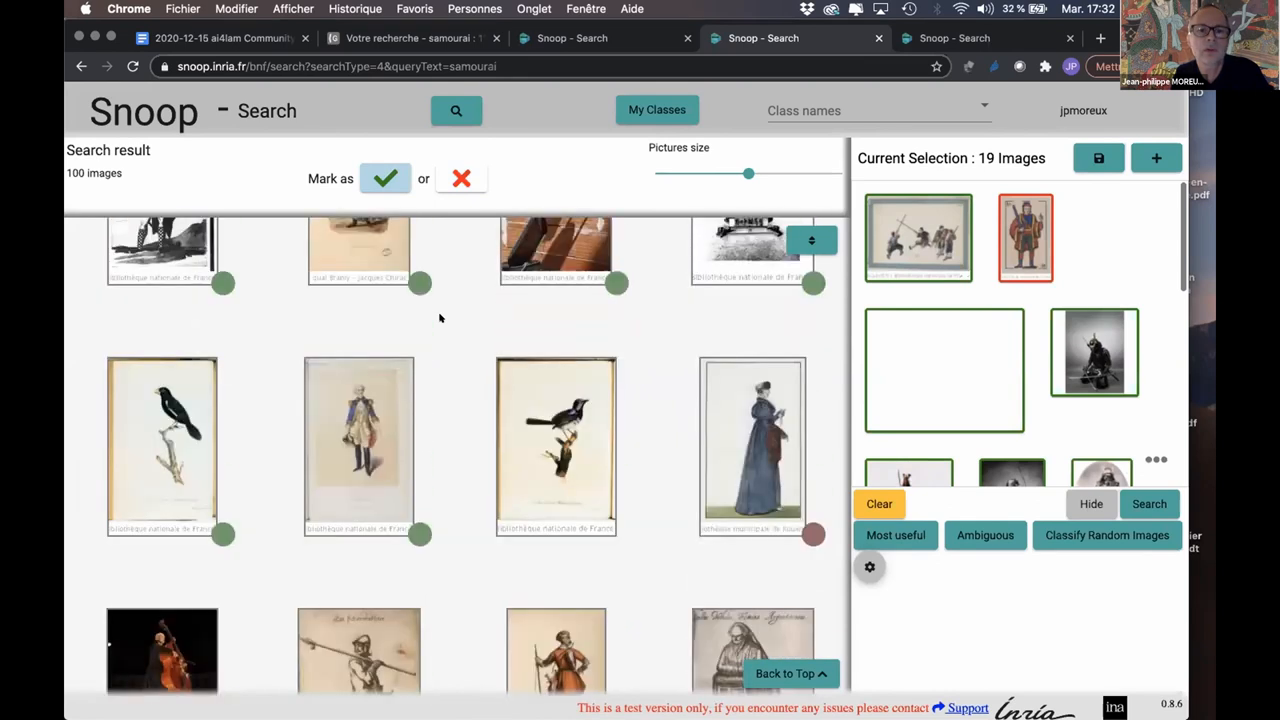
scroll("down", 3)
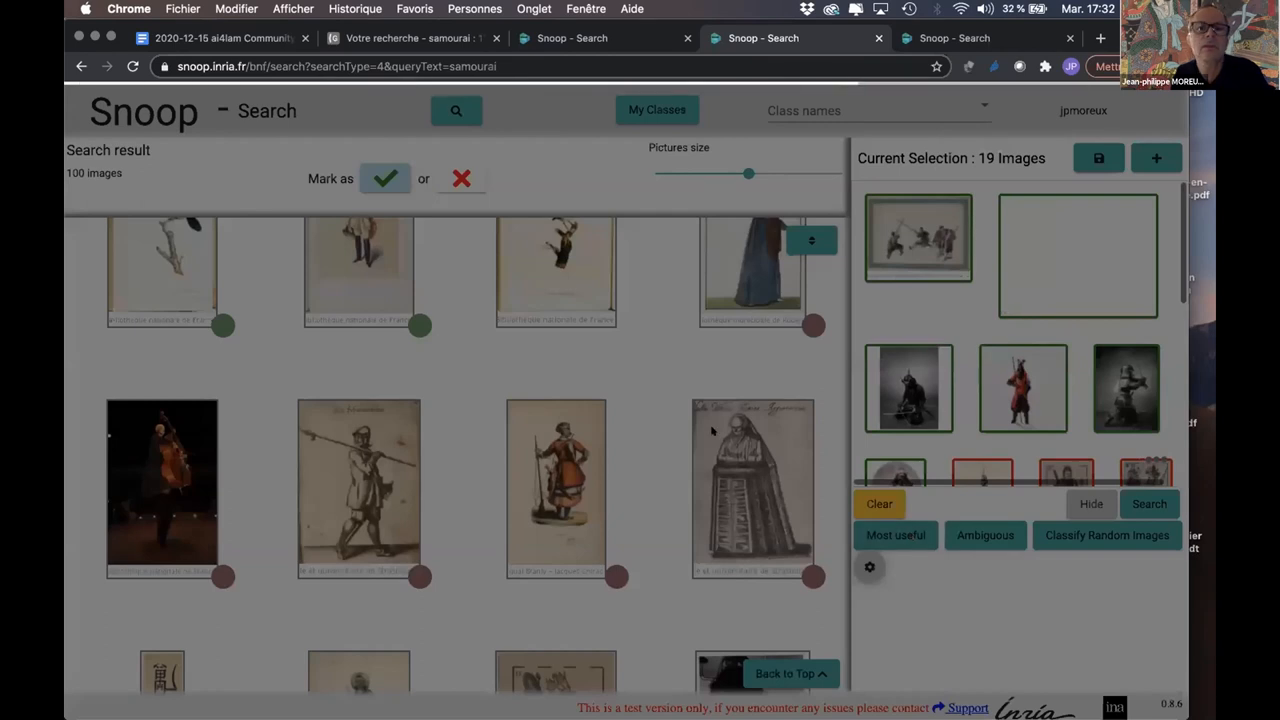
mouse_move(197, 609)
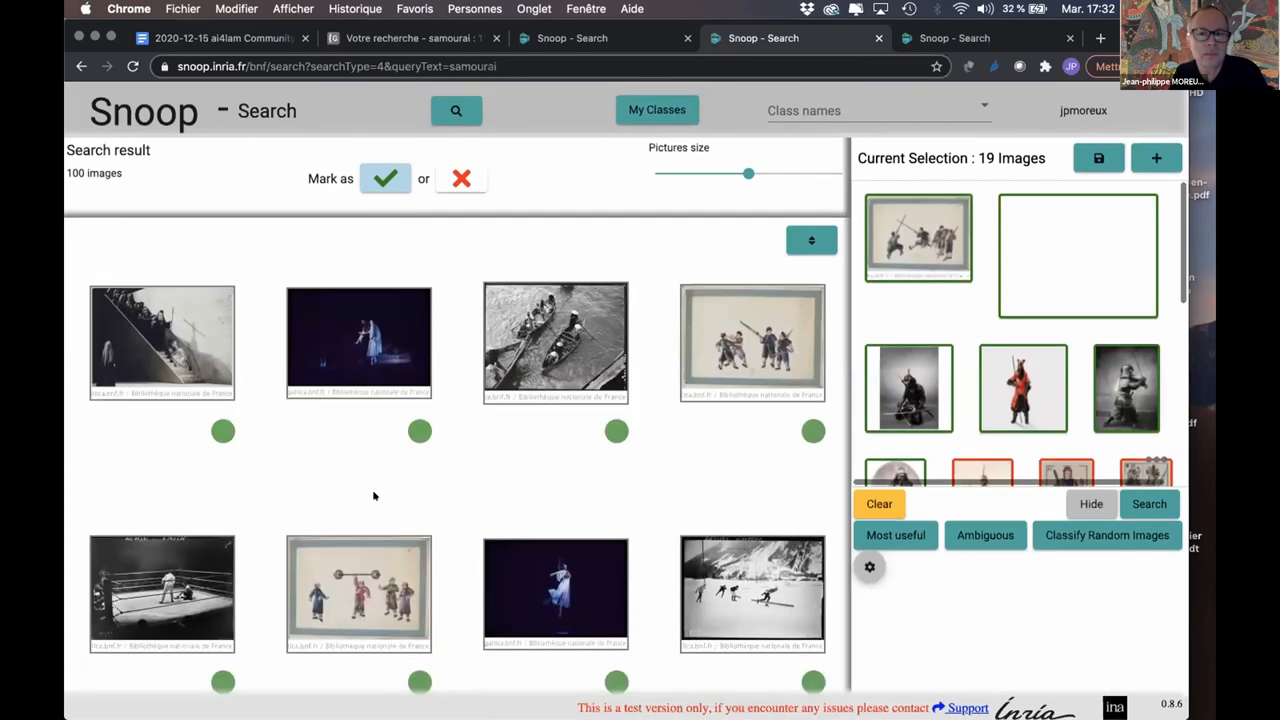
mouse_move(659, 313)
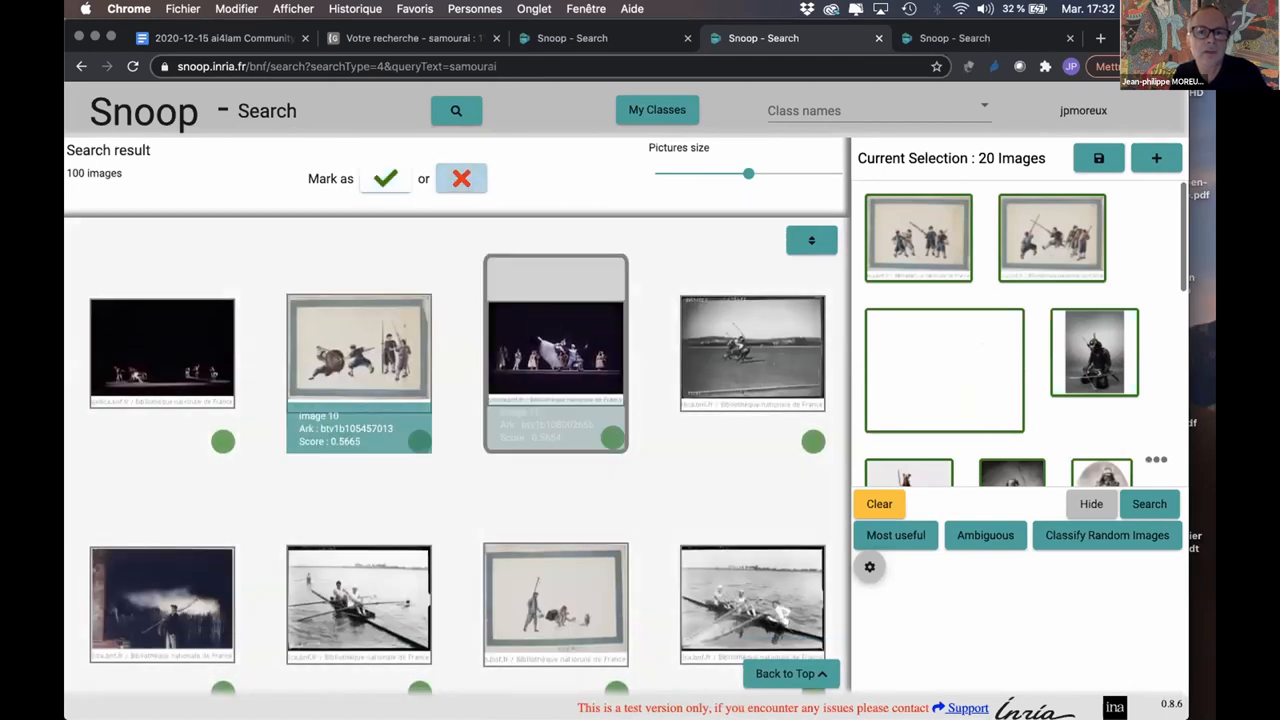
Step: Add another sword-fight print as positive, browse the results, and rerun the search
left_click(555, 353)
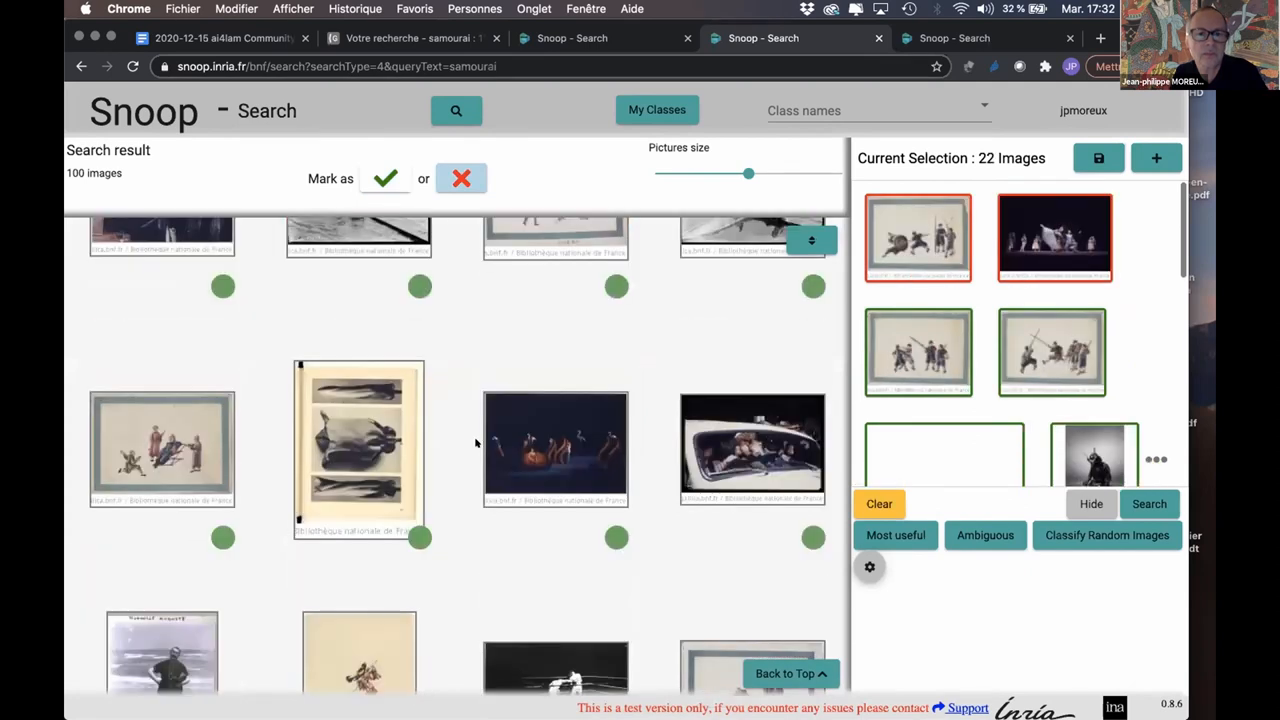
scroll("down", 3)
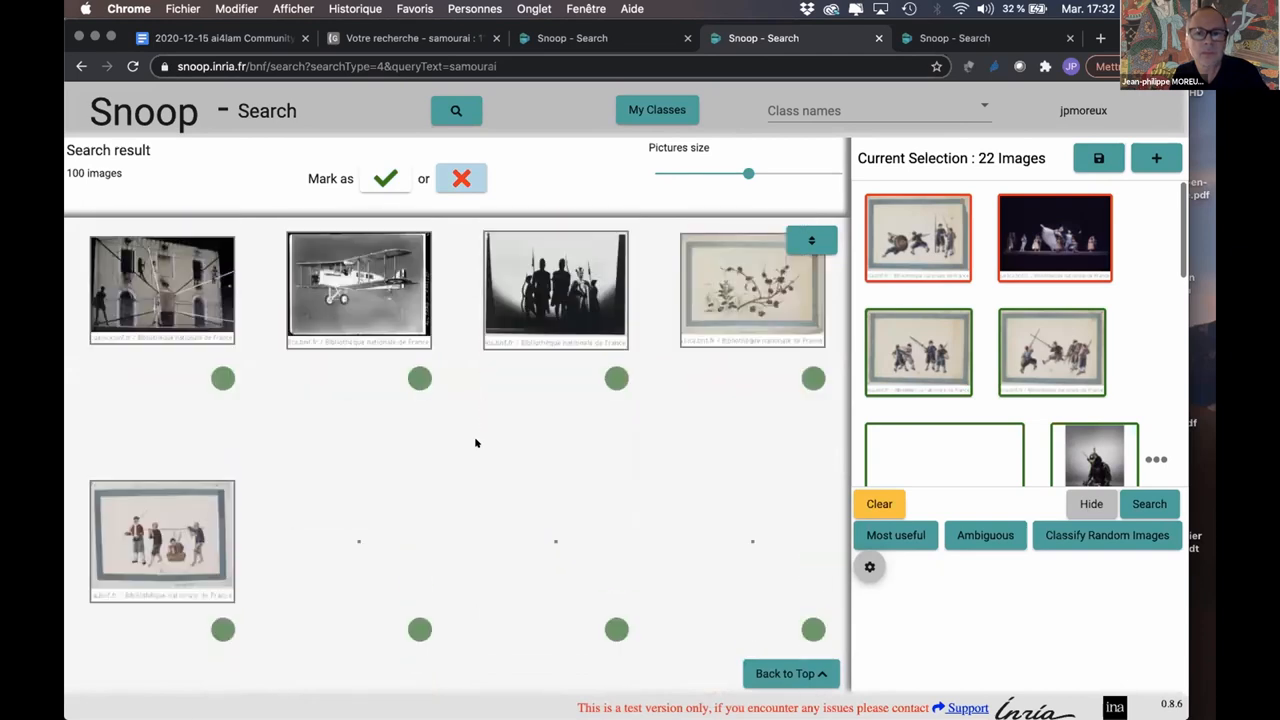
scroll("down", 3)
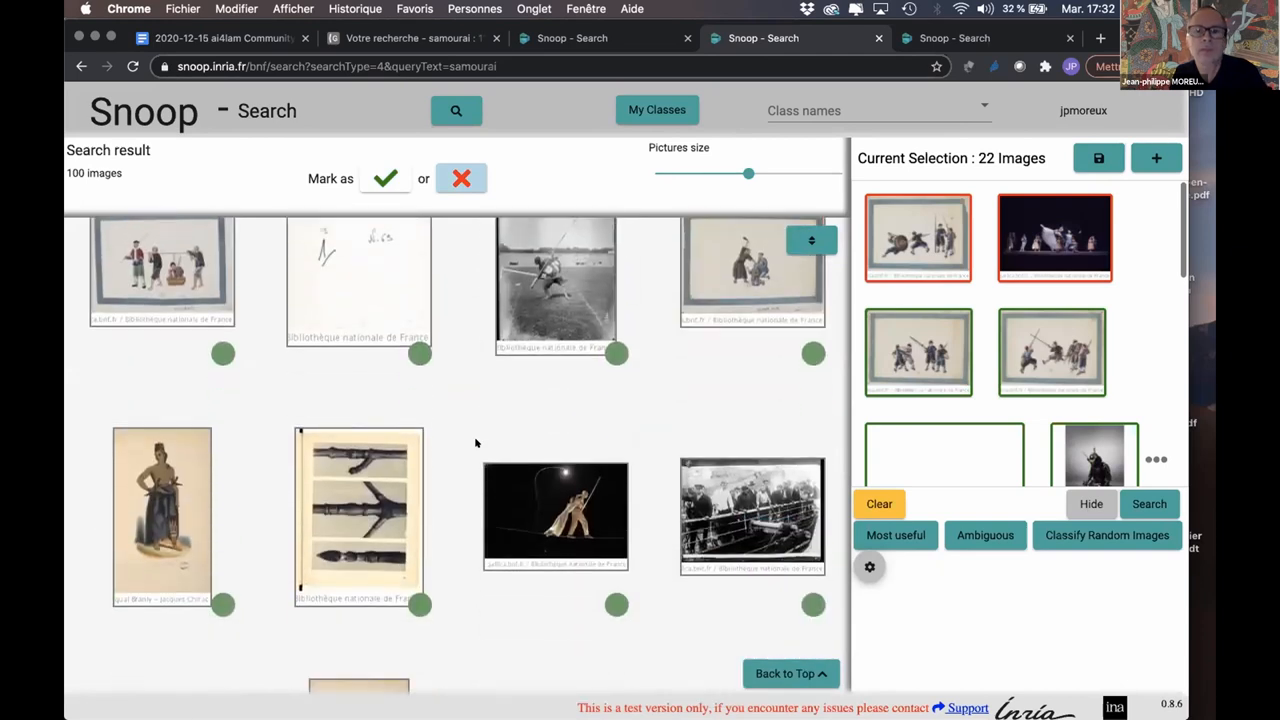
scroll("down", 3)
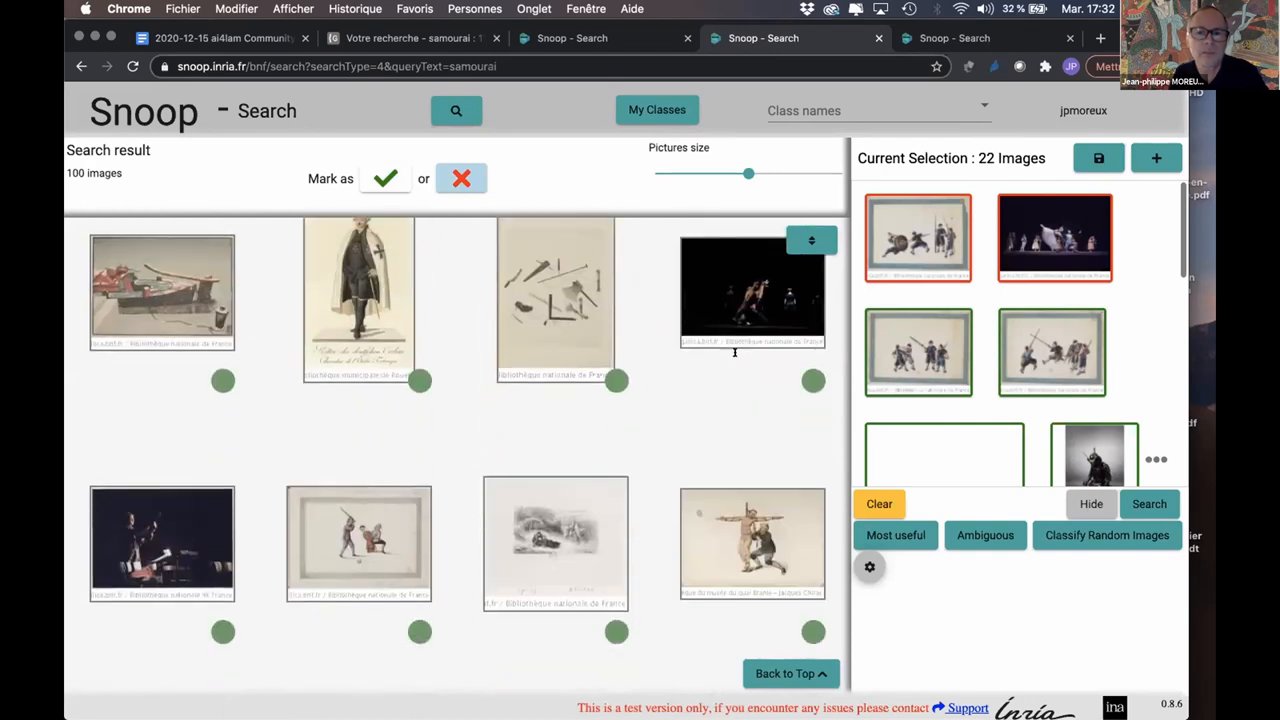
mouse_move(358, 300)
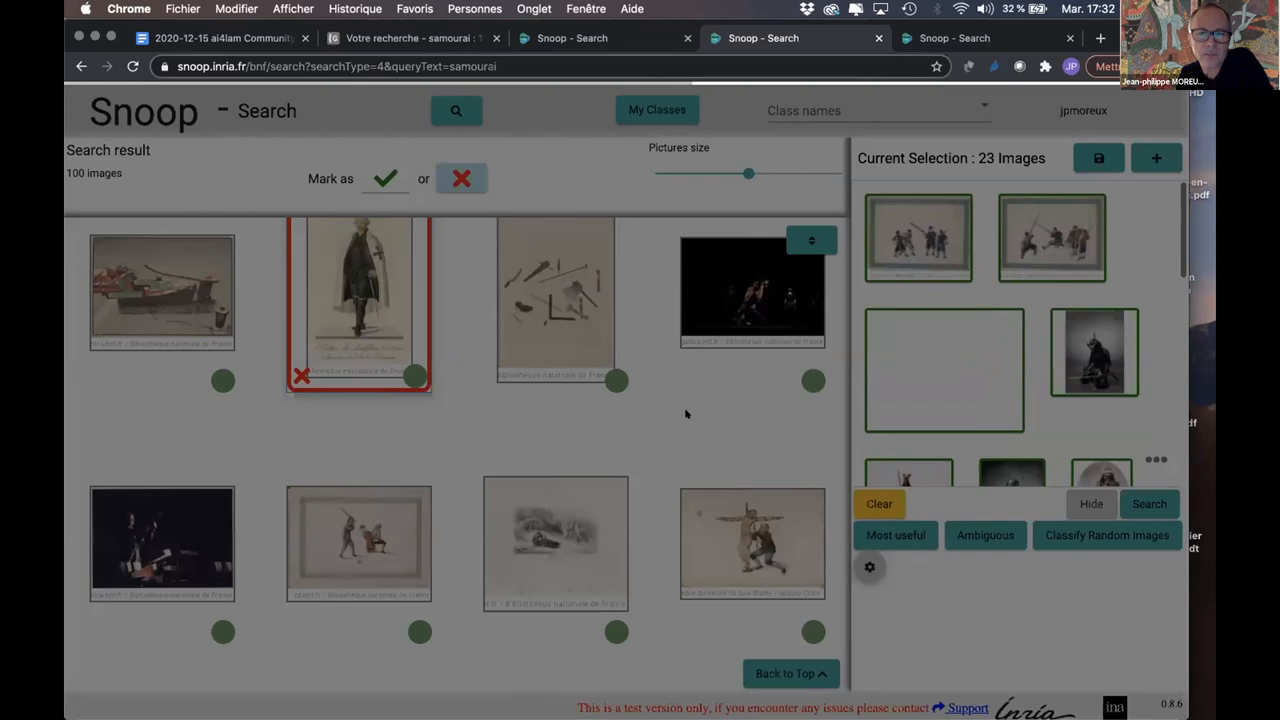
left_click(1148, 504)
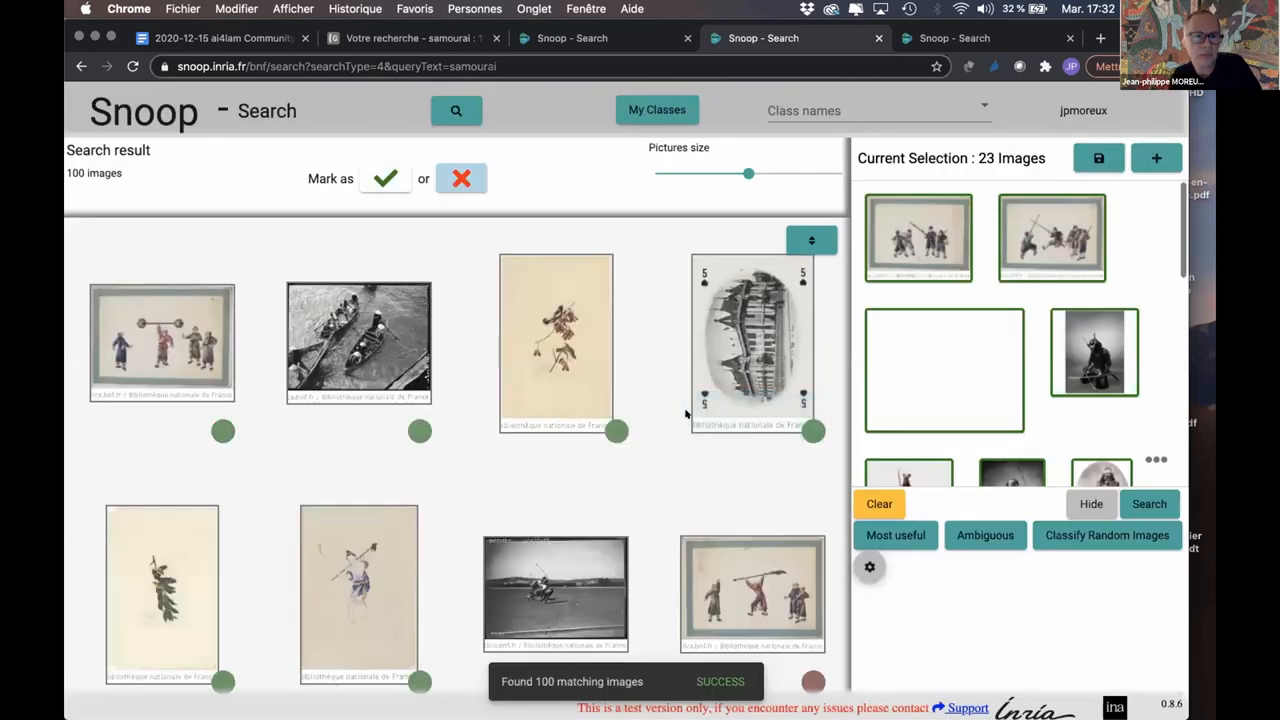
Step: Scroll further through the results and switch Mark as to the negative red X
scroll("down", 3)
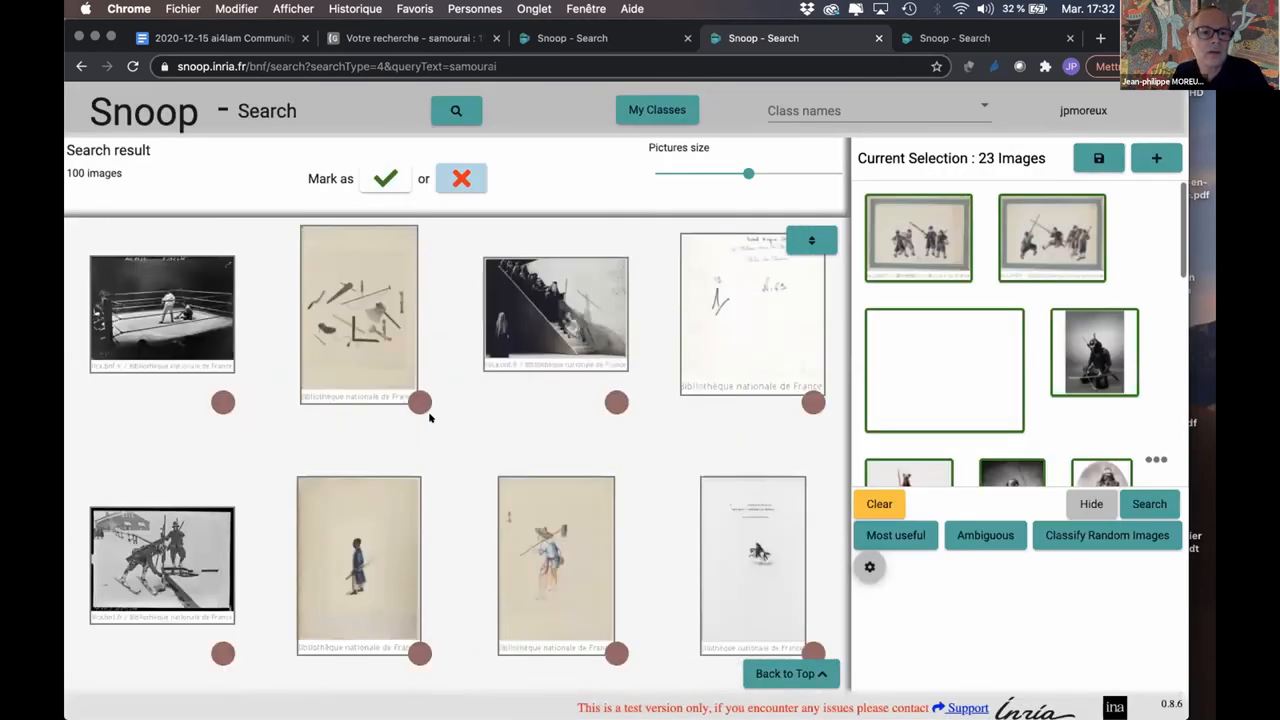
scroll("down", 3)
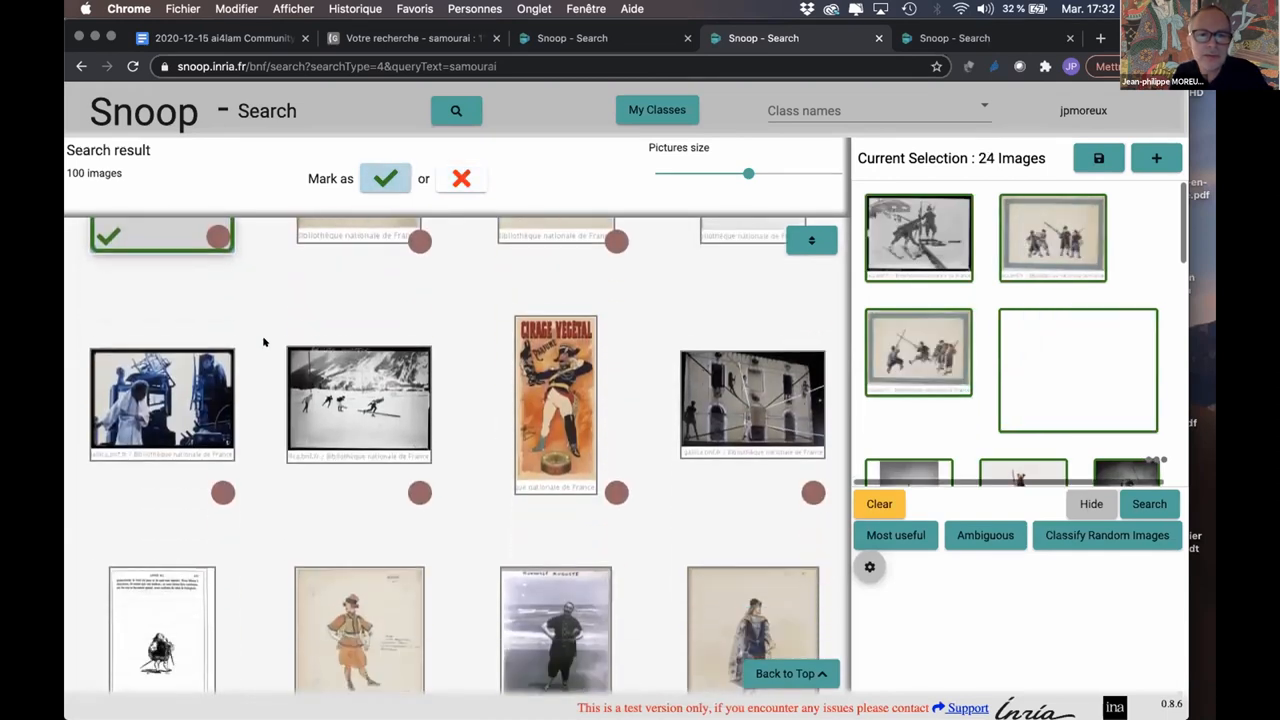
scroll("down", 3)
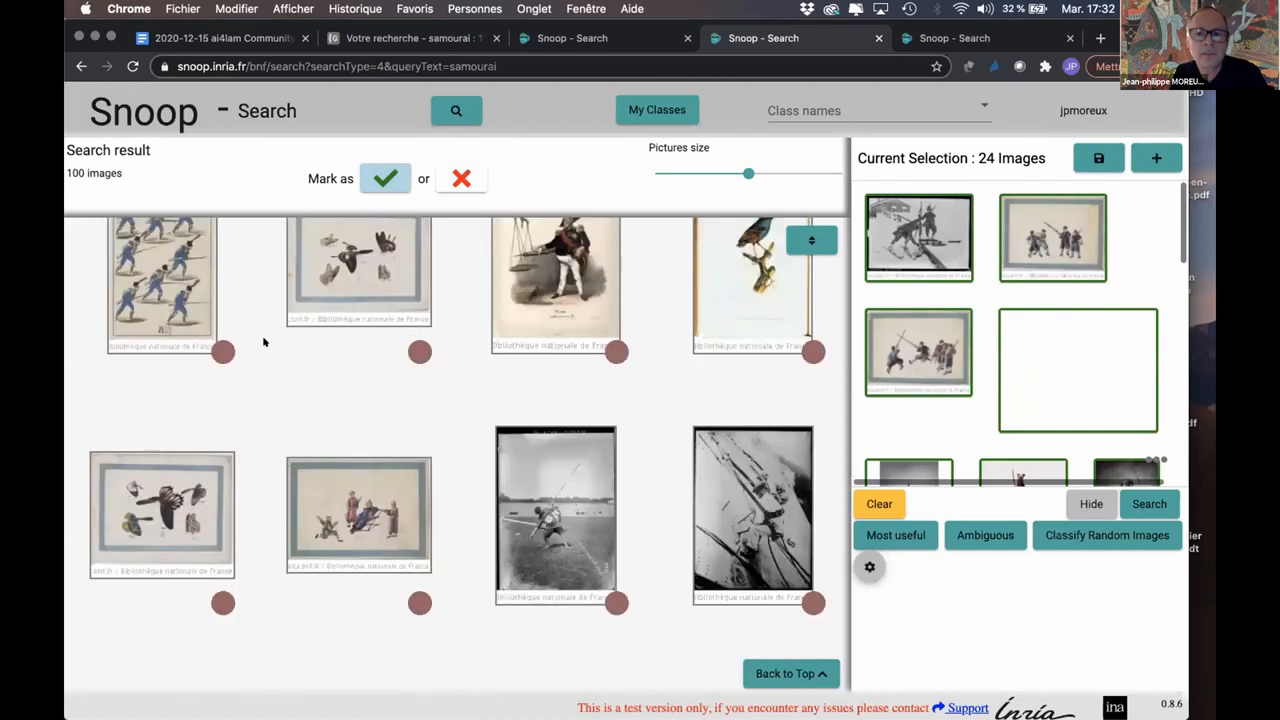
scroll("down", 3)
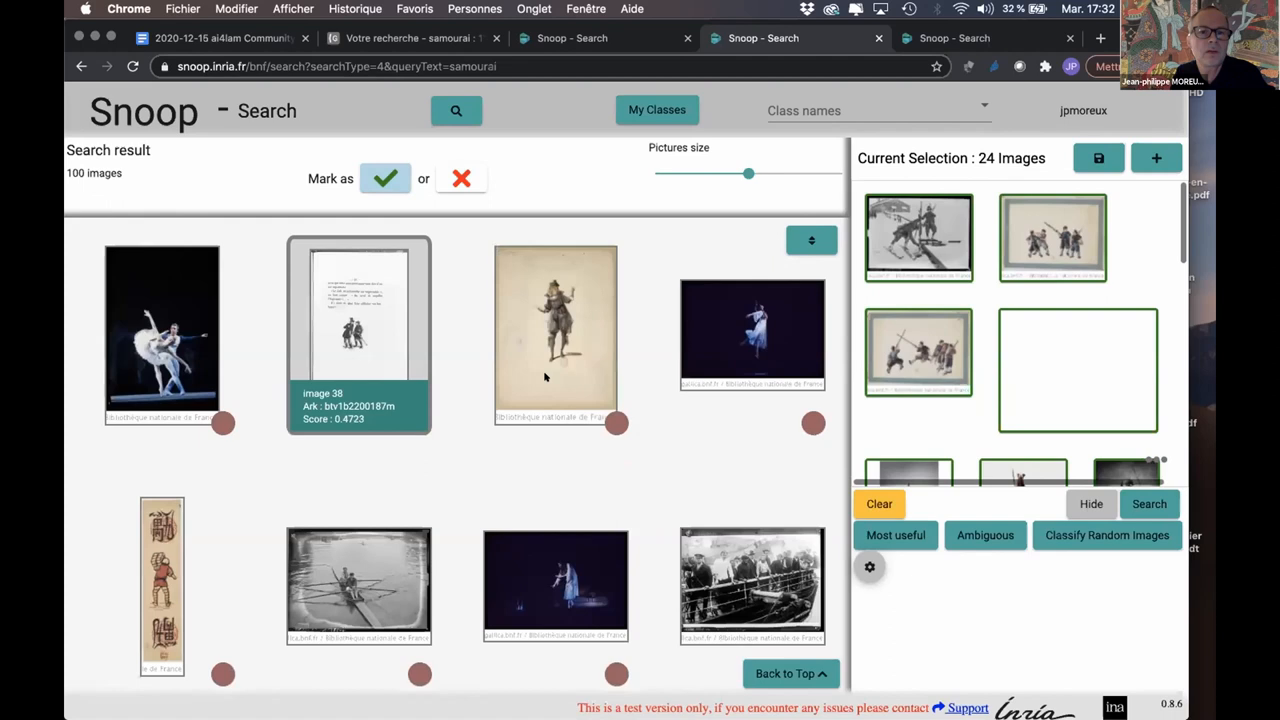
left_click(555, 335)
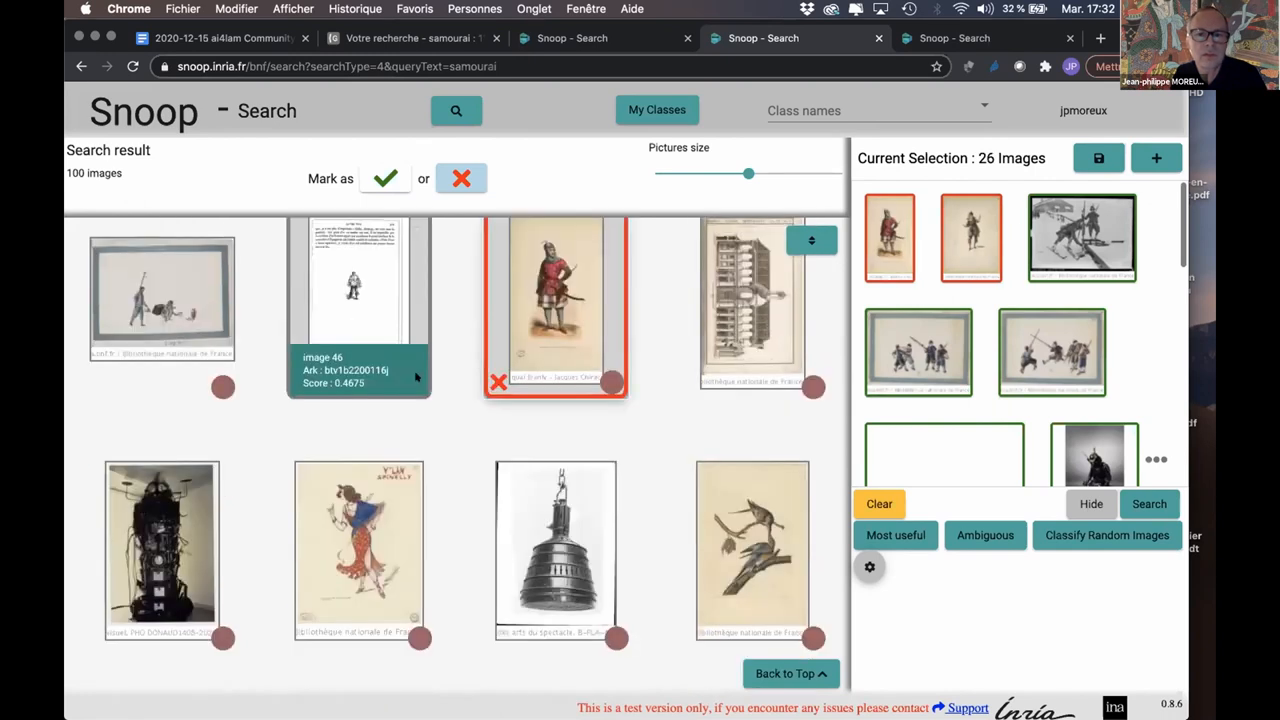
Step: Mark two costumed soldier prints as negatives, bringing the selection to 27 images
scroll("down", 3)
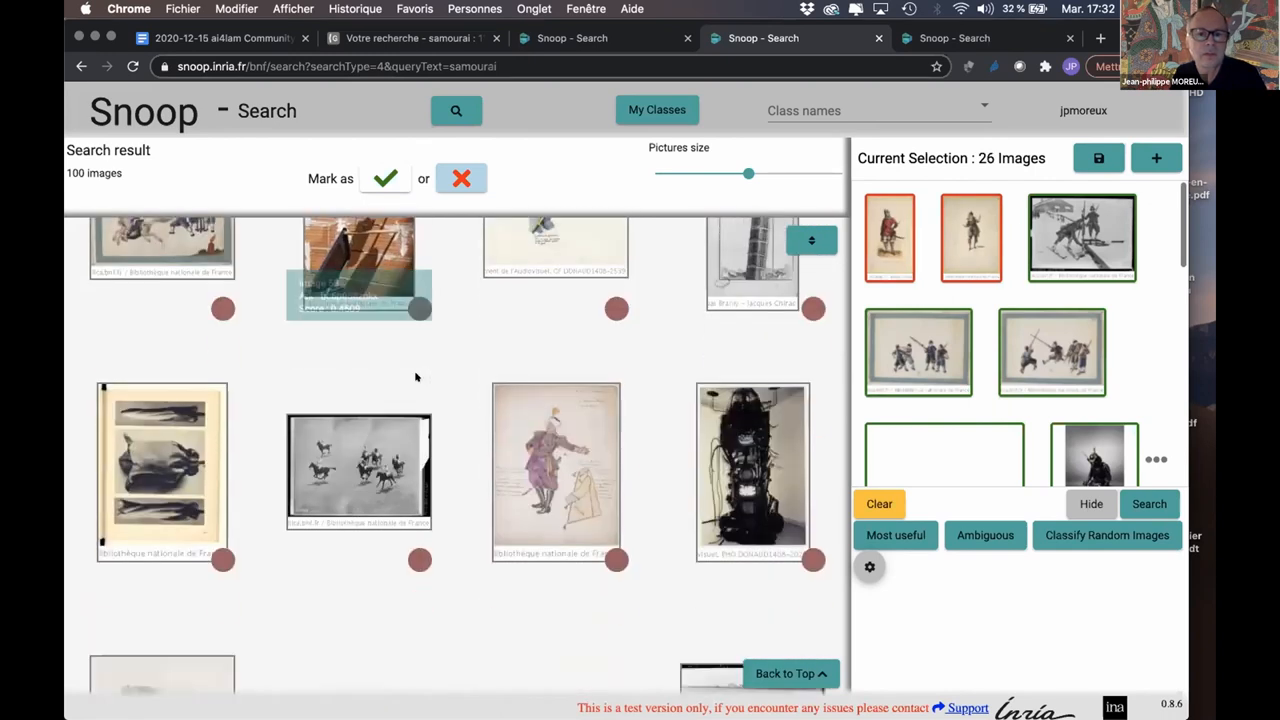
scroll("down", 3)
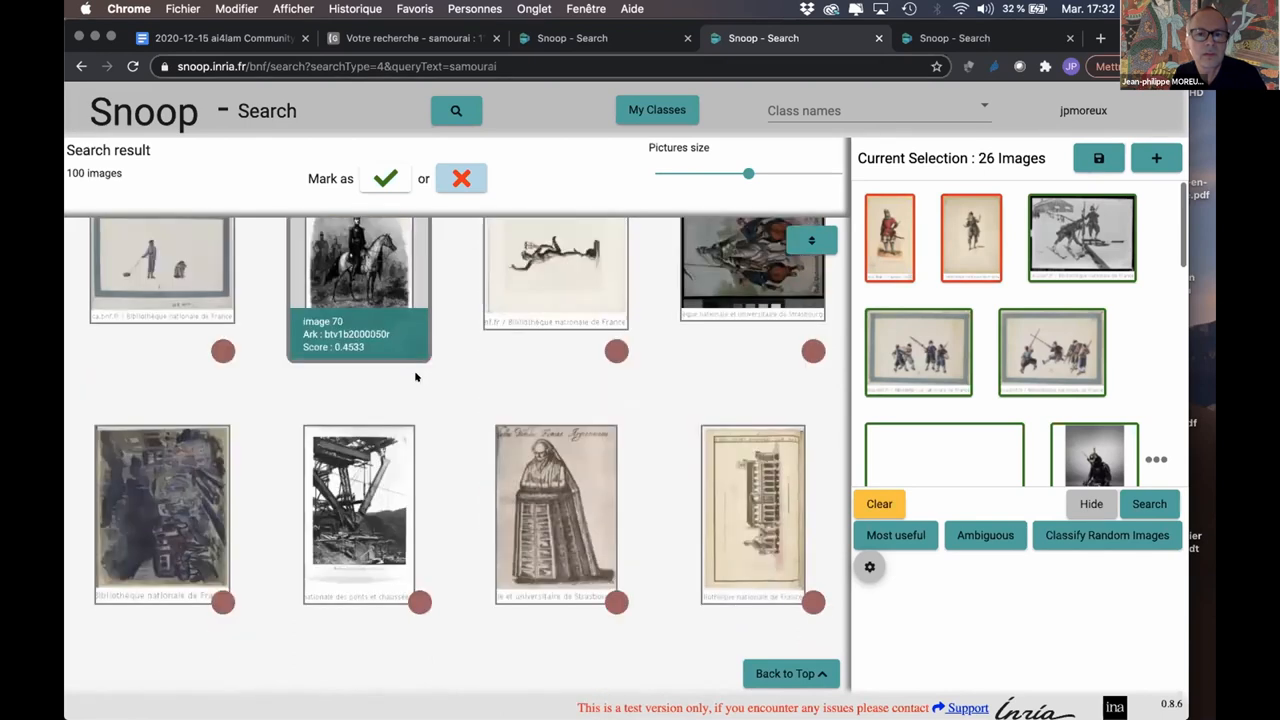
scroll("down", 3)
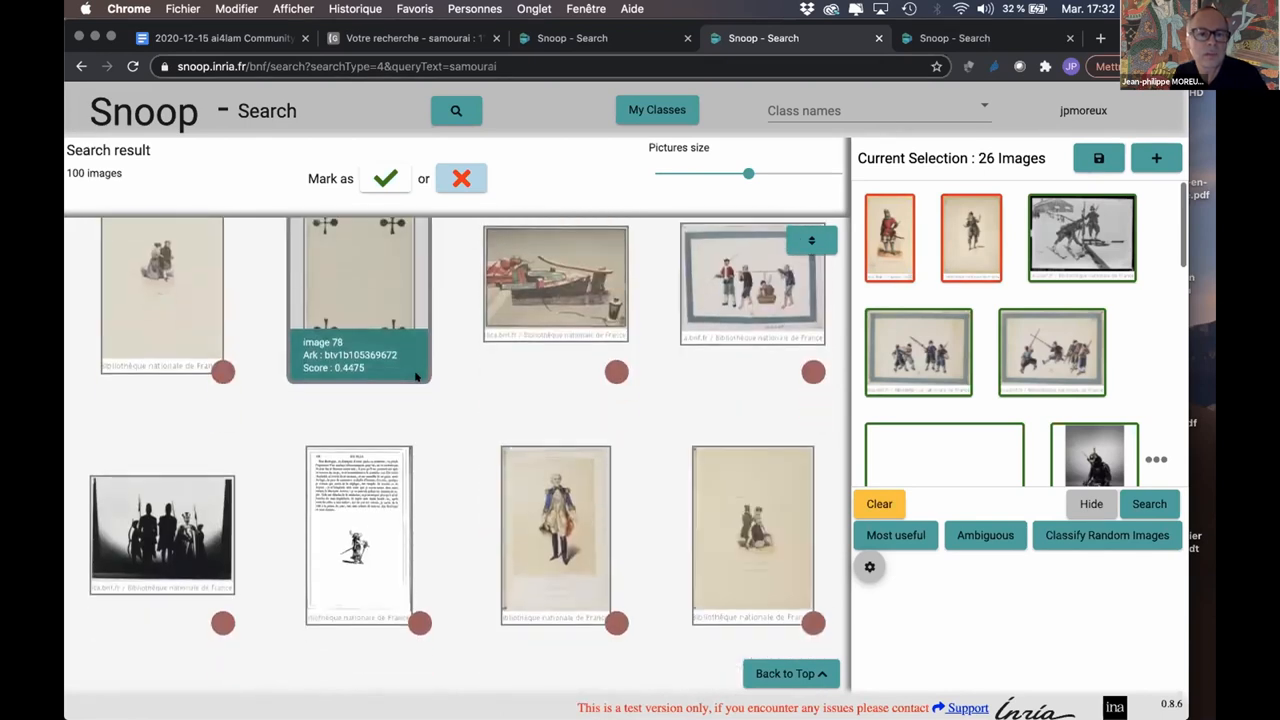
scroll("down", 3)
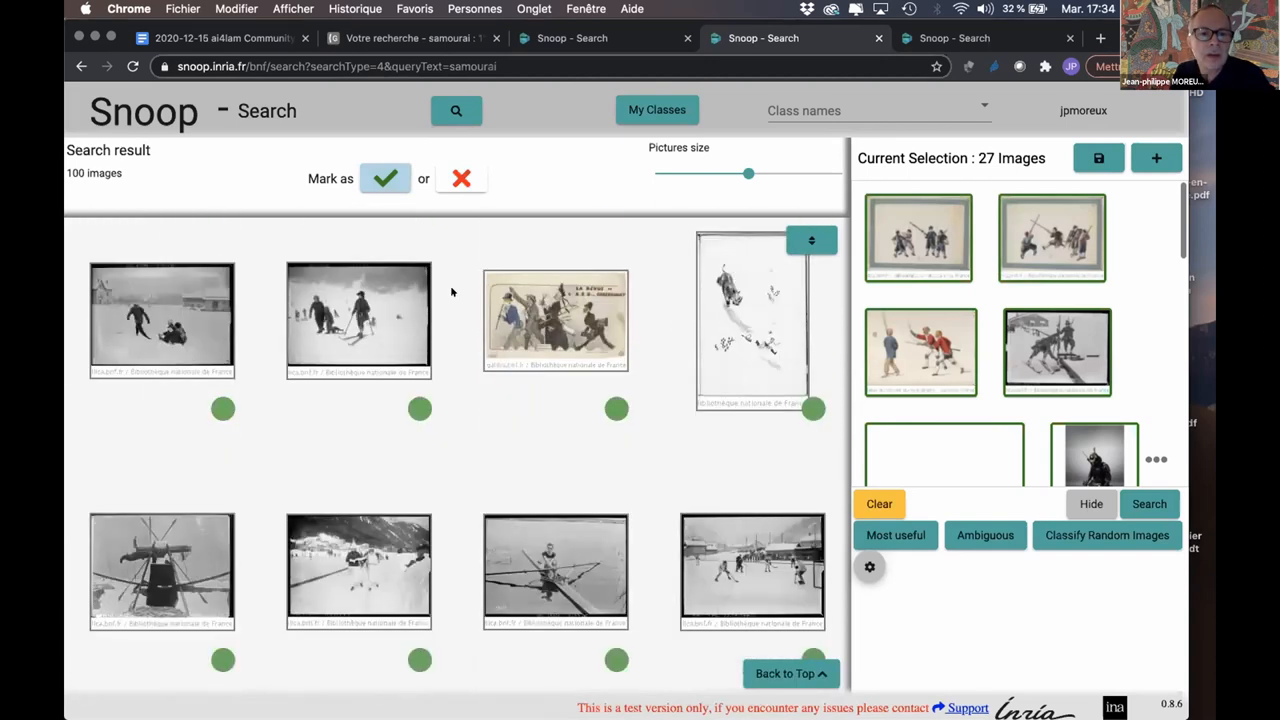
Step: Mark sword-fighter images 54 and 68 positive, then rerun Search for 100 results
scroll("down", 3)
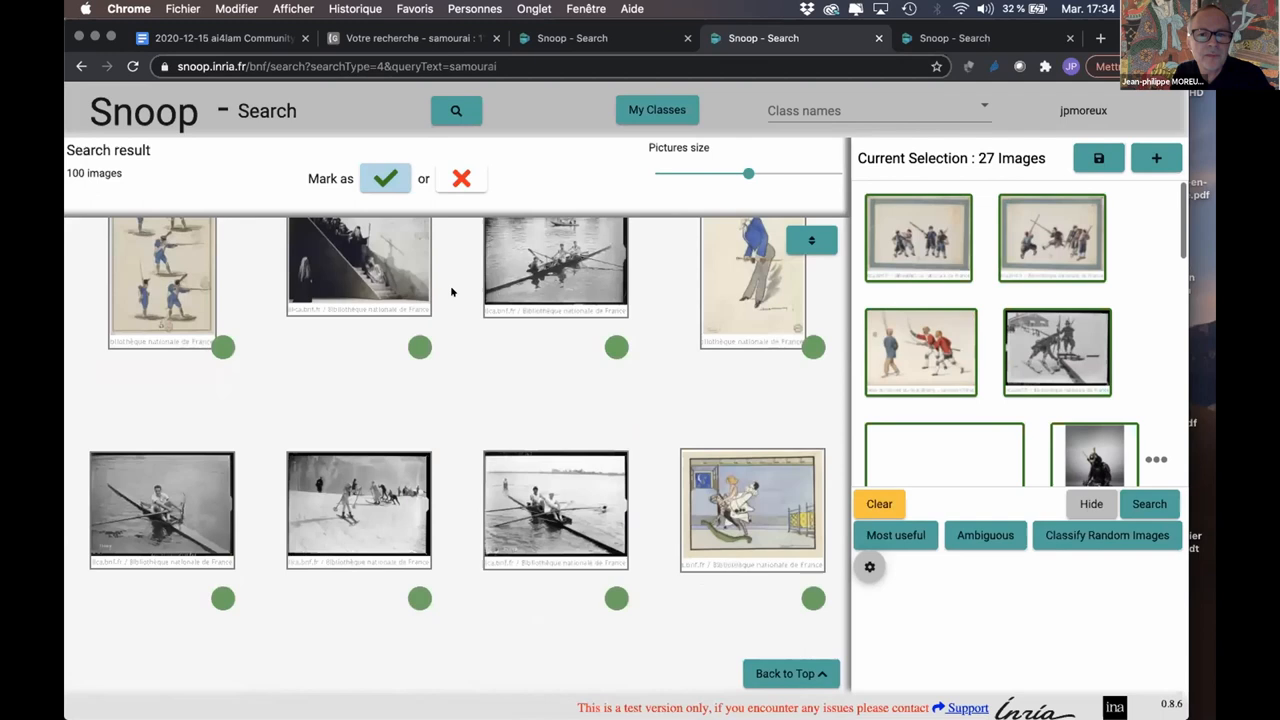
scroll("down", 3)
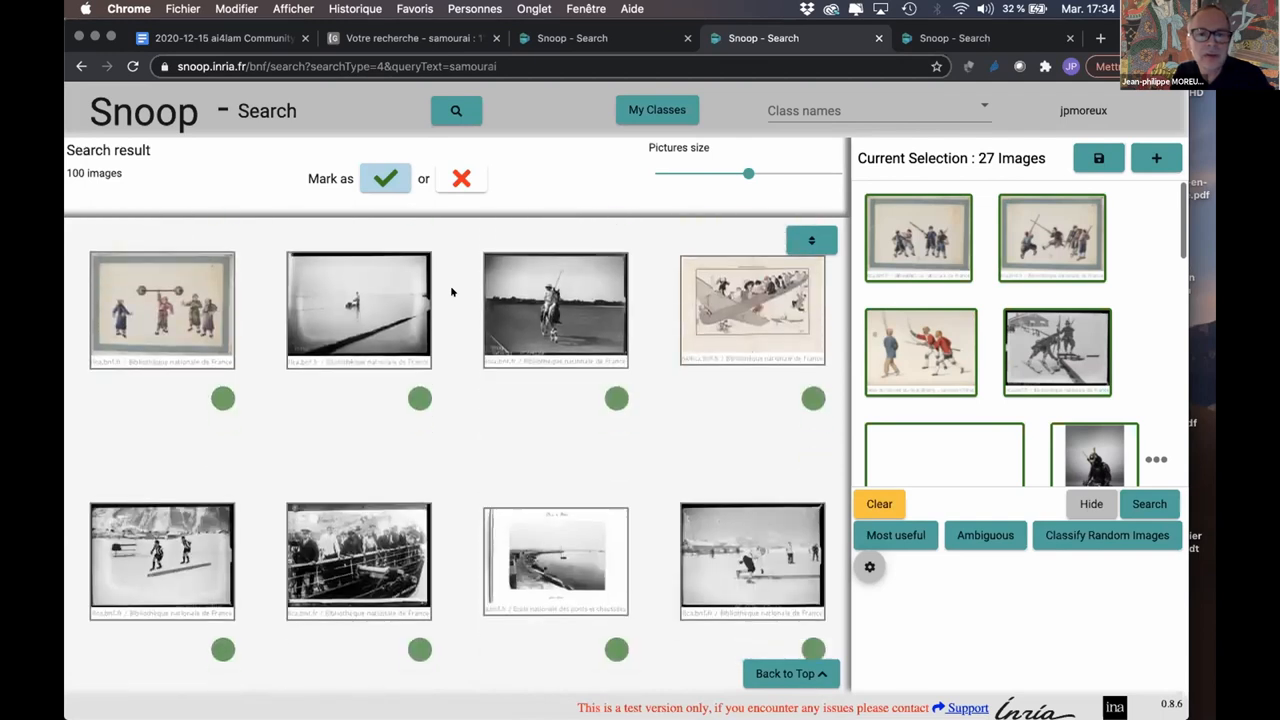
scroll("down", 3)
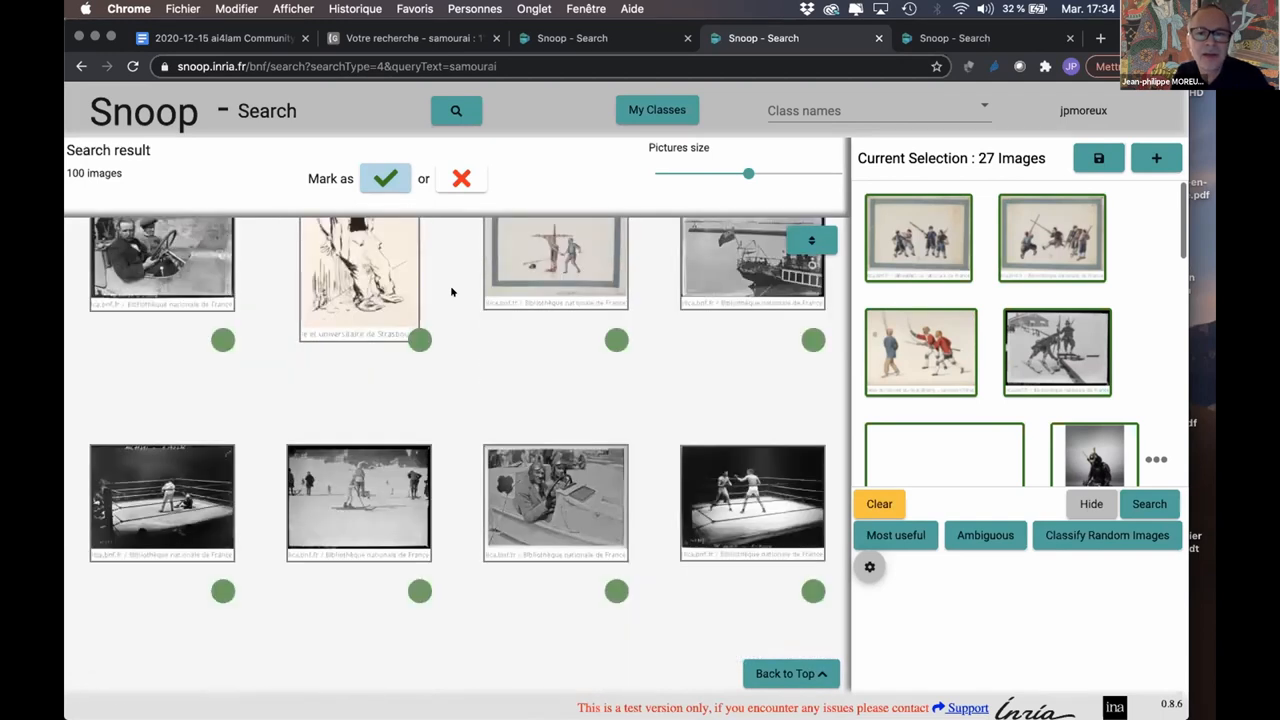
scroll("down", 3)
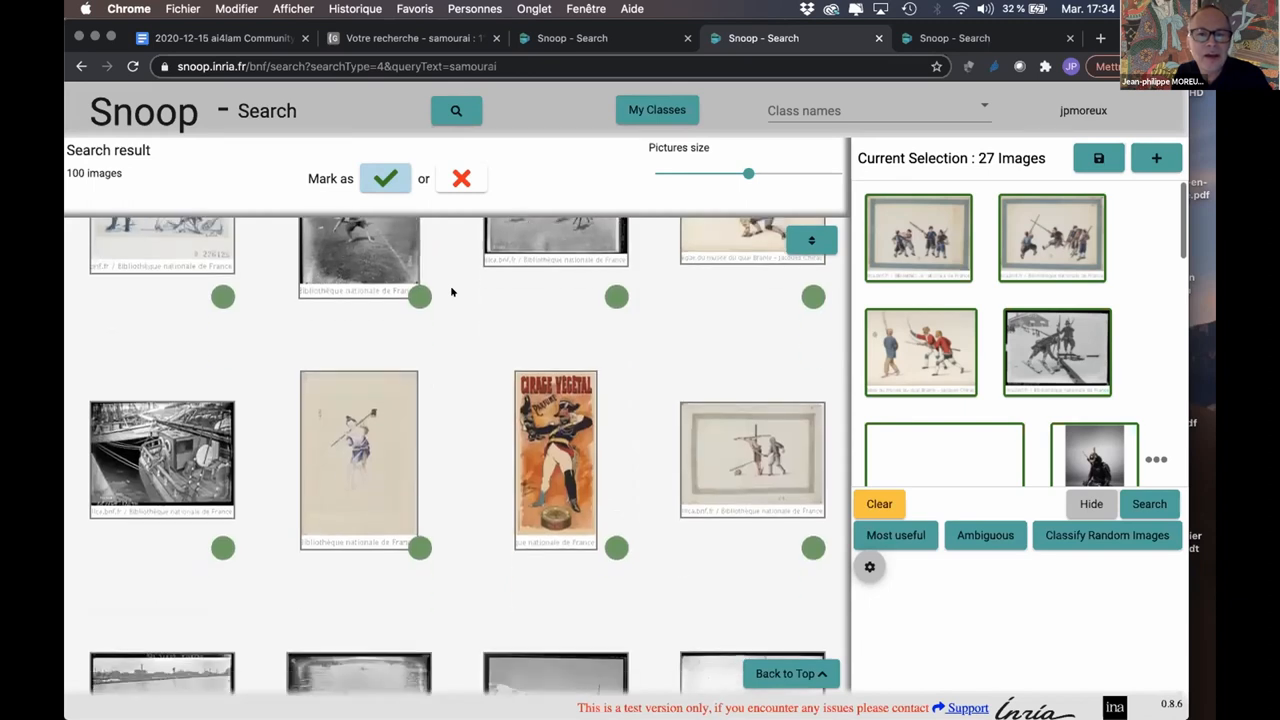
scroll("down", 3)
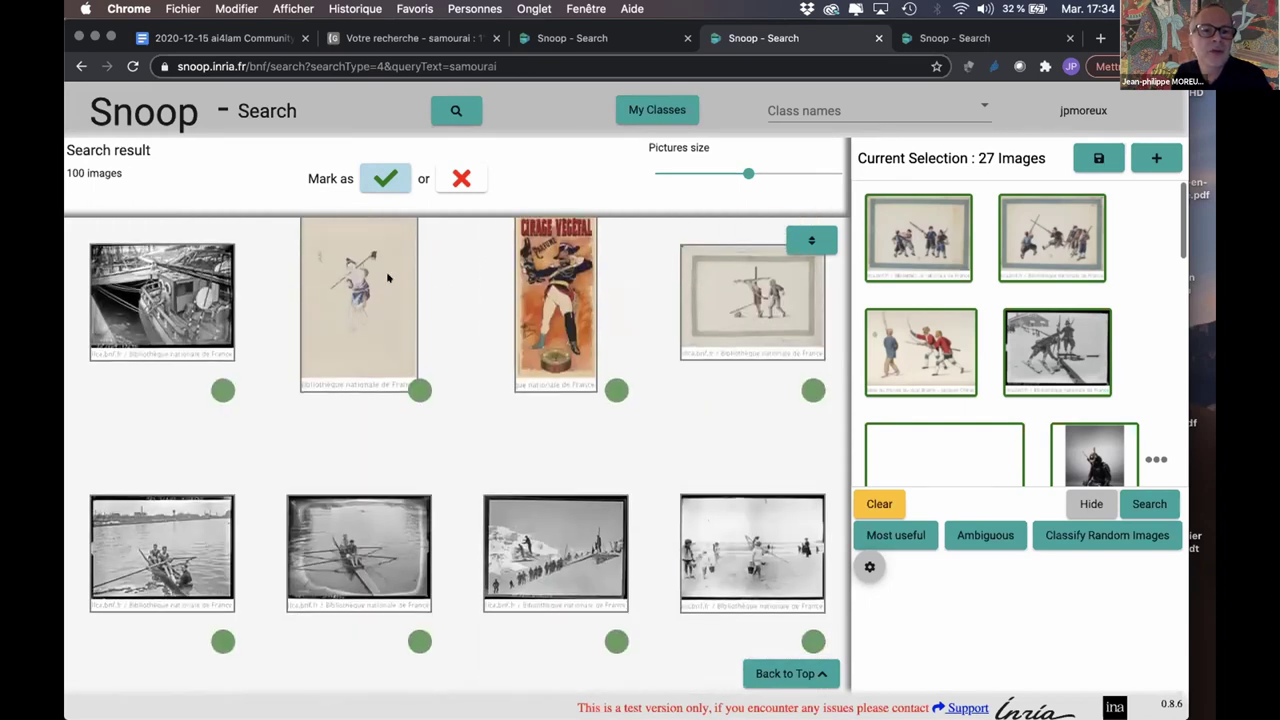
left_click(358, 300)
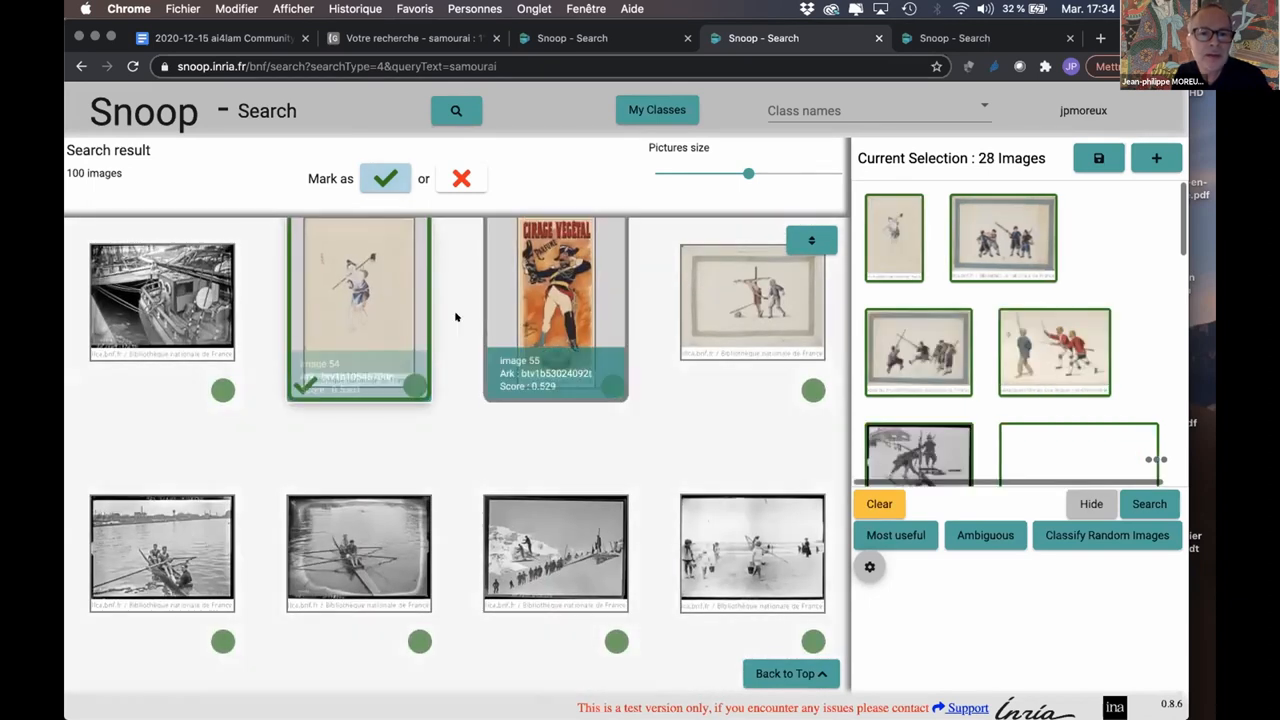
scroll("down", 3)
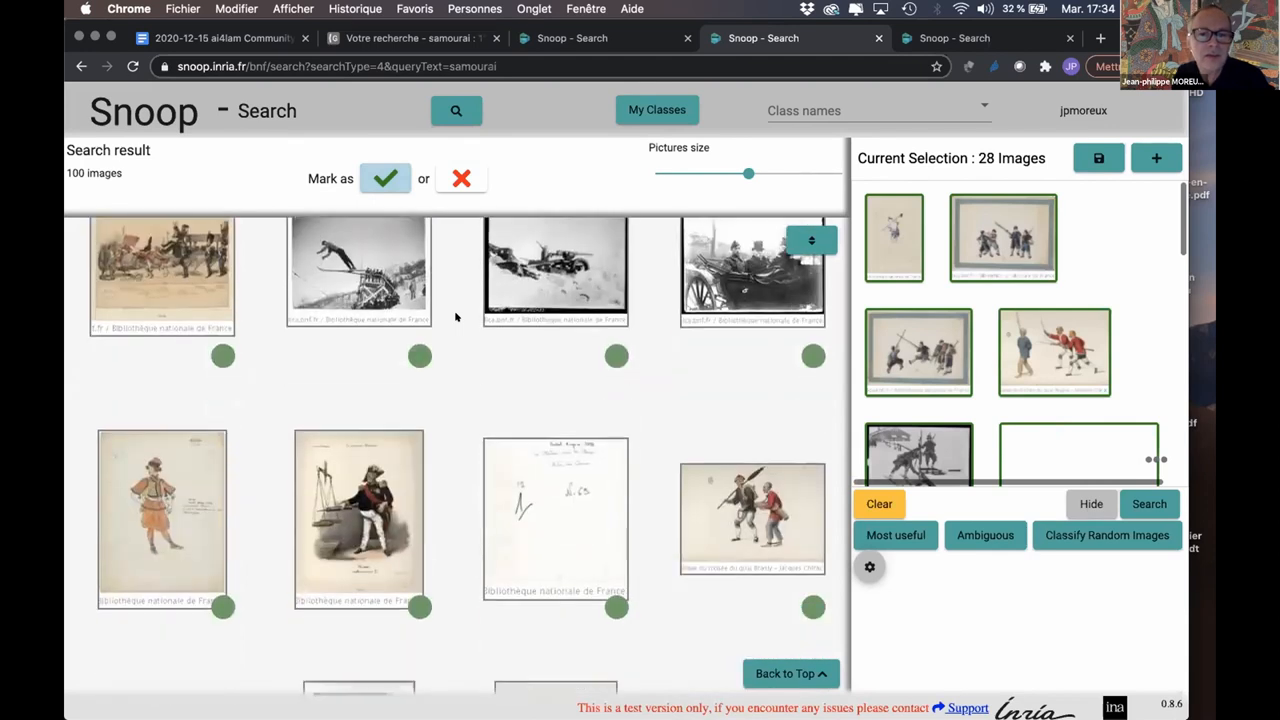
mouse_move(752, 515)
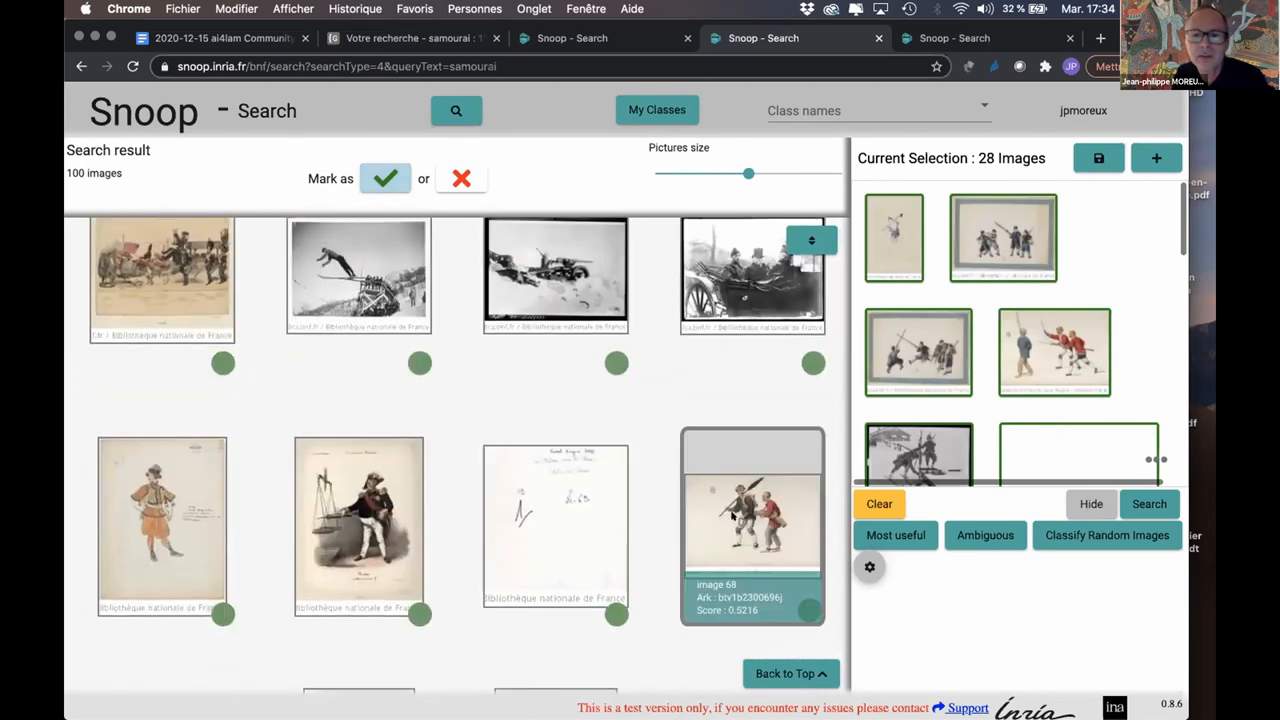
left_click(752, 520)
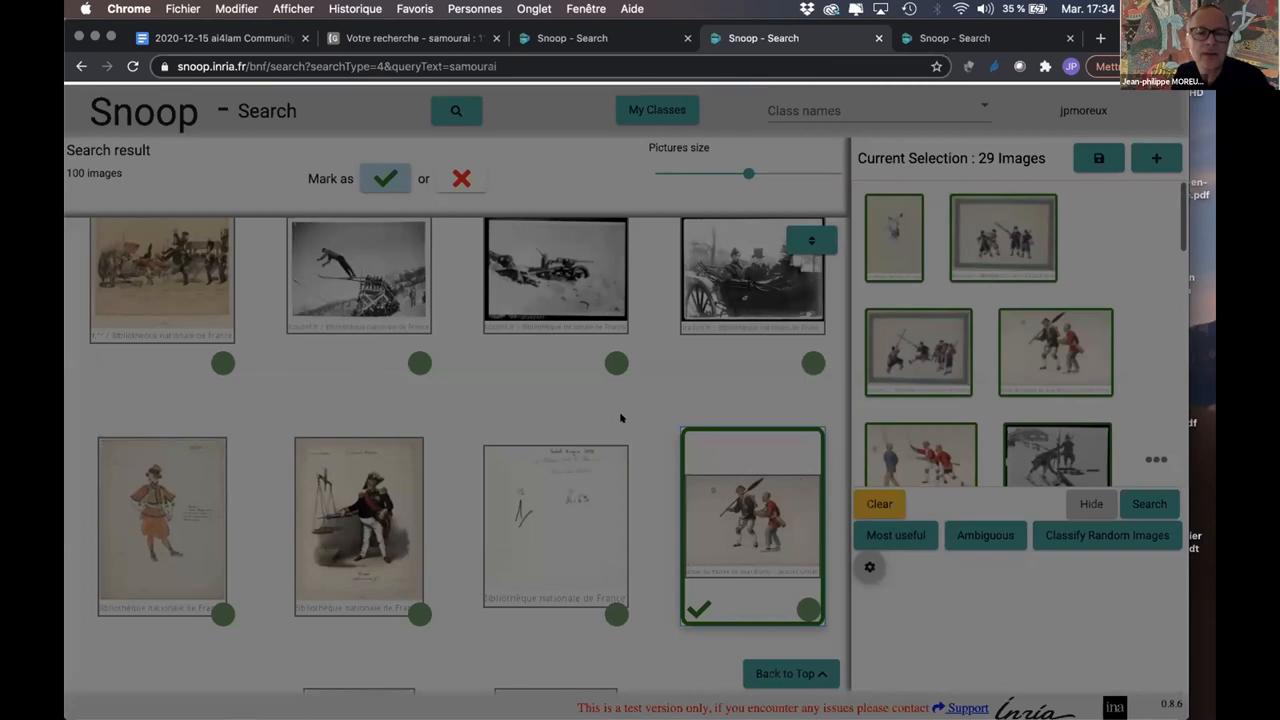
left_click(1149, 504)
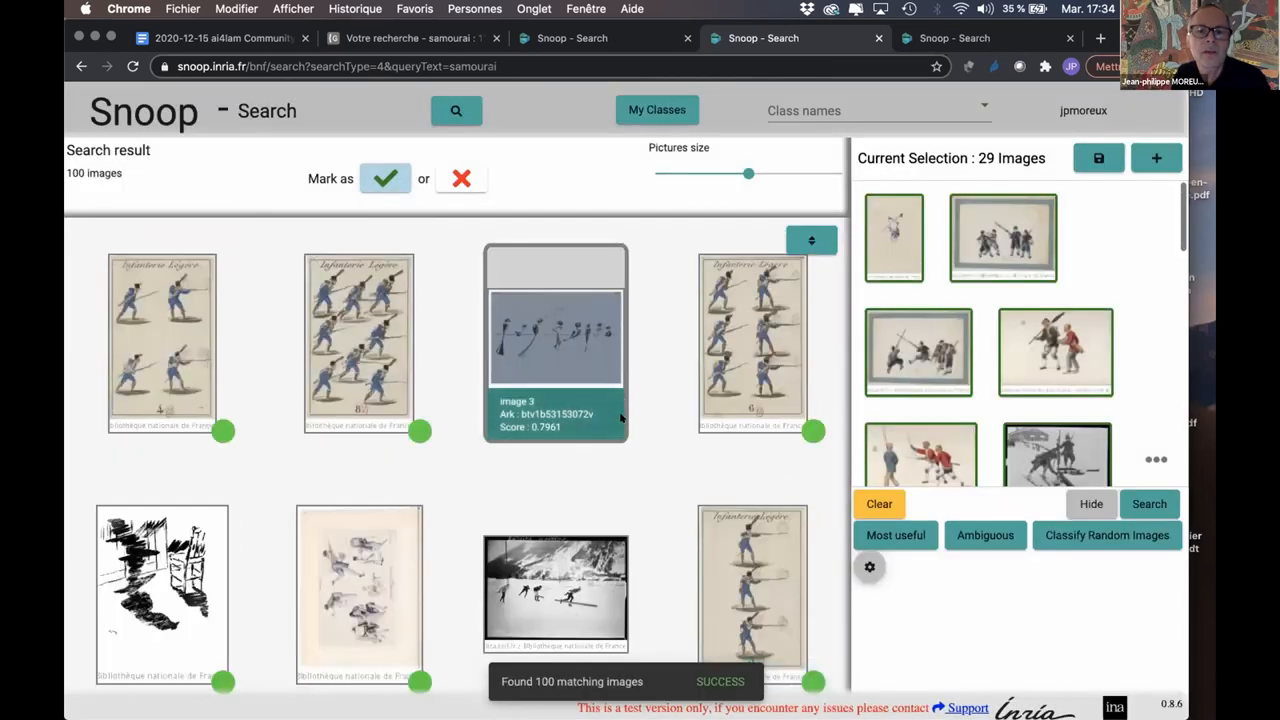
Step: Scroll the new results, then switch to the samourai-google class with 67 ground-truth prints
scroll("down", 3)
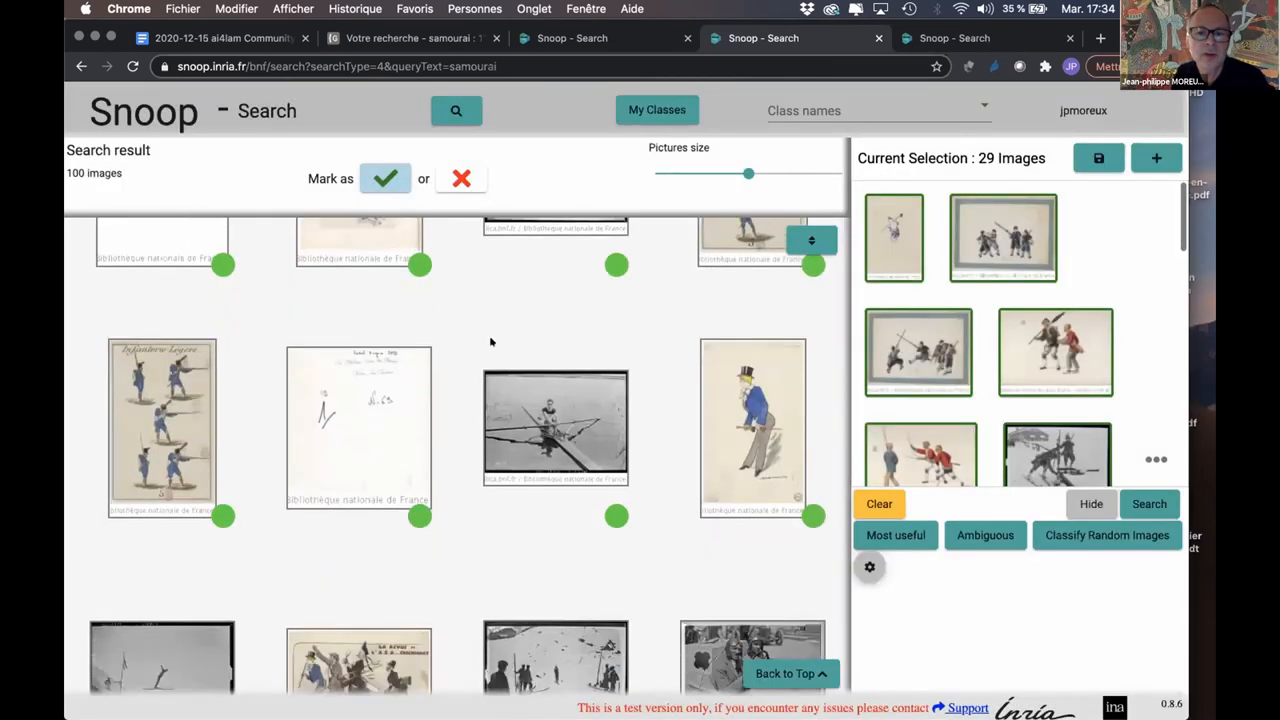
scroll("down", 3)
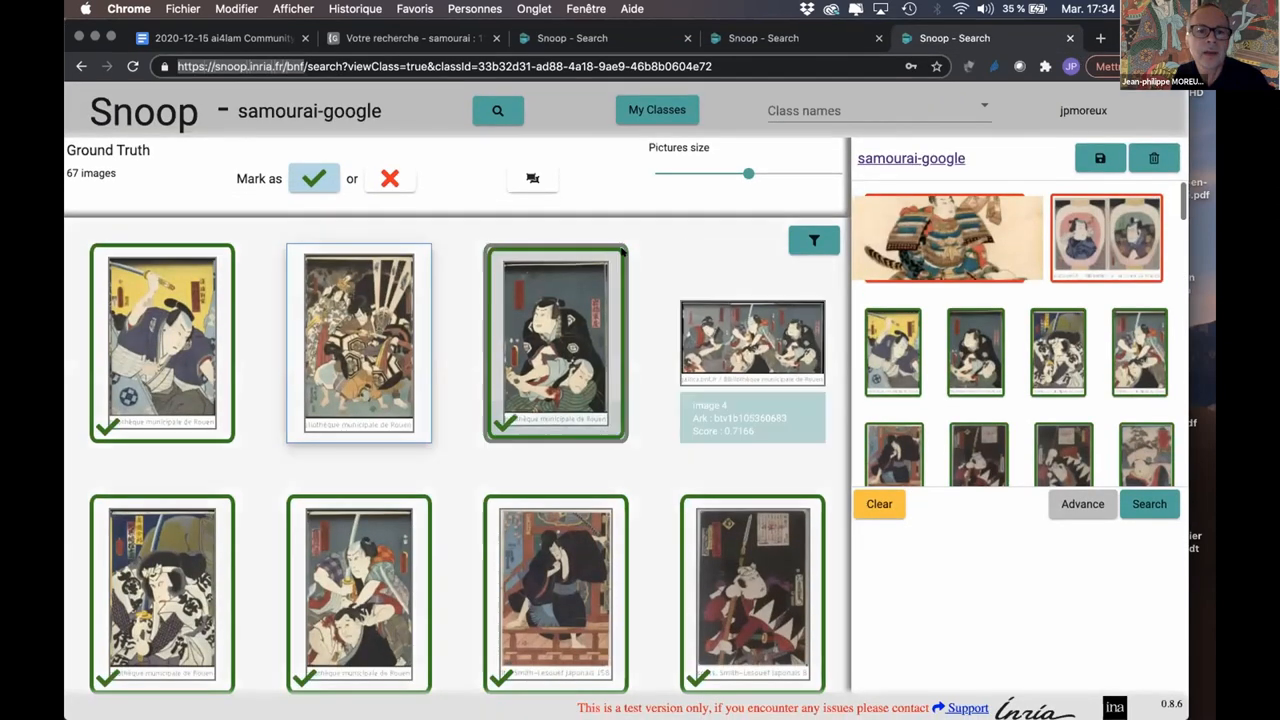
Step: Leave for My Classes, confirming OK to discard the unsaved samourai-google selection
scroll("down", 3)
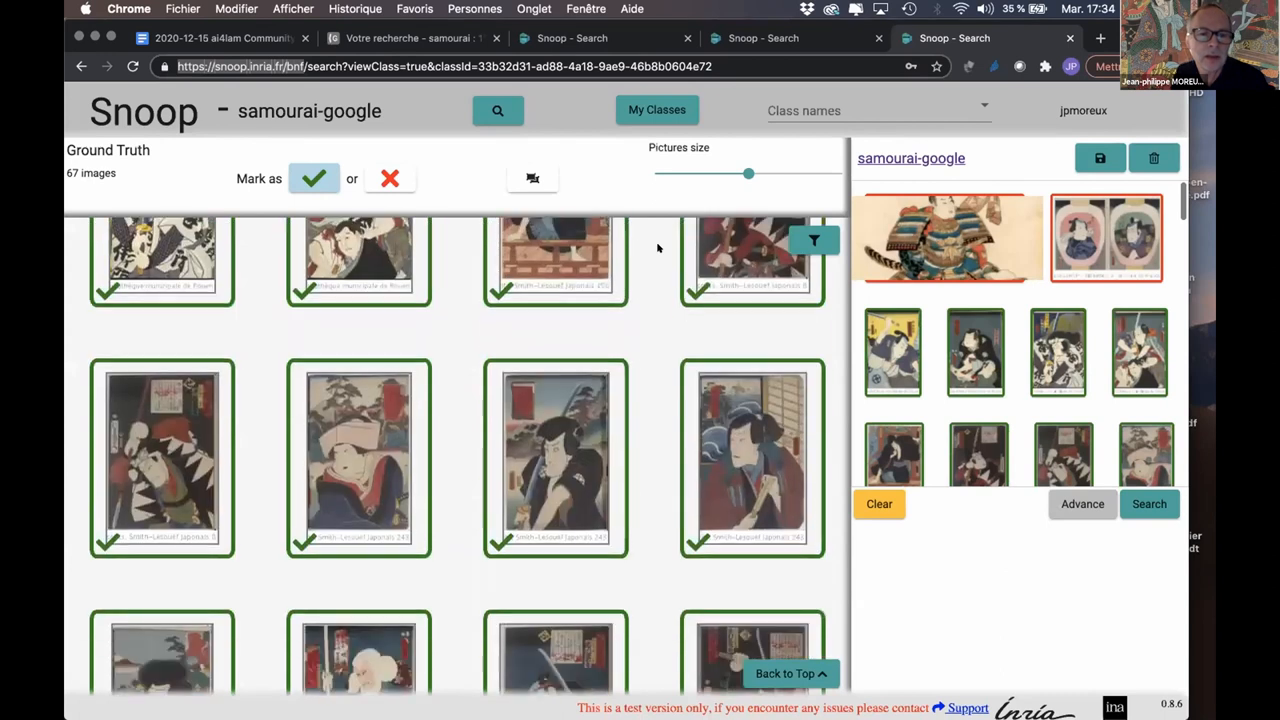
scroll("down", 3)
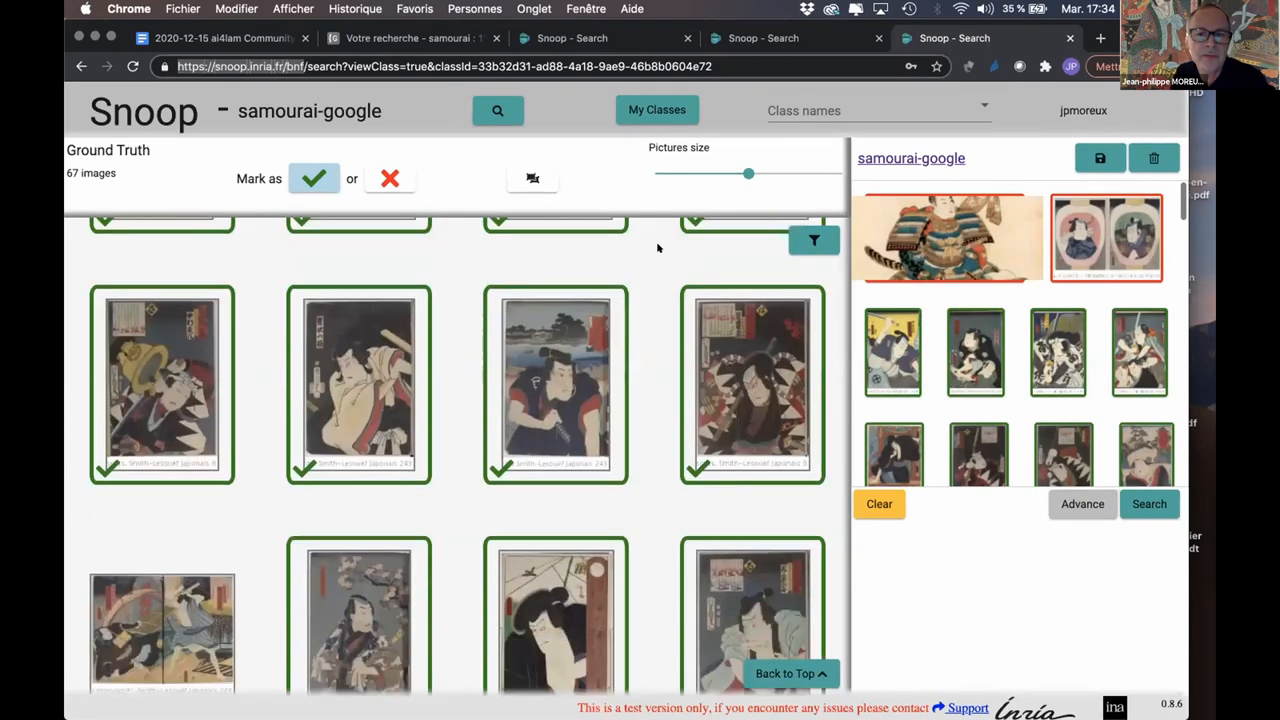
scroll("down", 3)
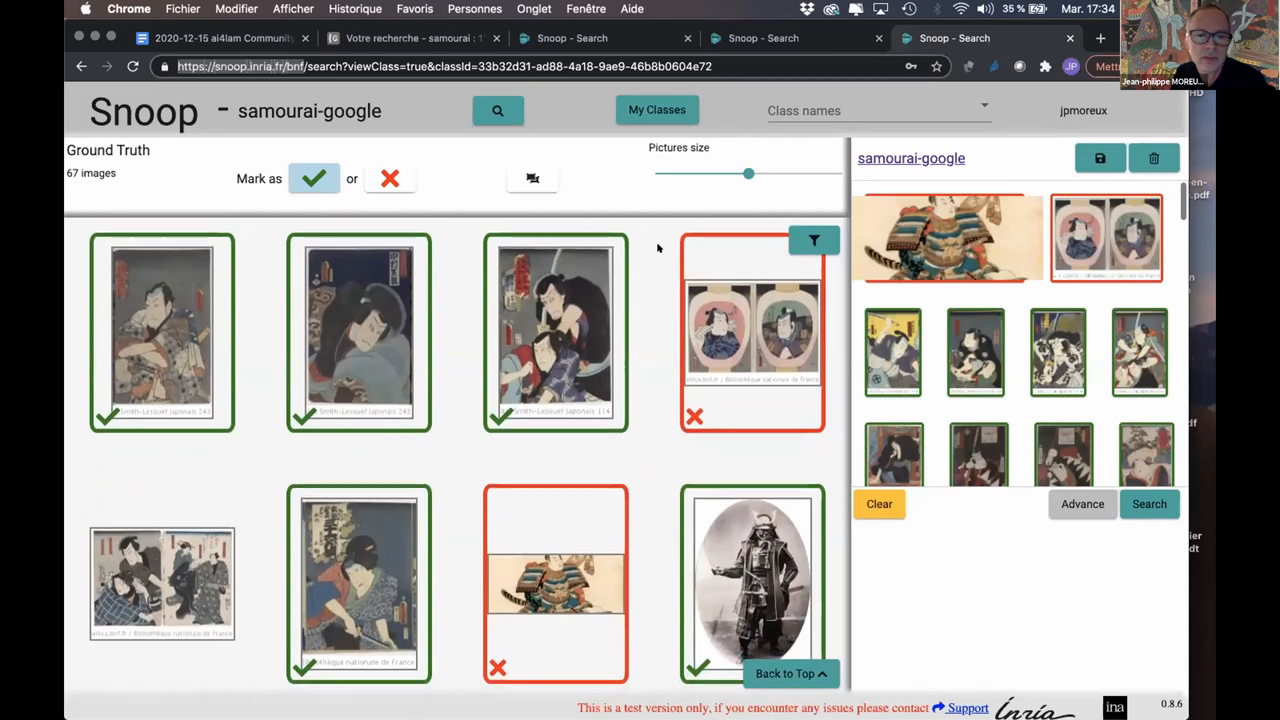
scroll("down", 3)
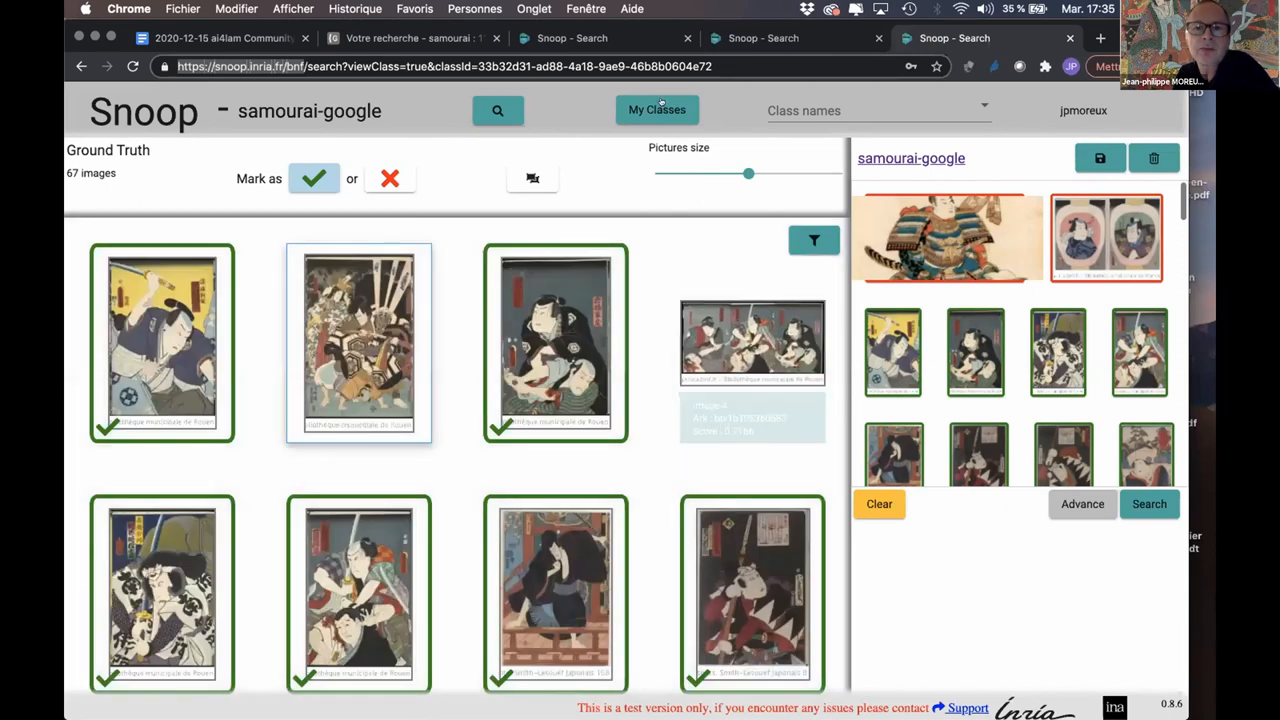
left_click(657, 110)
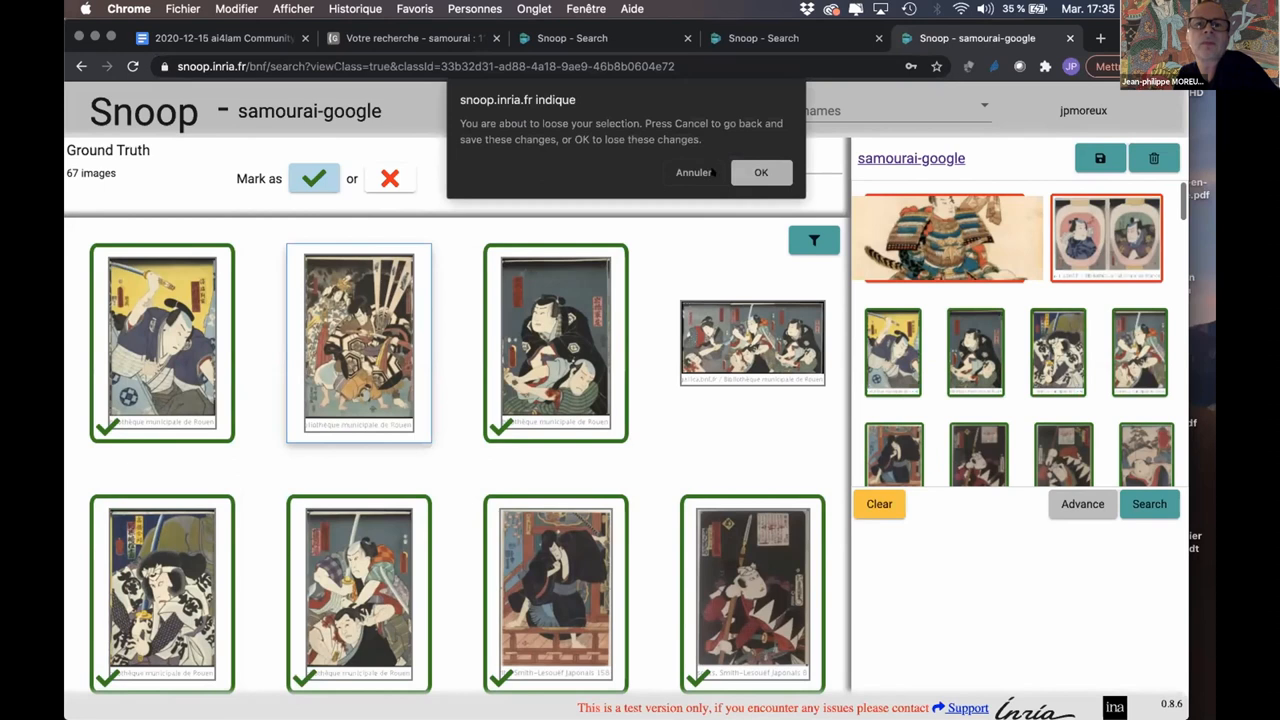
left_click(761, 172)
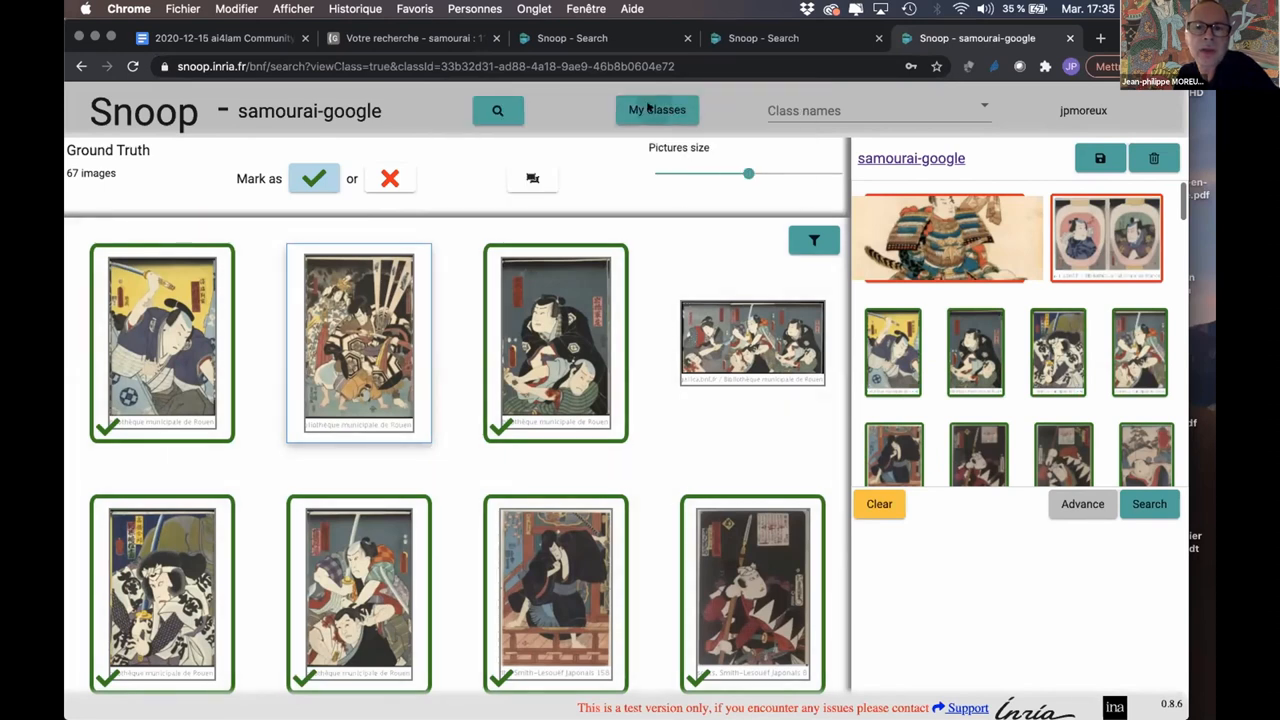
left_click(657, 110)
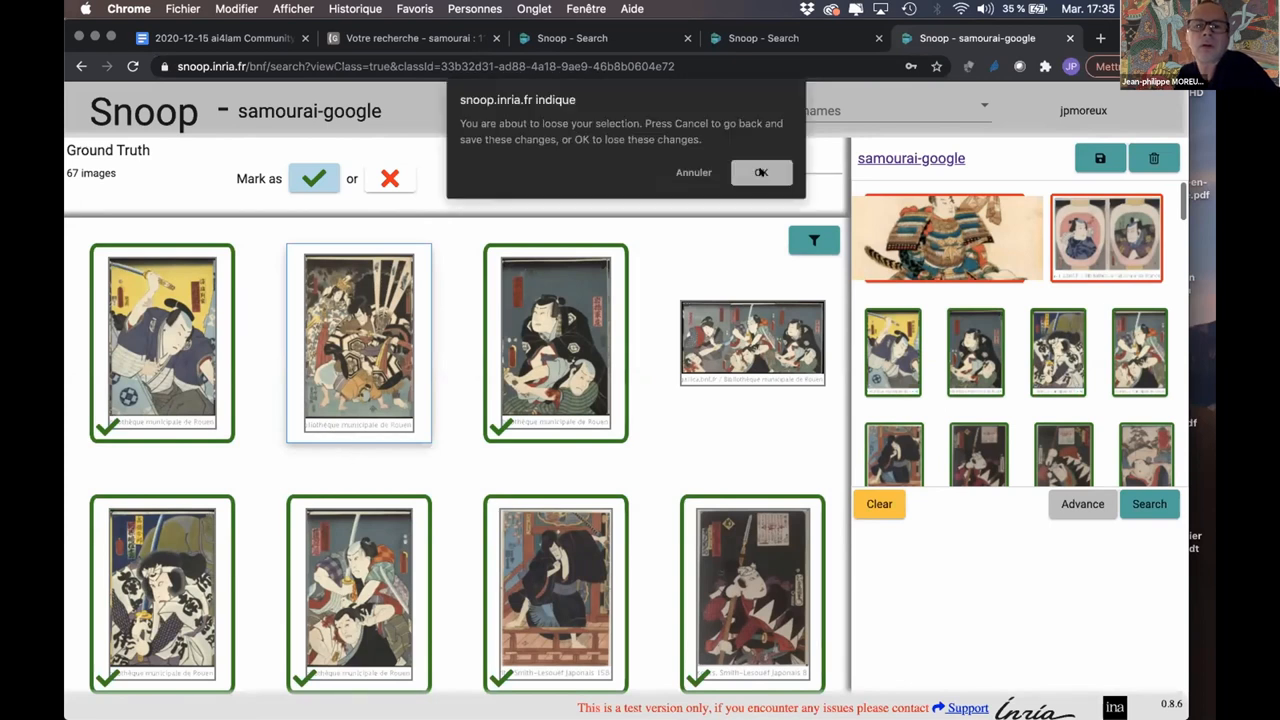
left_click(761, 172)
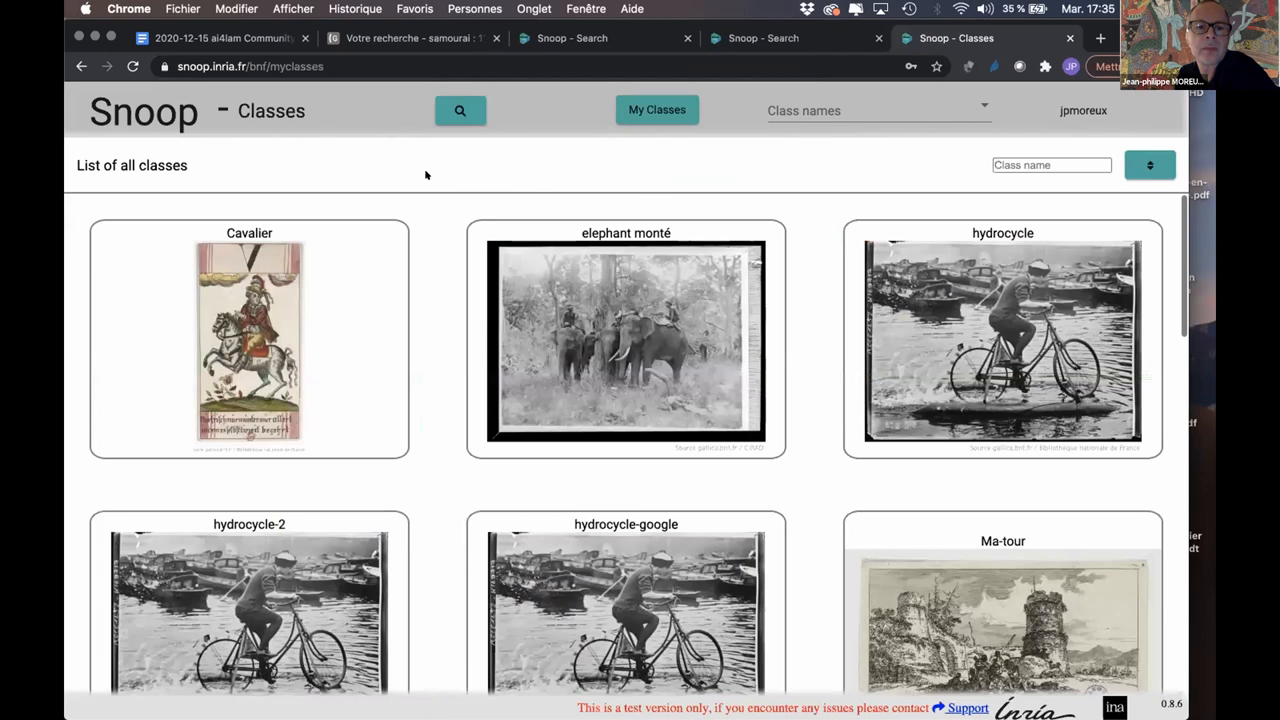
mouse_move(444, 276)
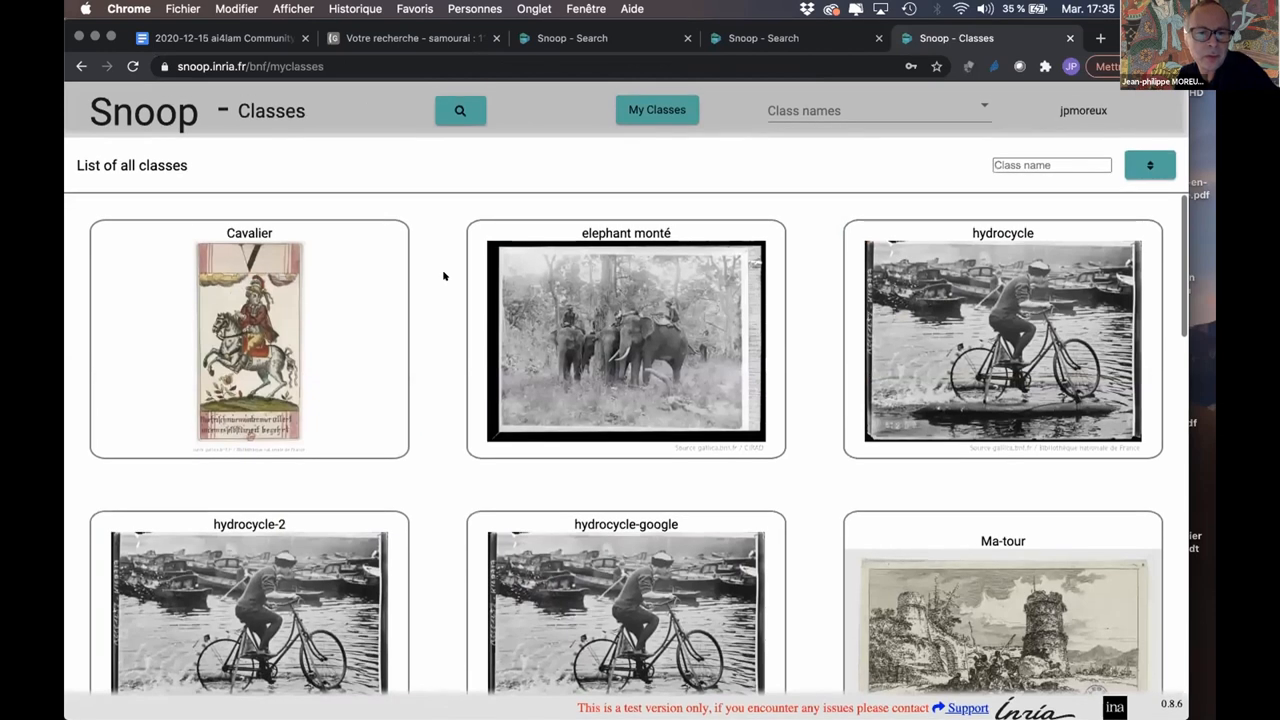
Step: Scroll through the list of all classes and open the samourai class card
scroll("down", 3)
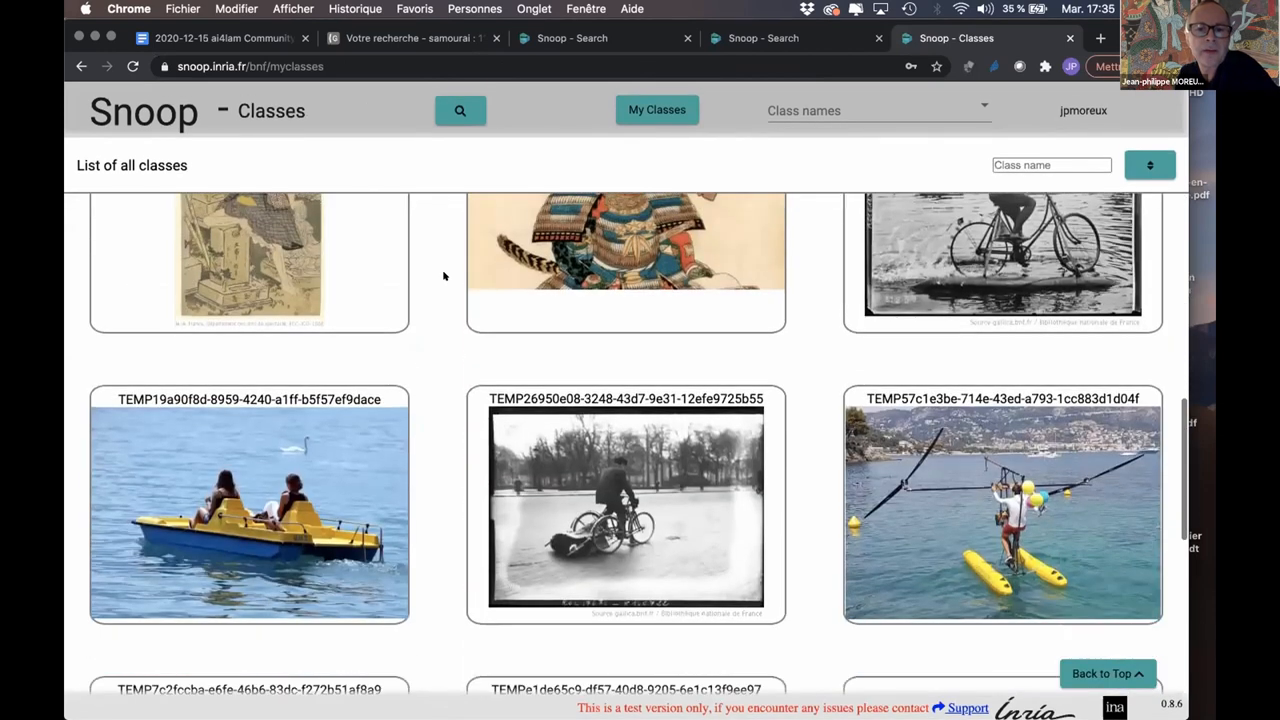
scroll("down", 3)
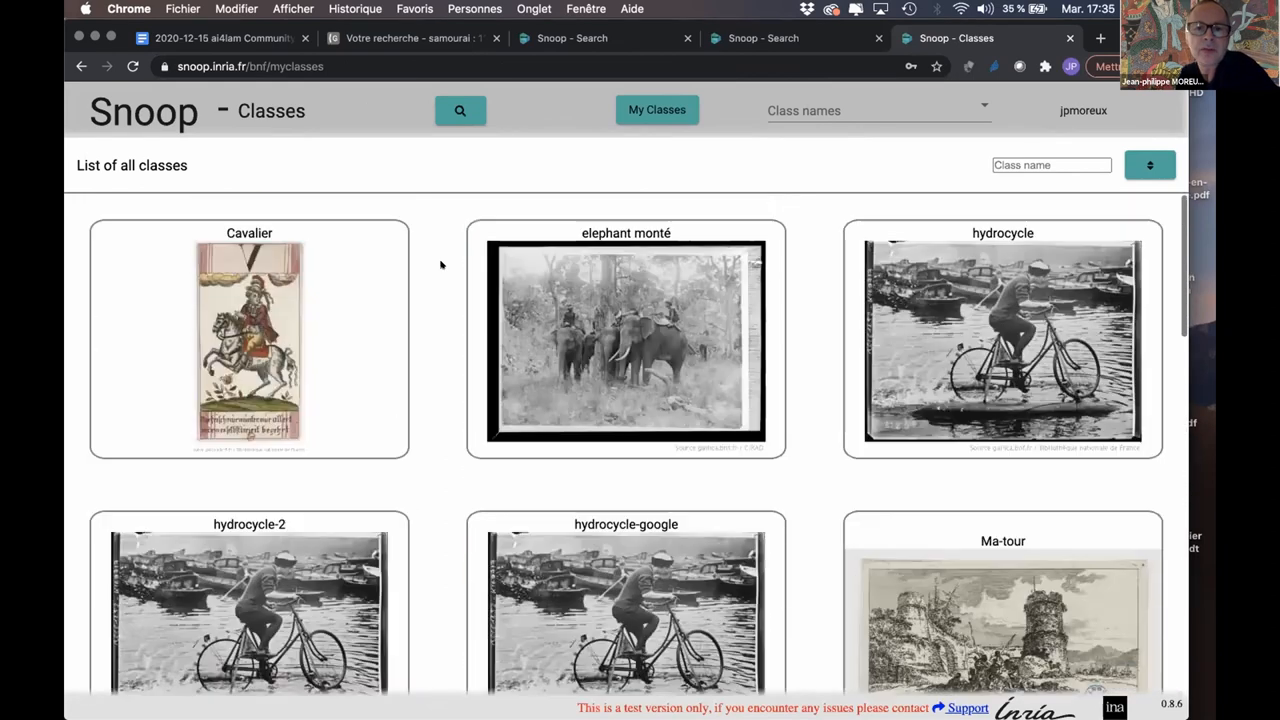
scroll("down", 3)
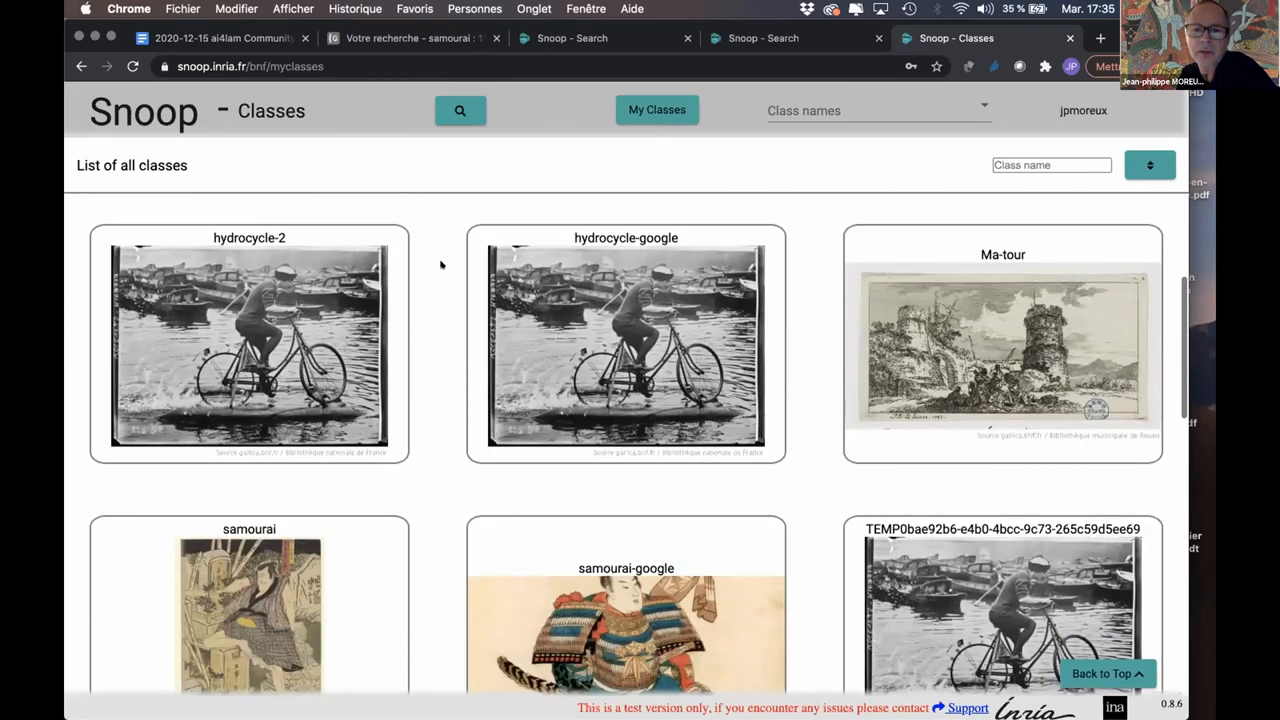
mouse_move(811, 344)
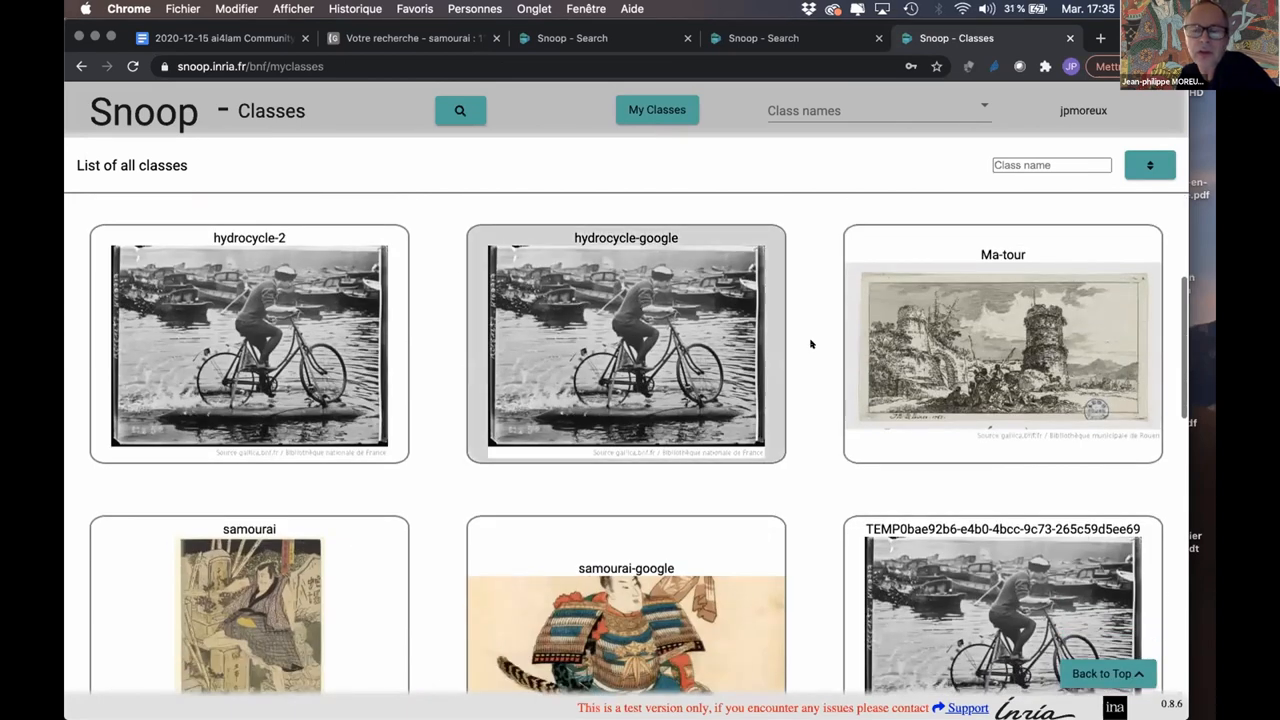
scroll("down", 3)
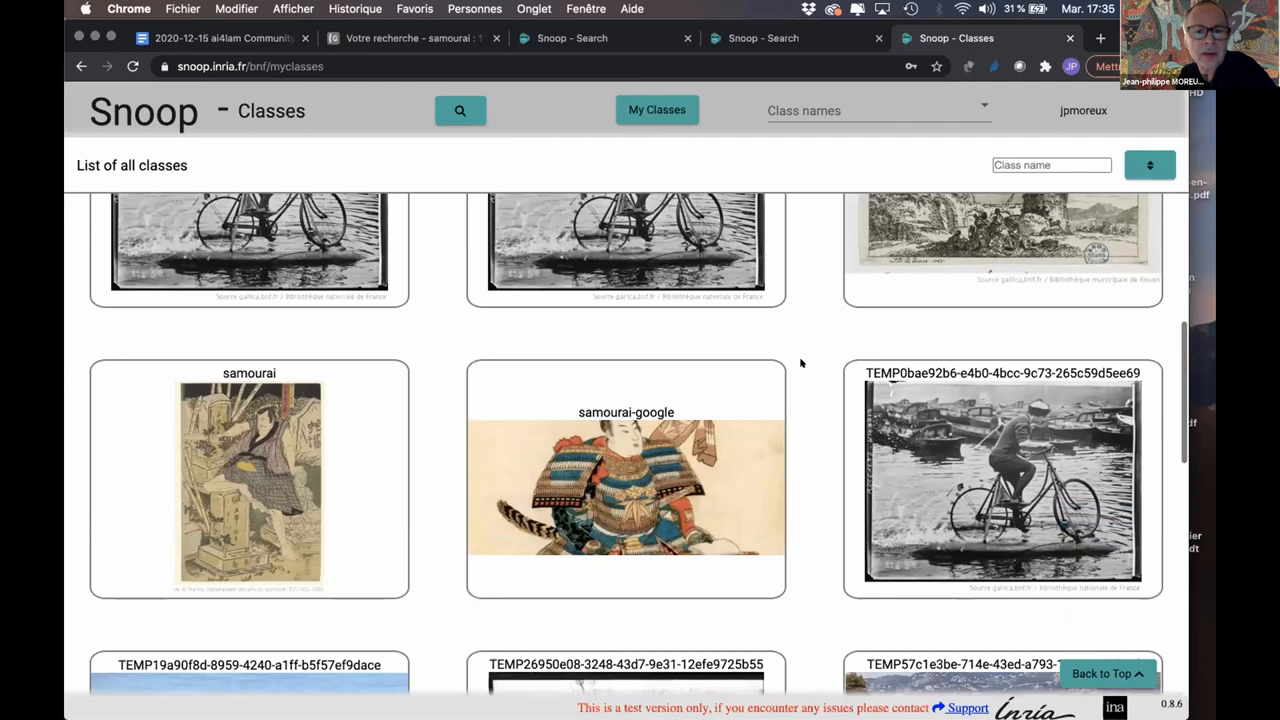
scroll("down", 3)
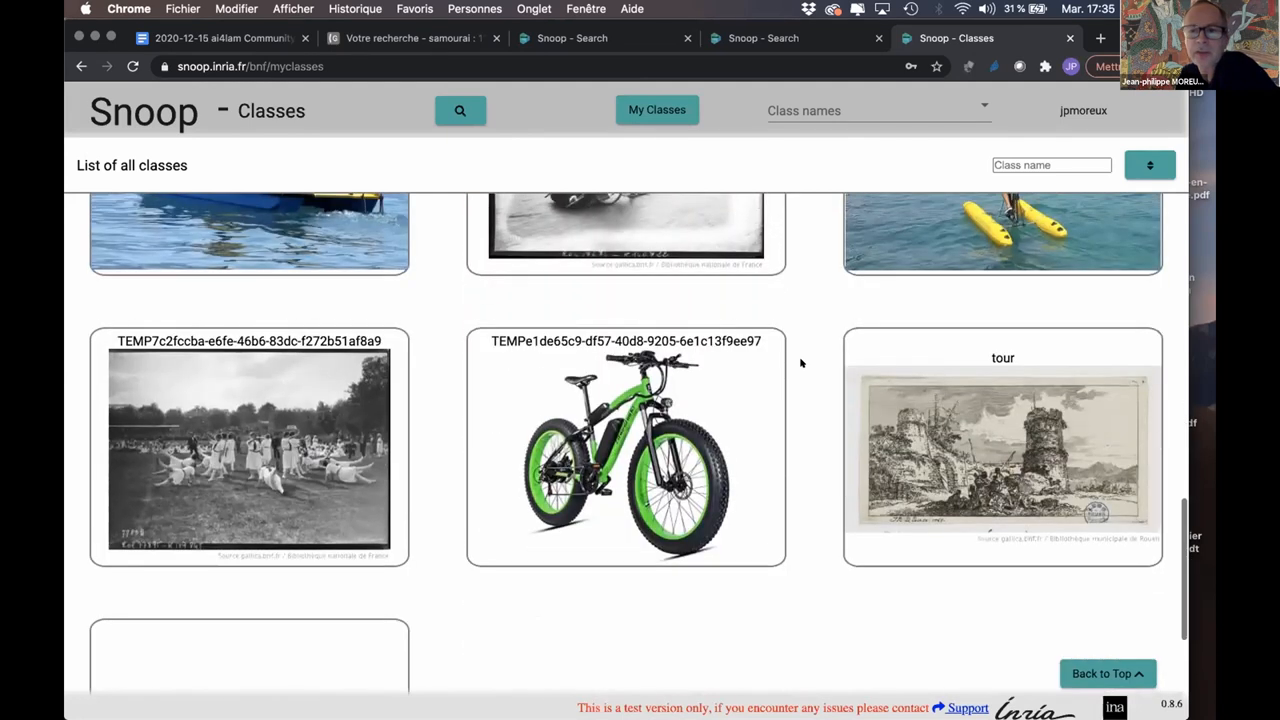
scroll("up", 3)
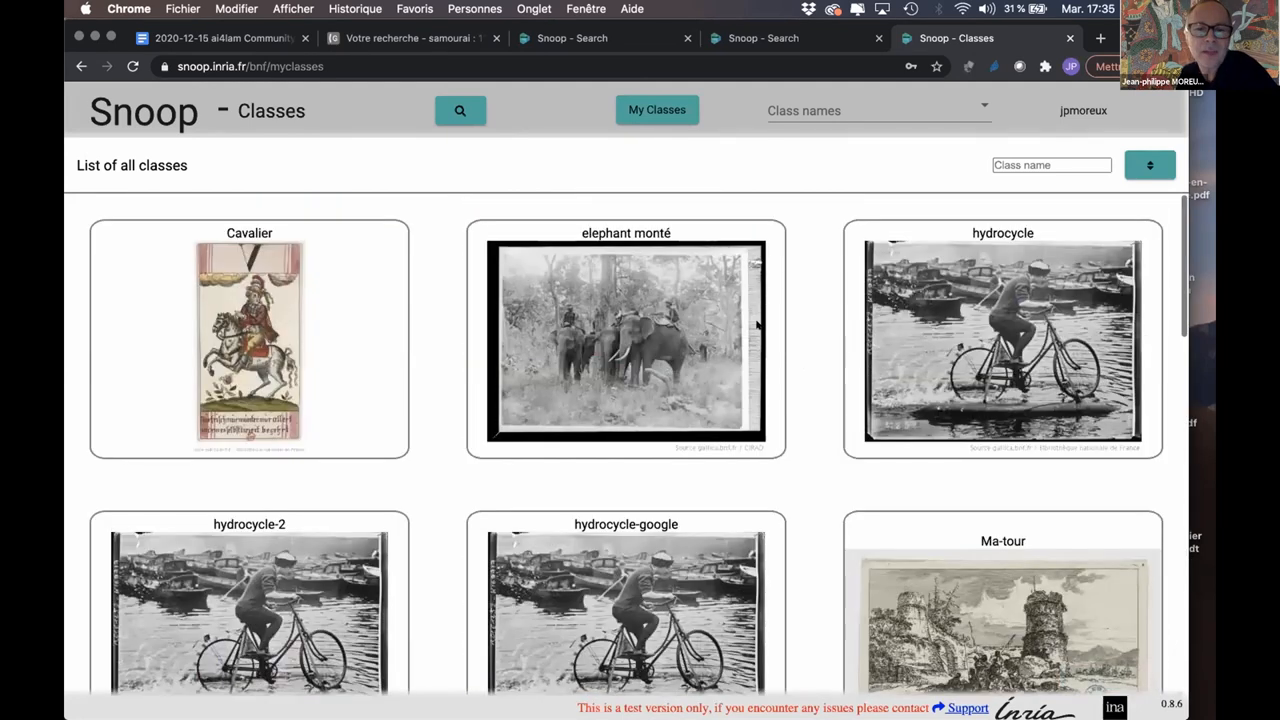
scroll("down", 3)
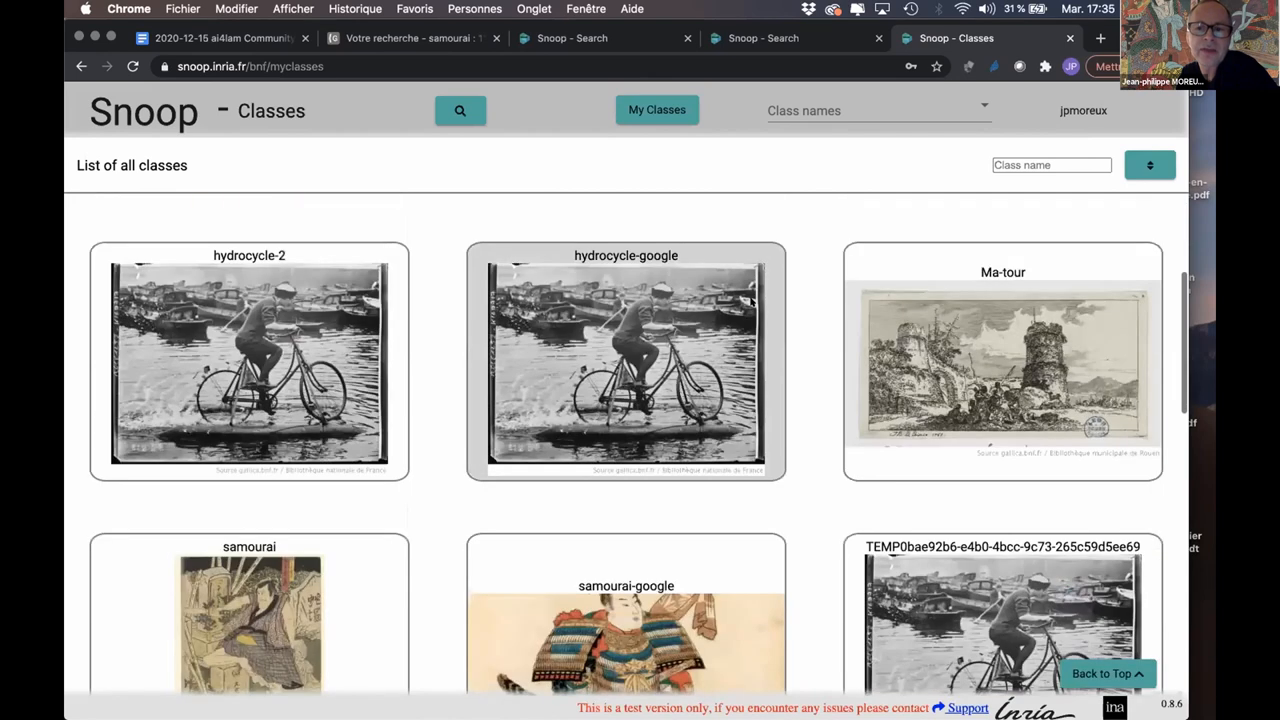
scroll("down", 3)
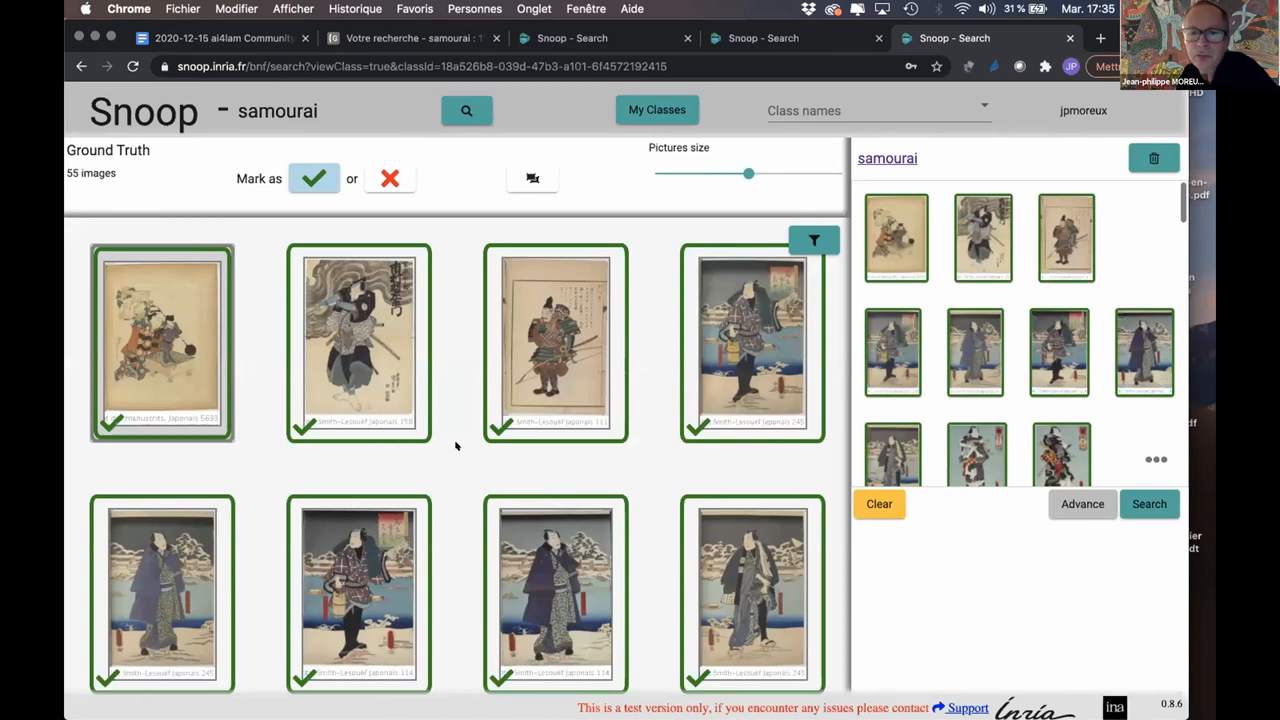
scroll("down", 3)
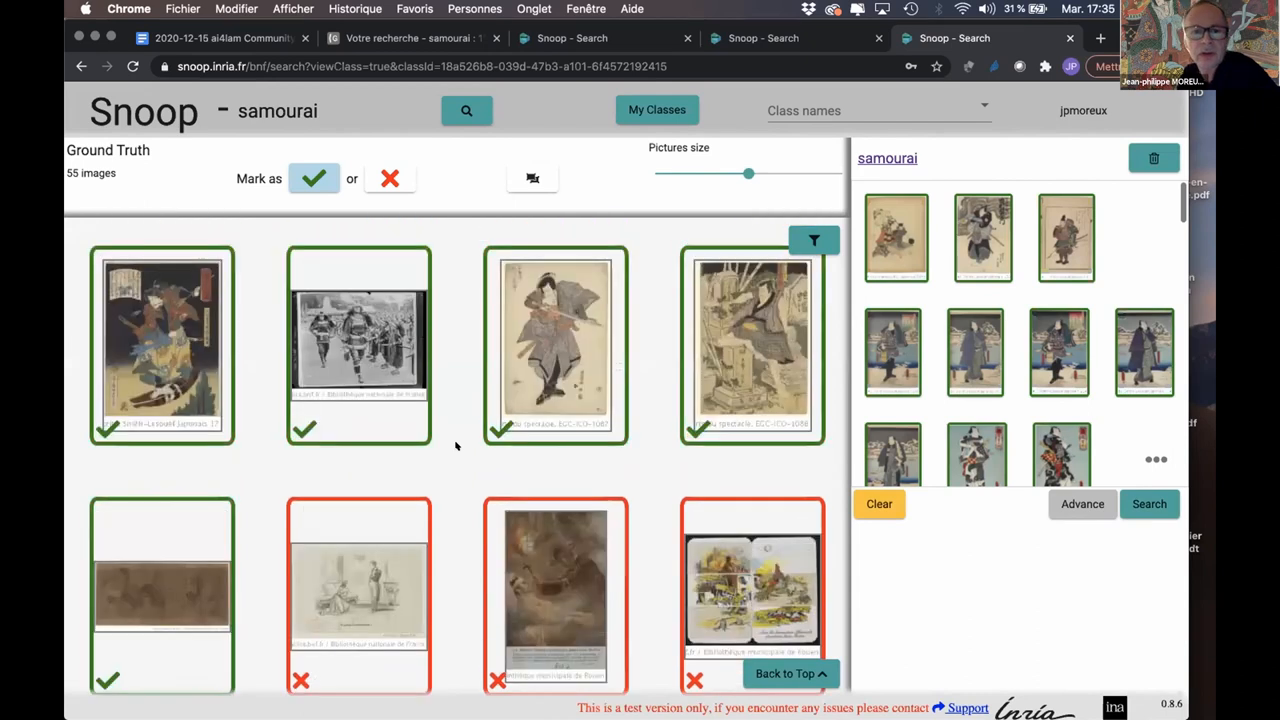
scroll("down", 3)
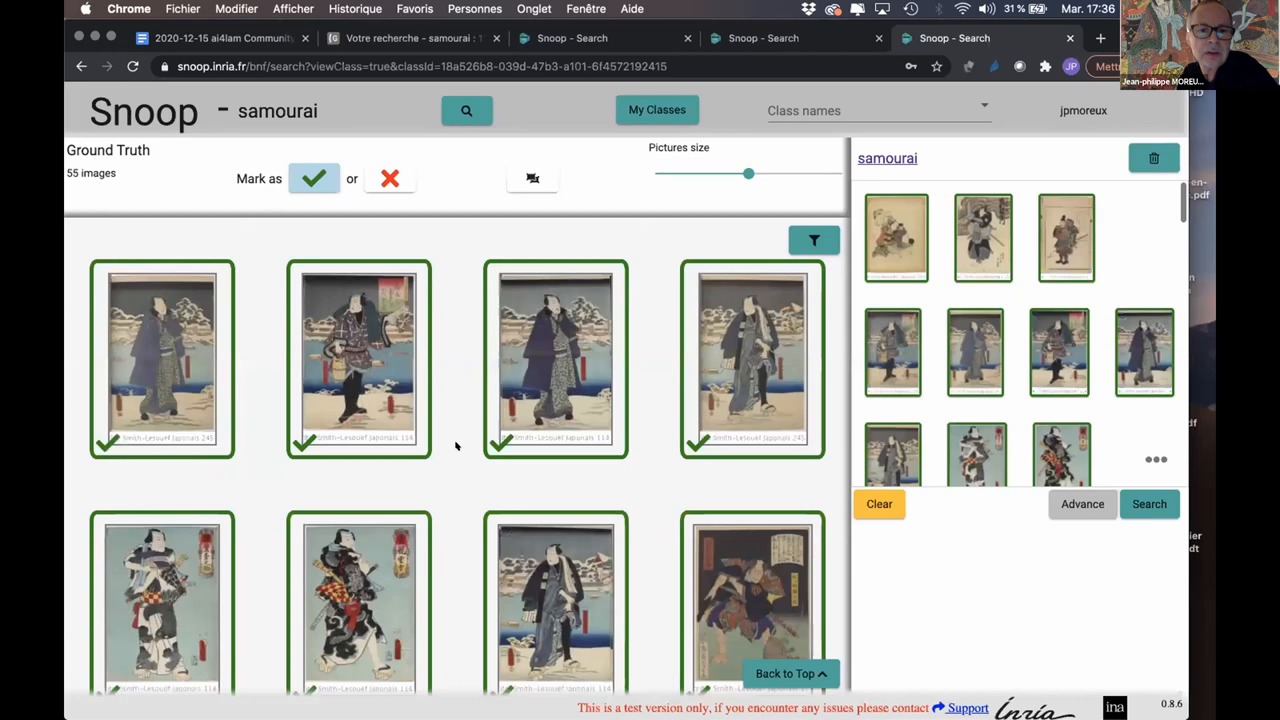
scroll("down", 3)
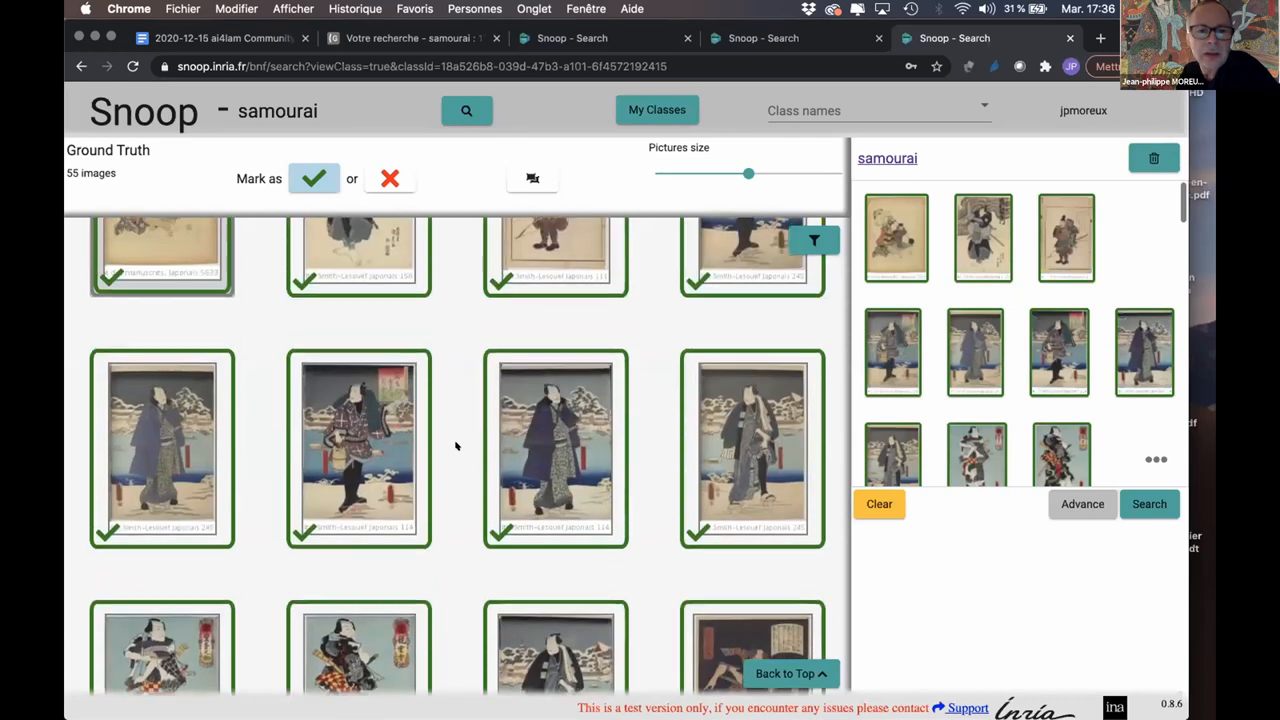
scroll("down", 3)
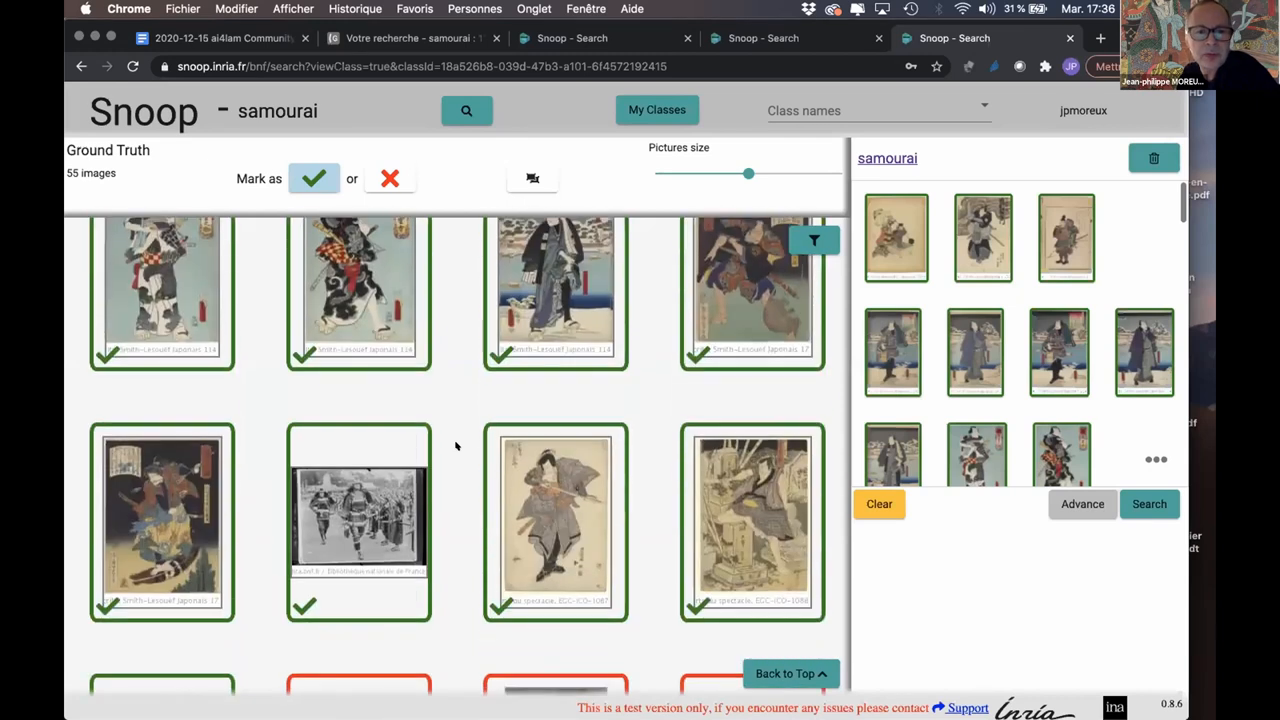
scroll("down", 3)
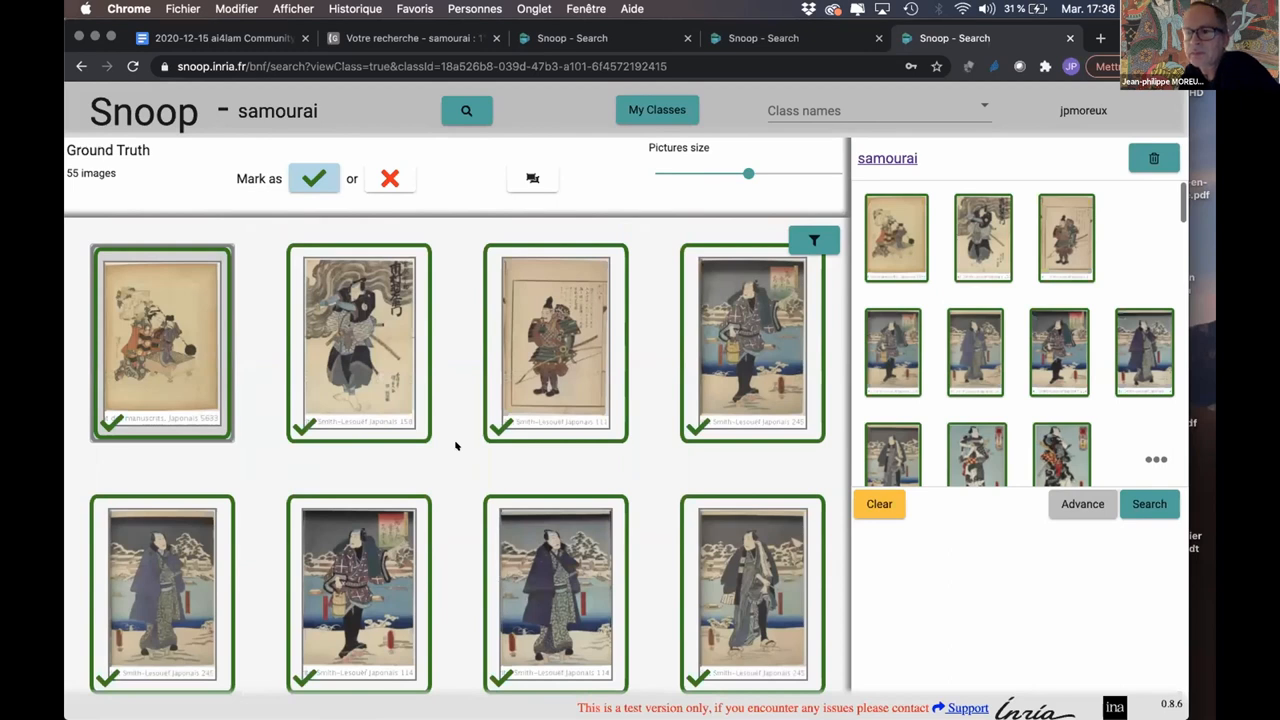
mouse_move(672, 318)
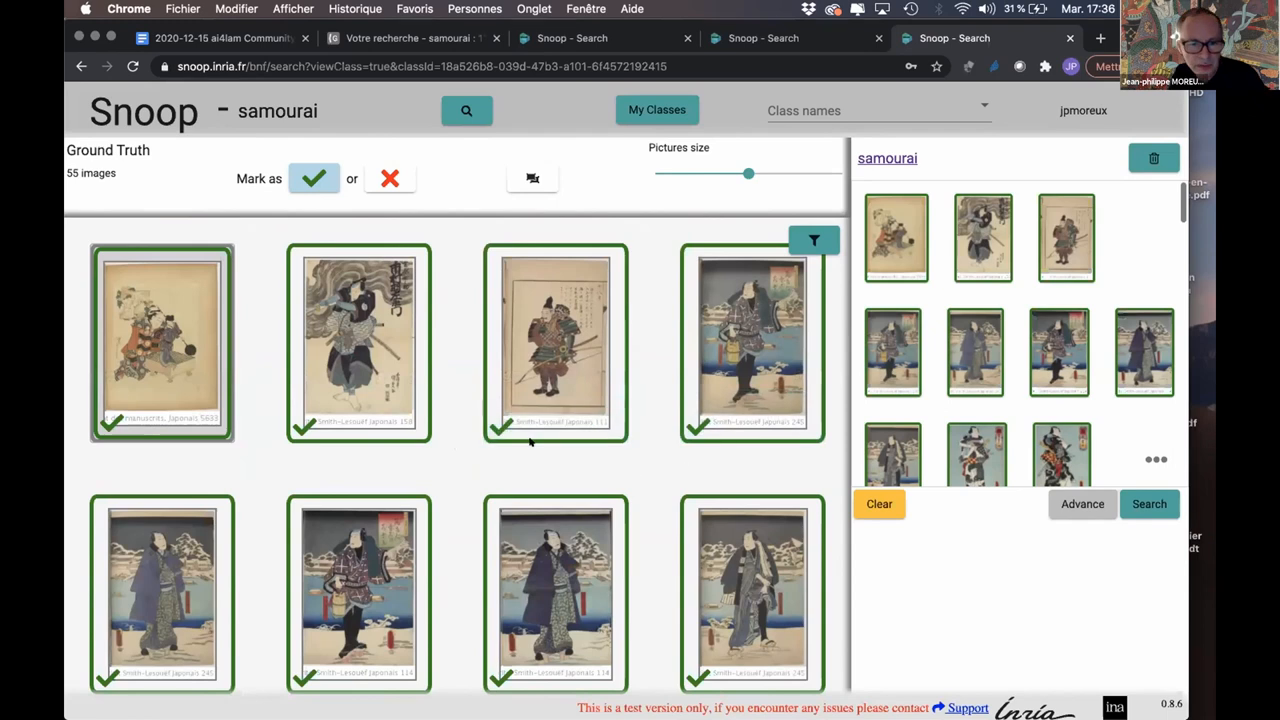
mouse_move(465, 415)
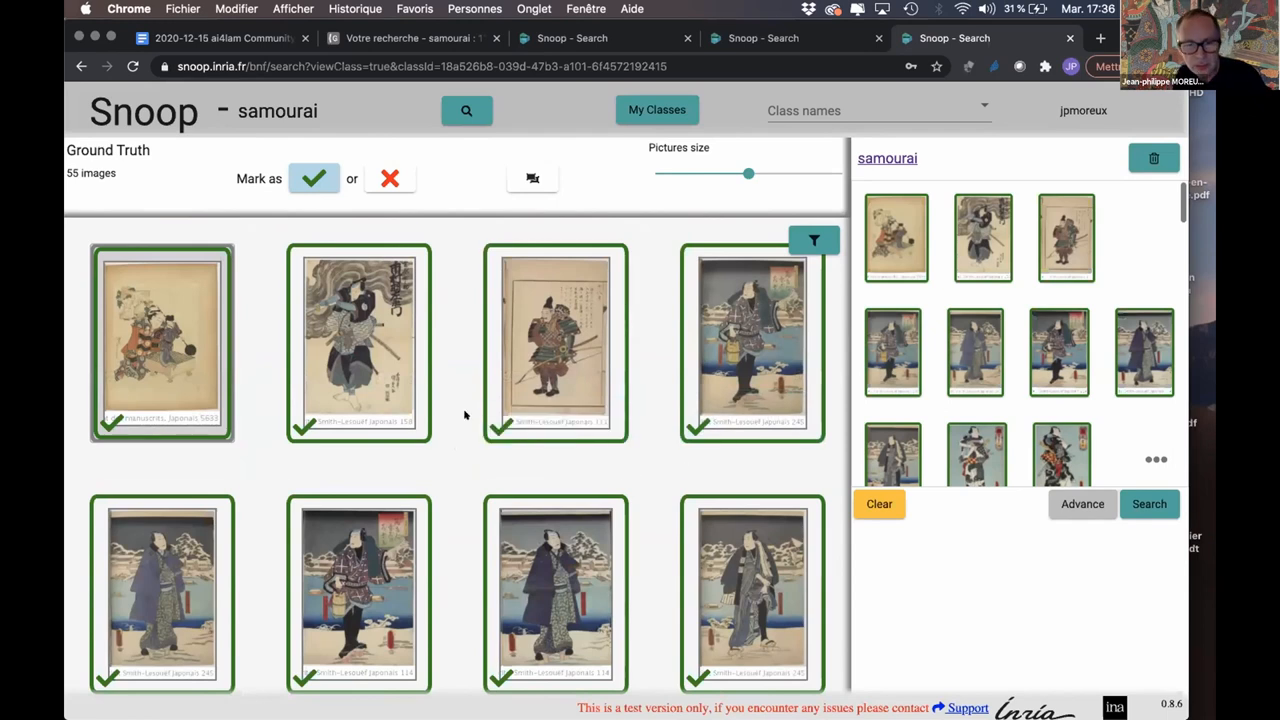
scroll("down", 3)
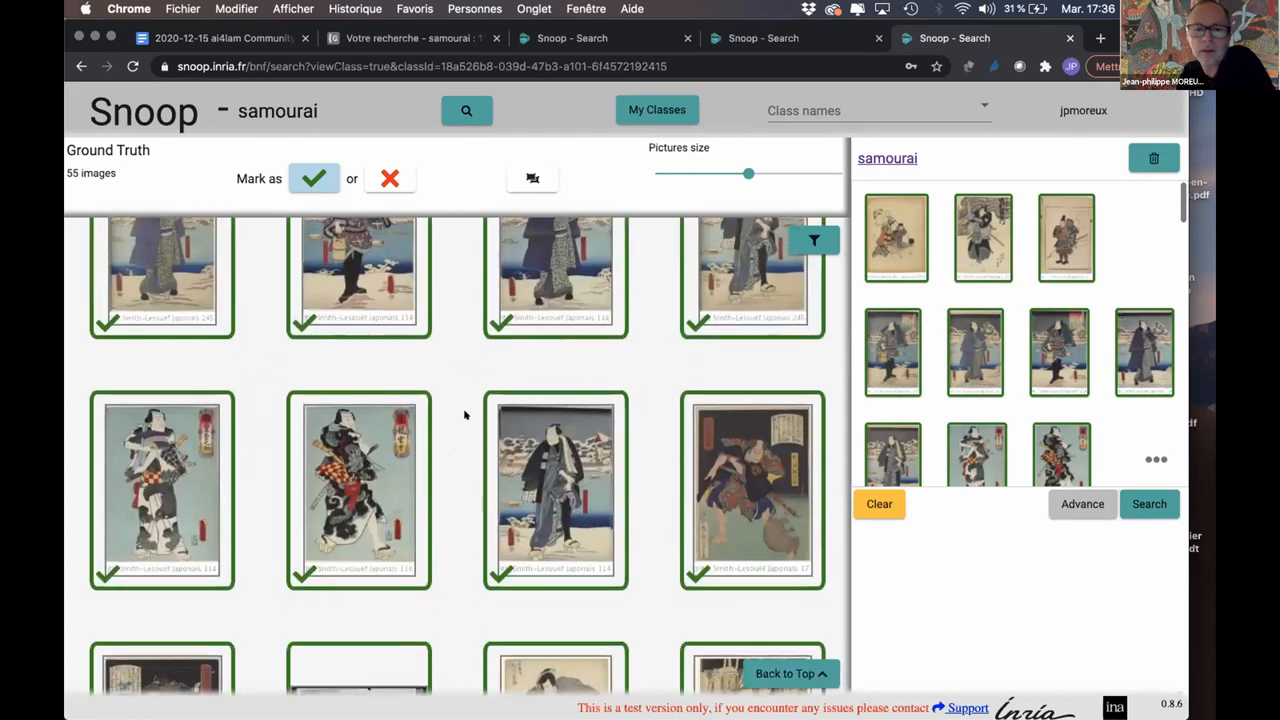
scroll("down", 3)
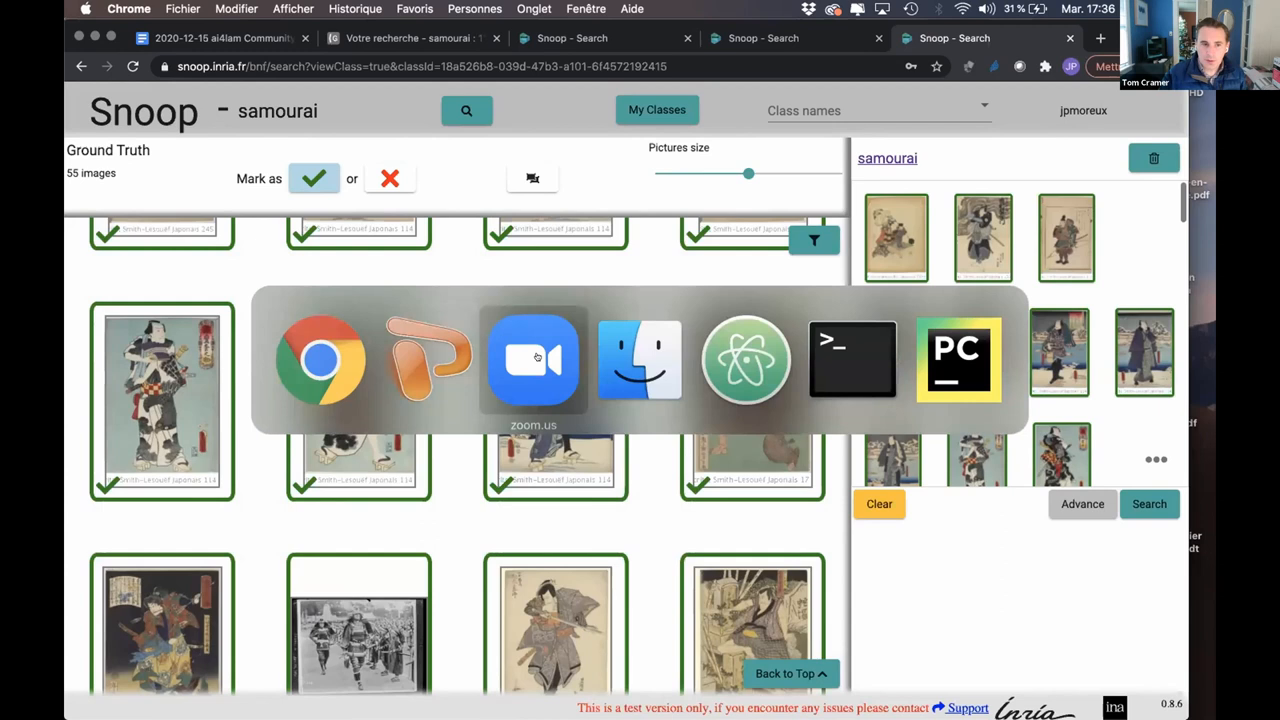
left_click(533, 360)
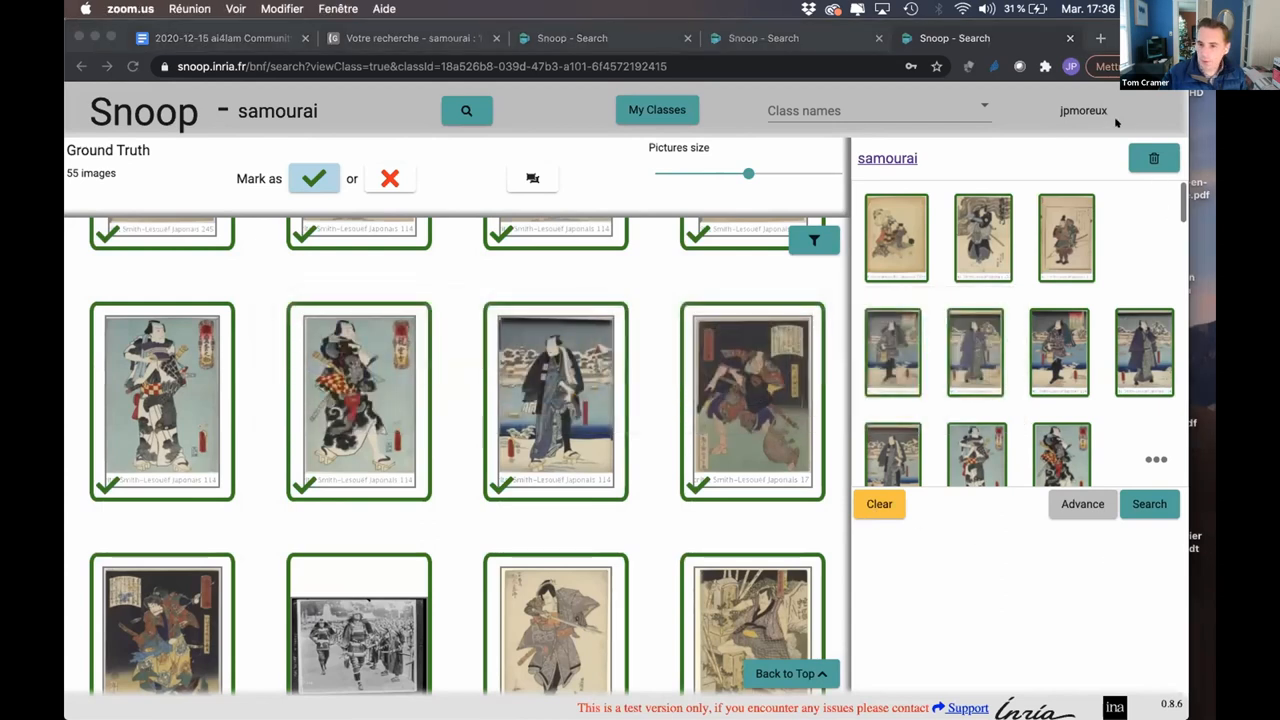